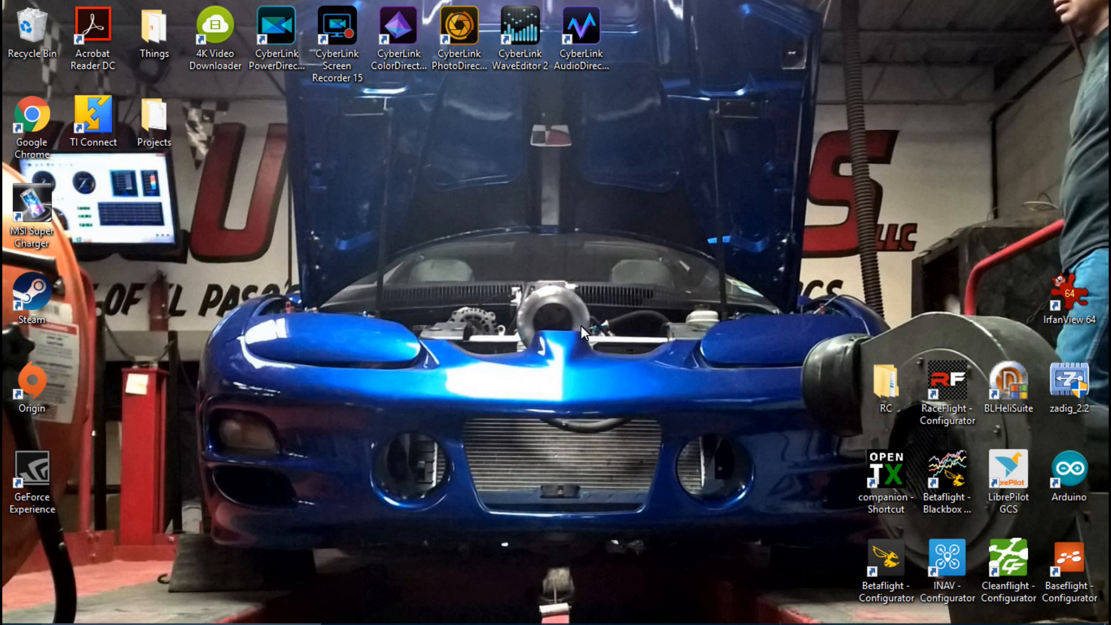
mouse_move(605, 363)
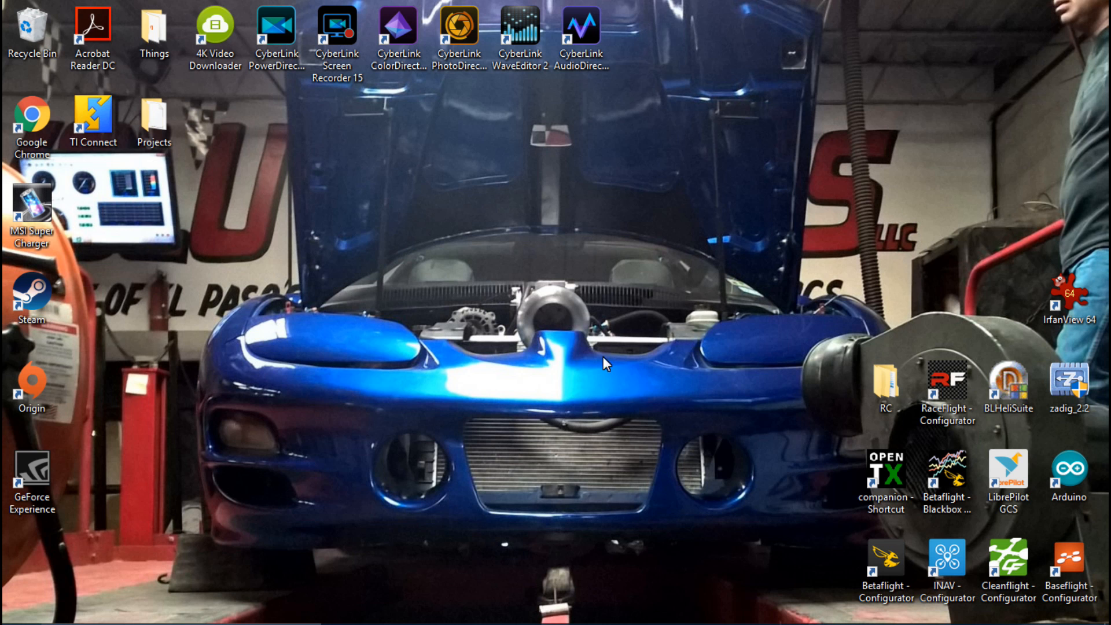
- Launch Betaflight Configurator from its desktop shortcut
double_click(883, 560)
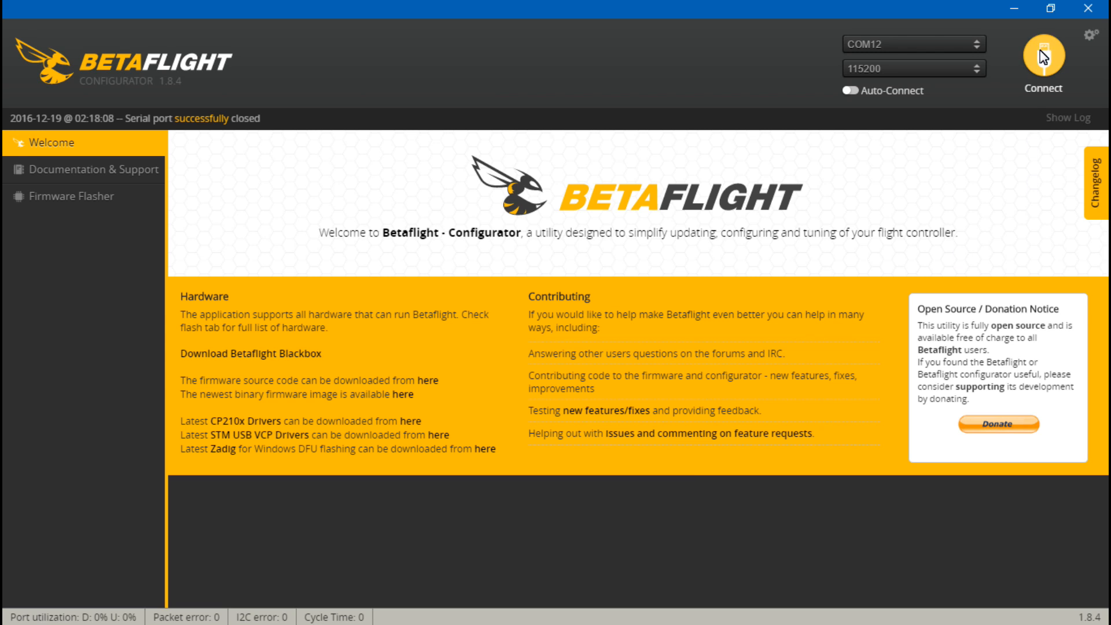
- Connect to the flight controller on COM12 at 115200 to show its Setup page
left_click(1043, 63)
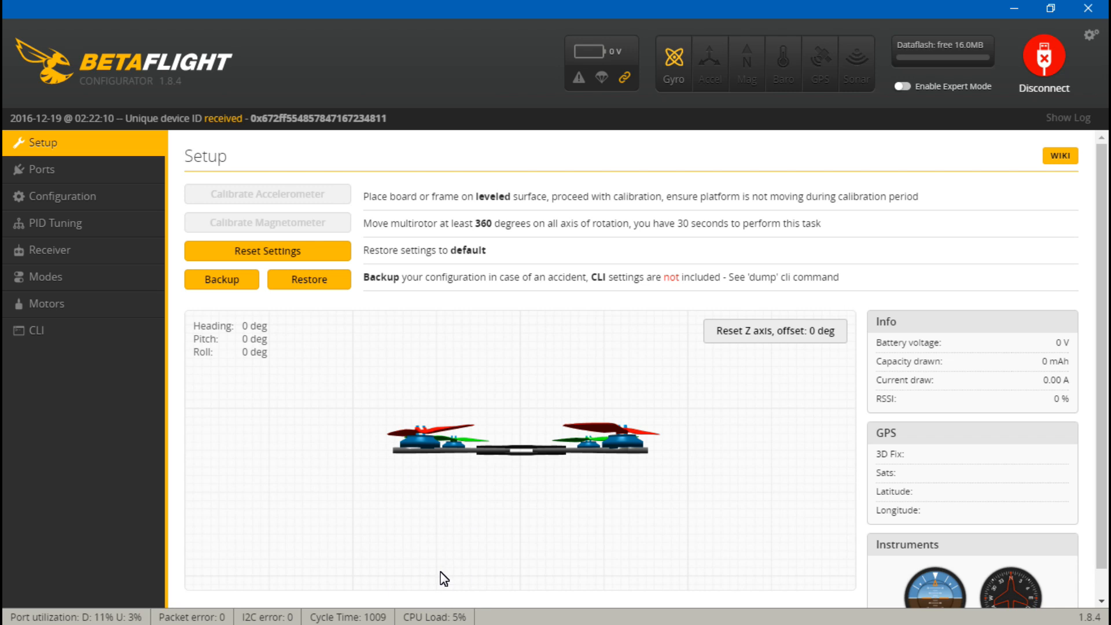
mouse_move(466, 524)
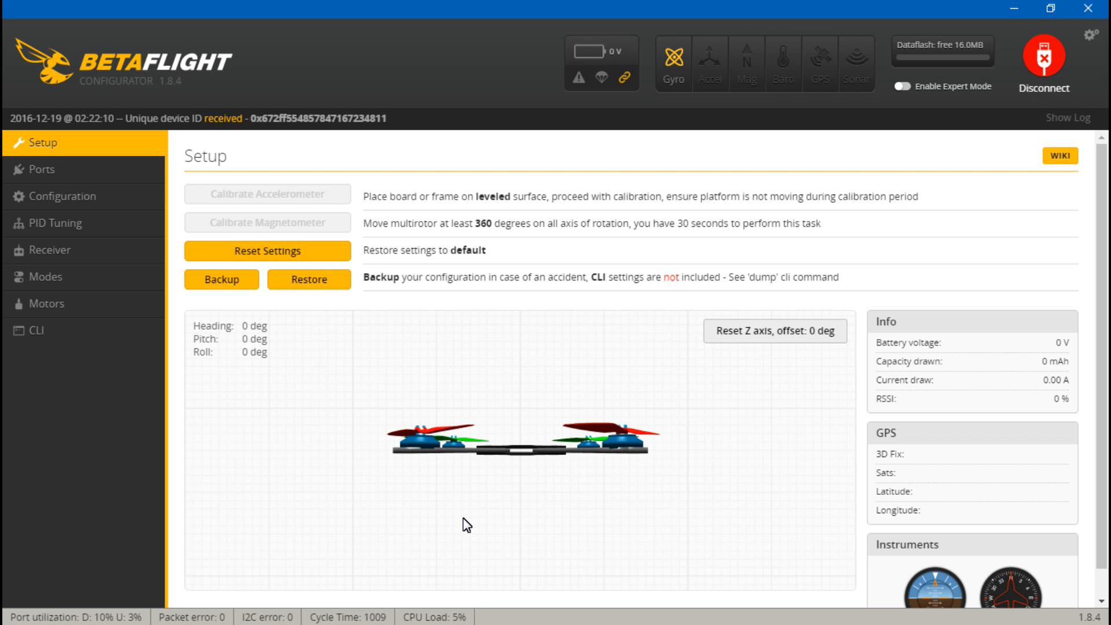
mouse_move(214, 190)
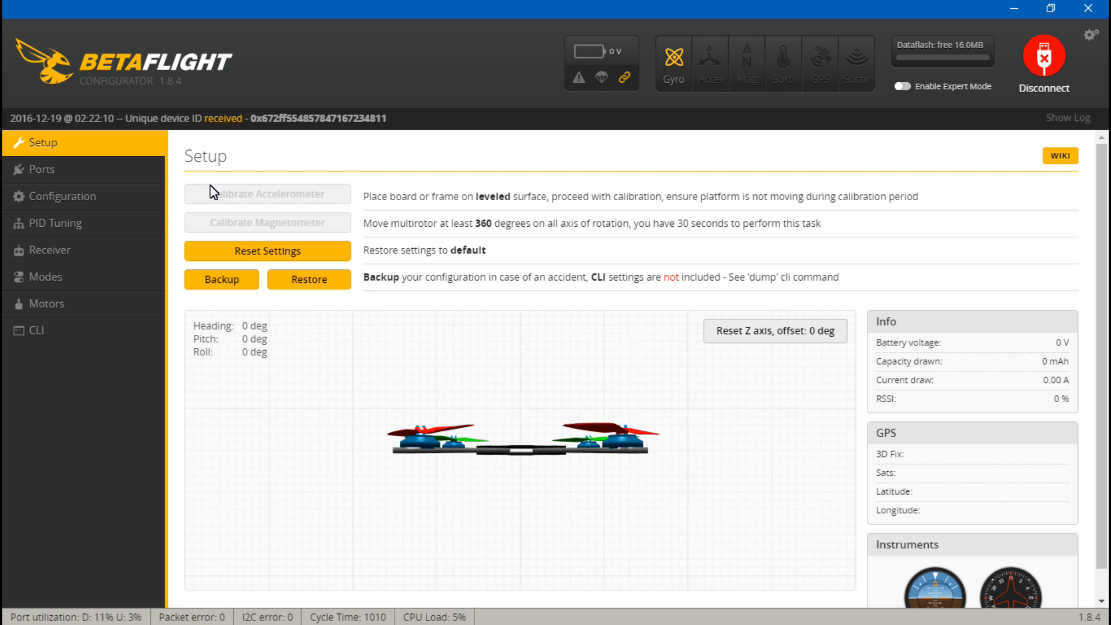
mouse_move(361, 257)
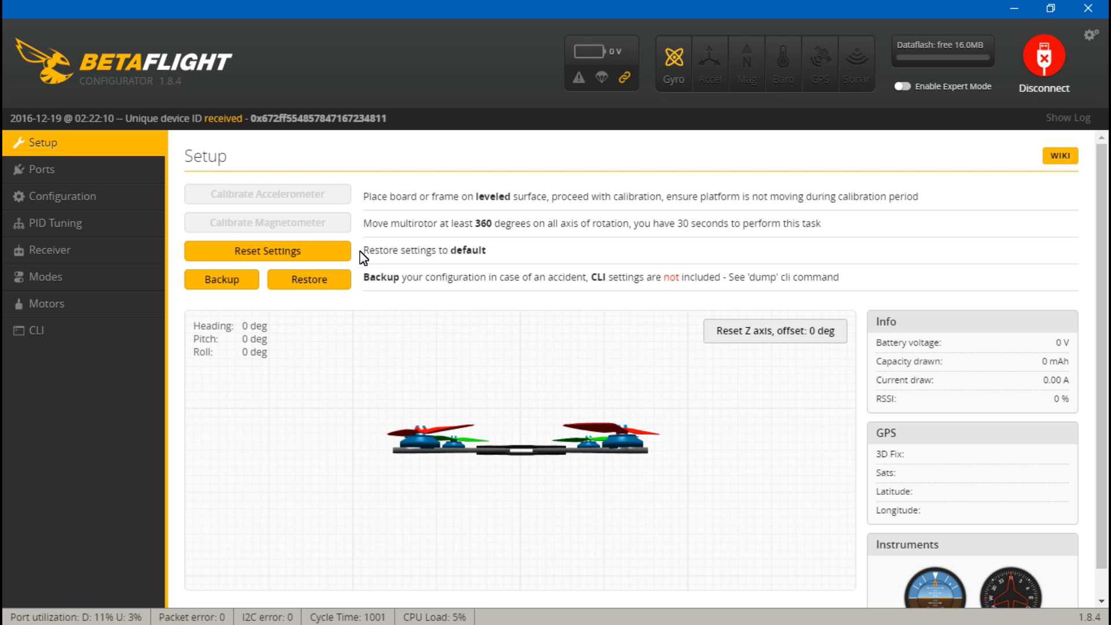
- Review the Ports assignments and the flight Modes switch ranges, returning to Configuration
left_click(40, 169)
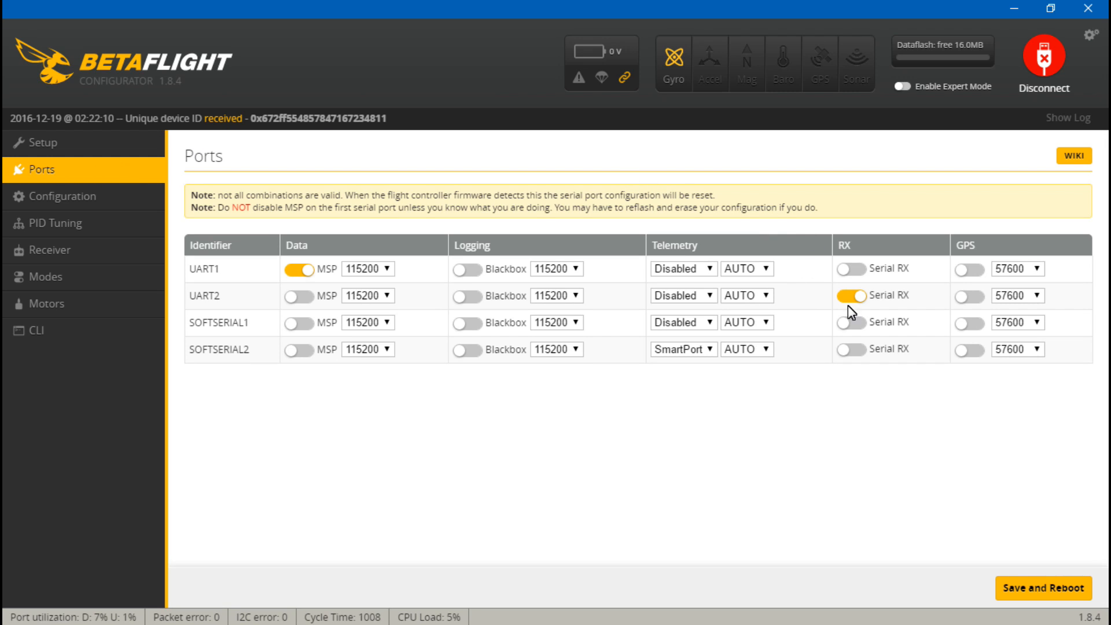
mouse_move(852, 314)
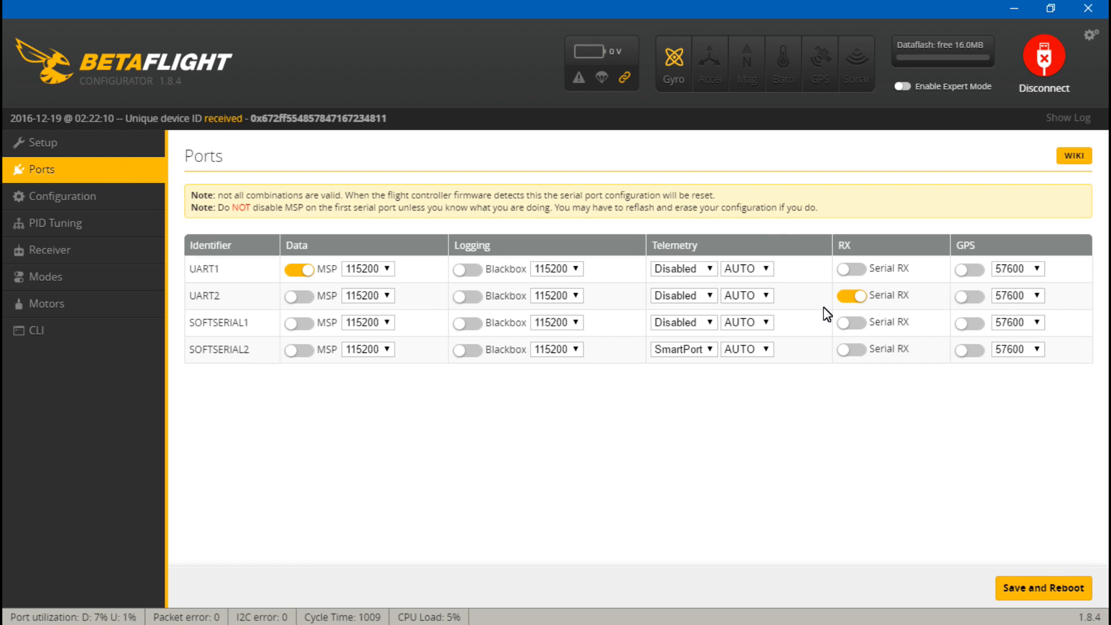
mouse_move(258, 332)
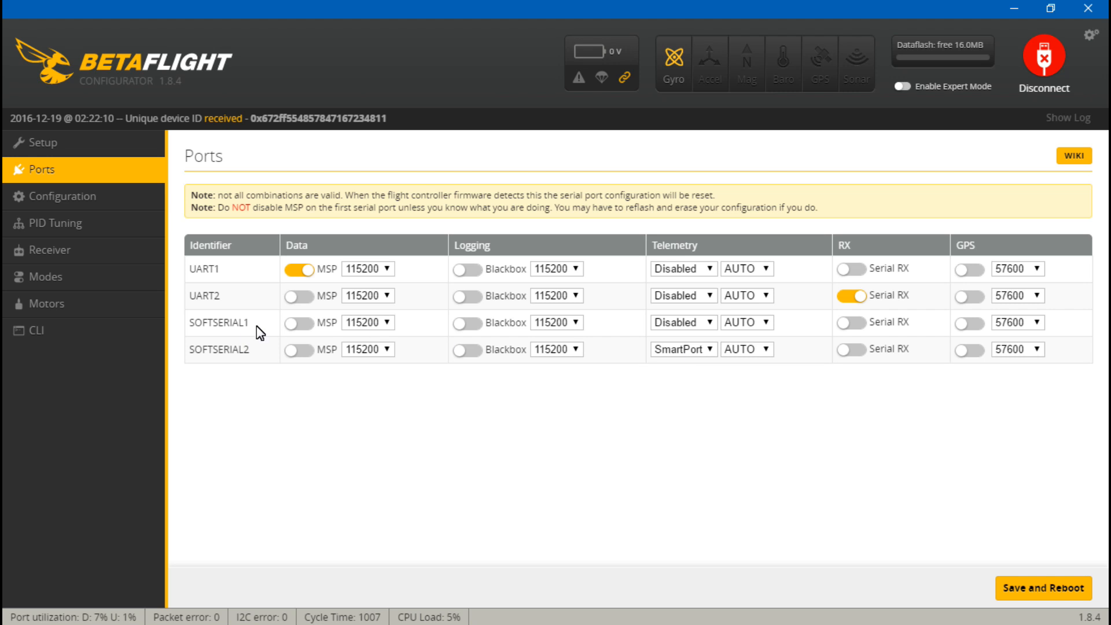
left_click(63, 196)
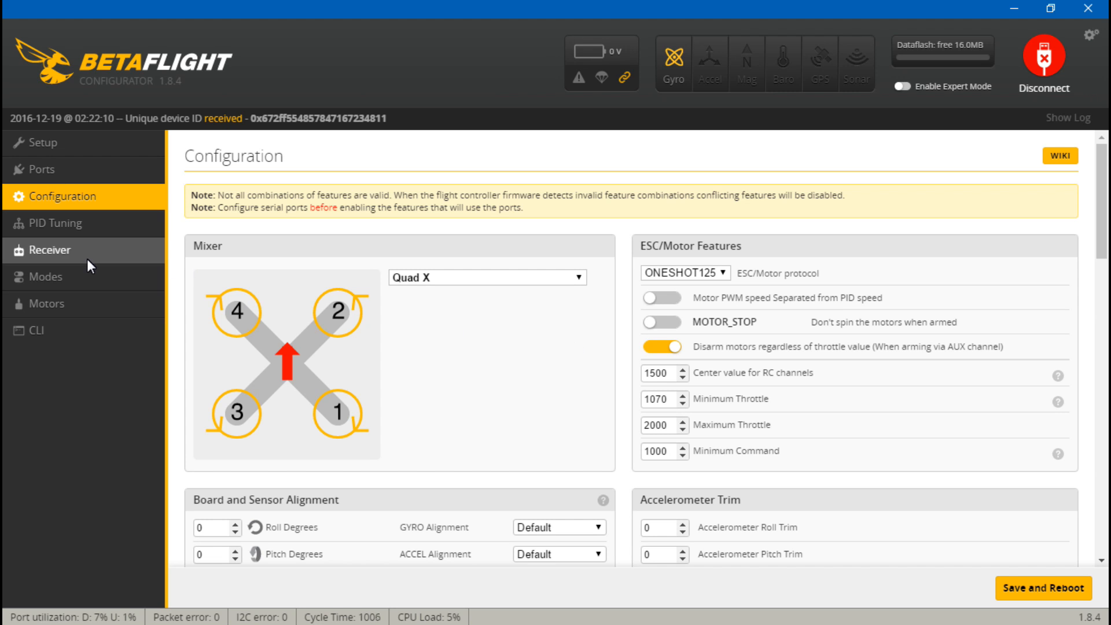
left_click(45, 277)
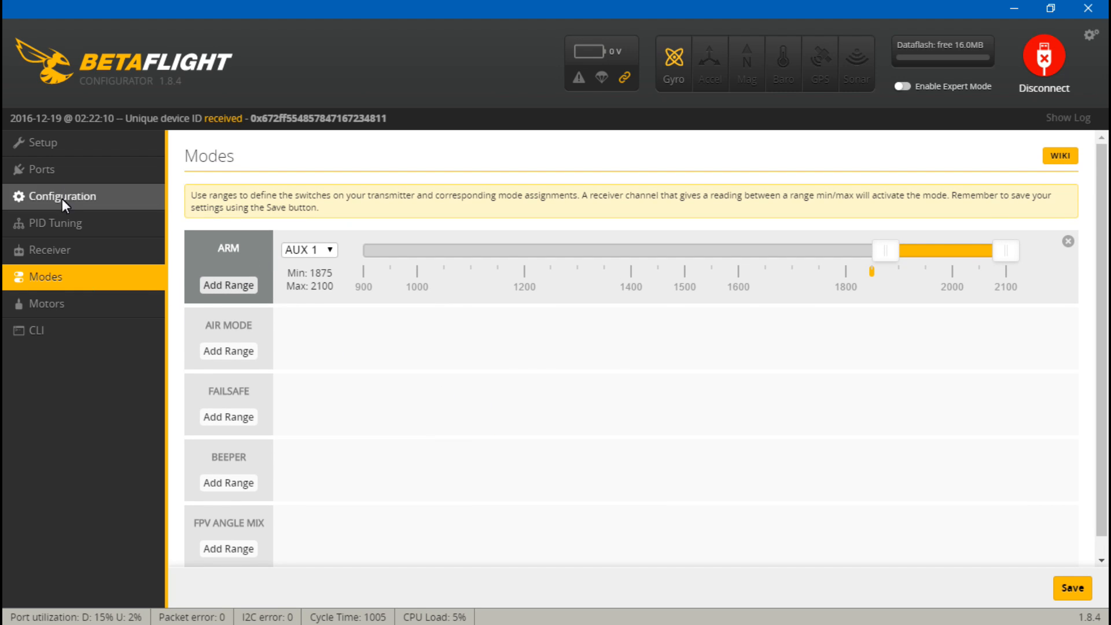
left_click(63, 196)
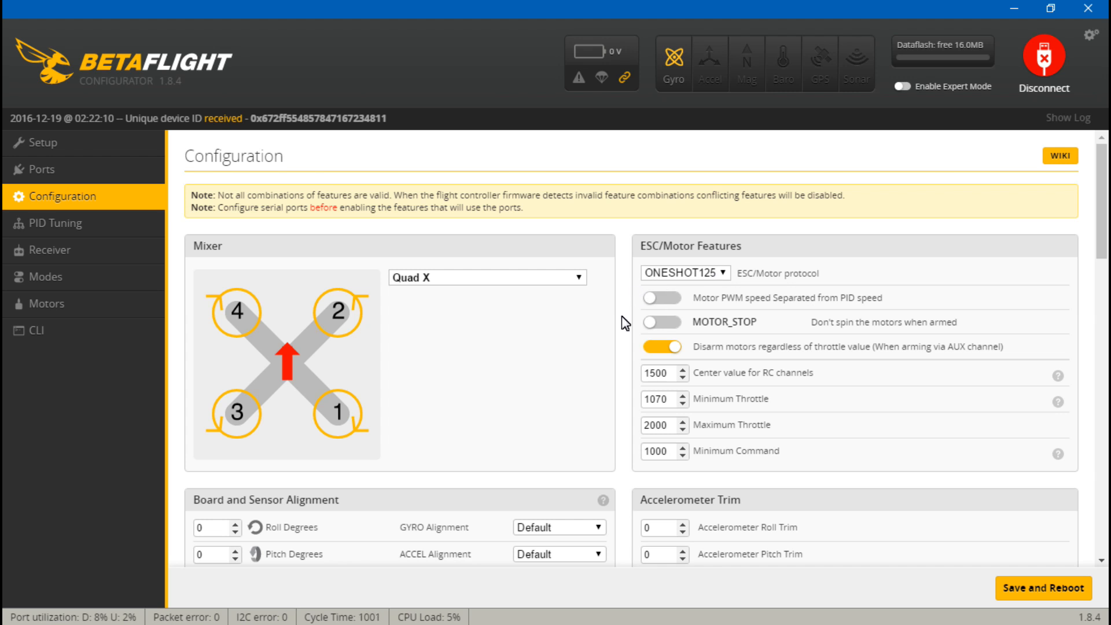
- Scroll the Configuration page down to the System configuration section
scroll("down", 3)
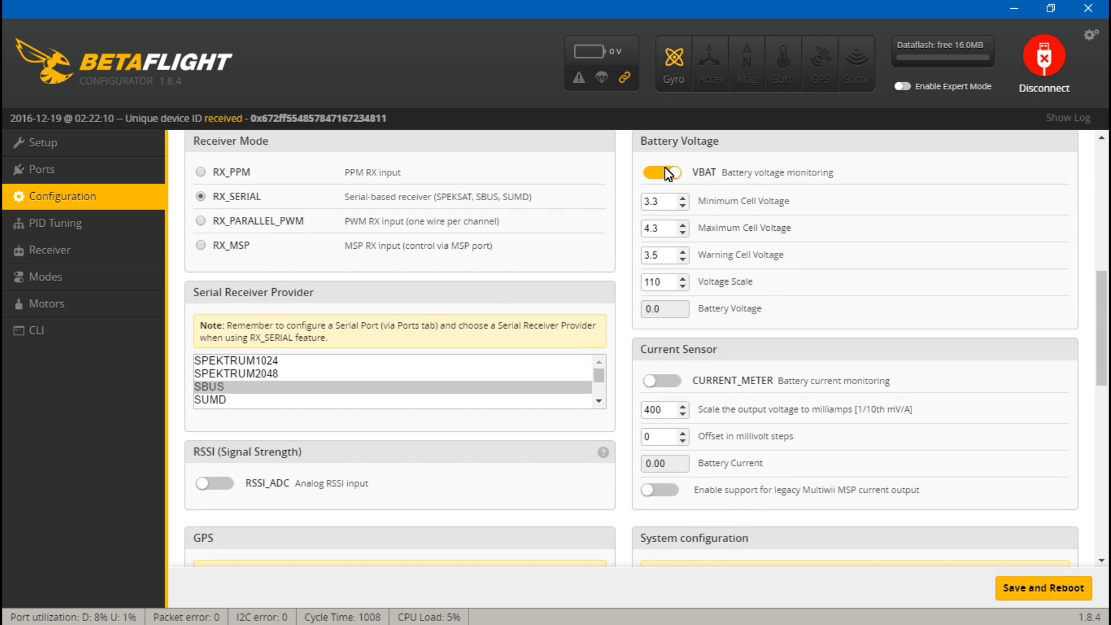
scroll("down", 3)
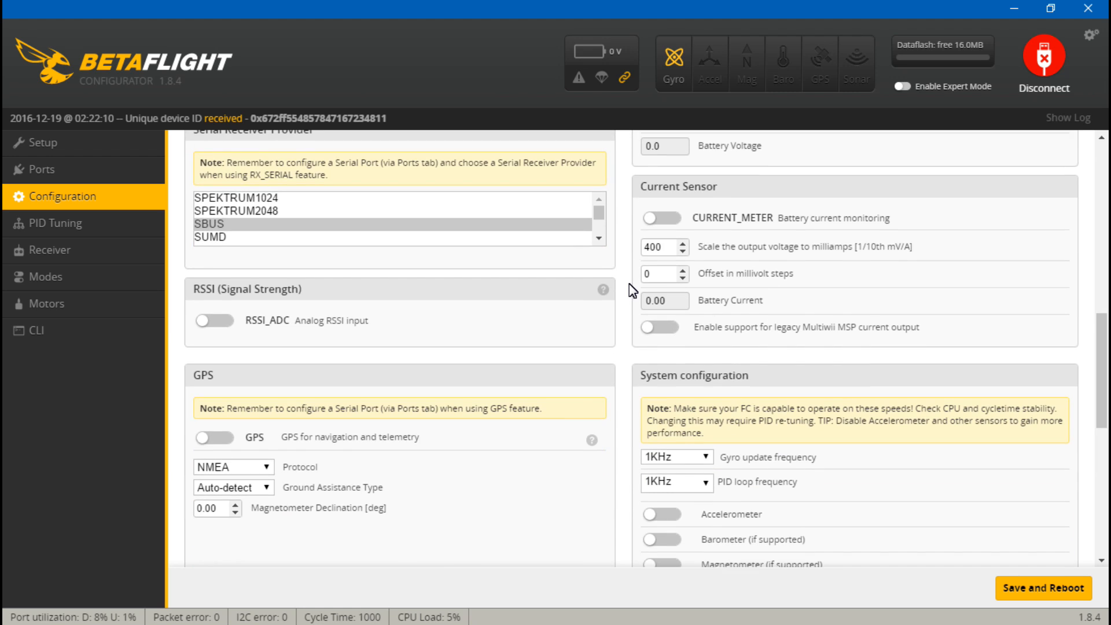
scroll("down", 3)
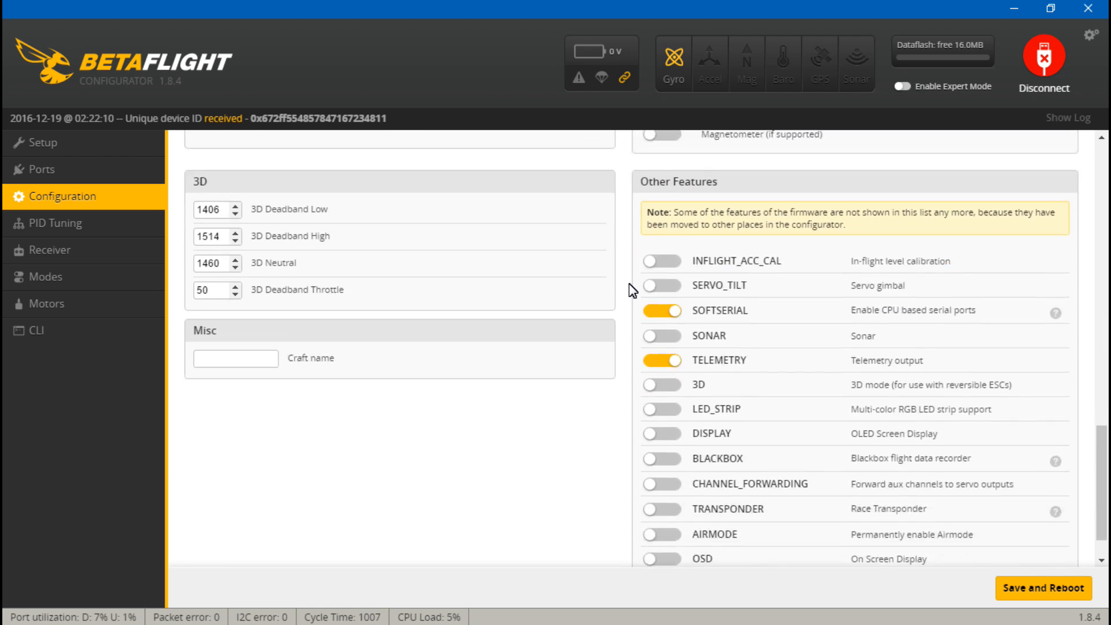
scroll("down", 3)
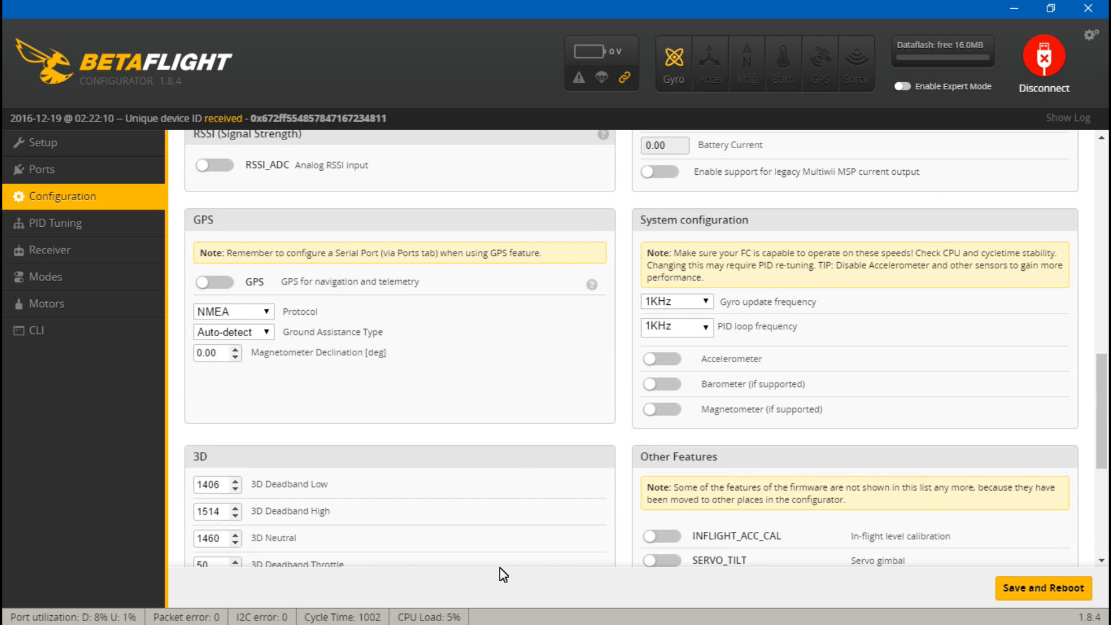
mouse_move(639, 352)
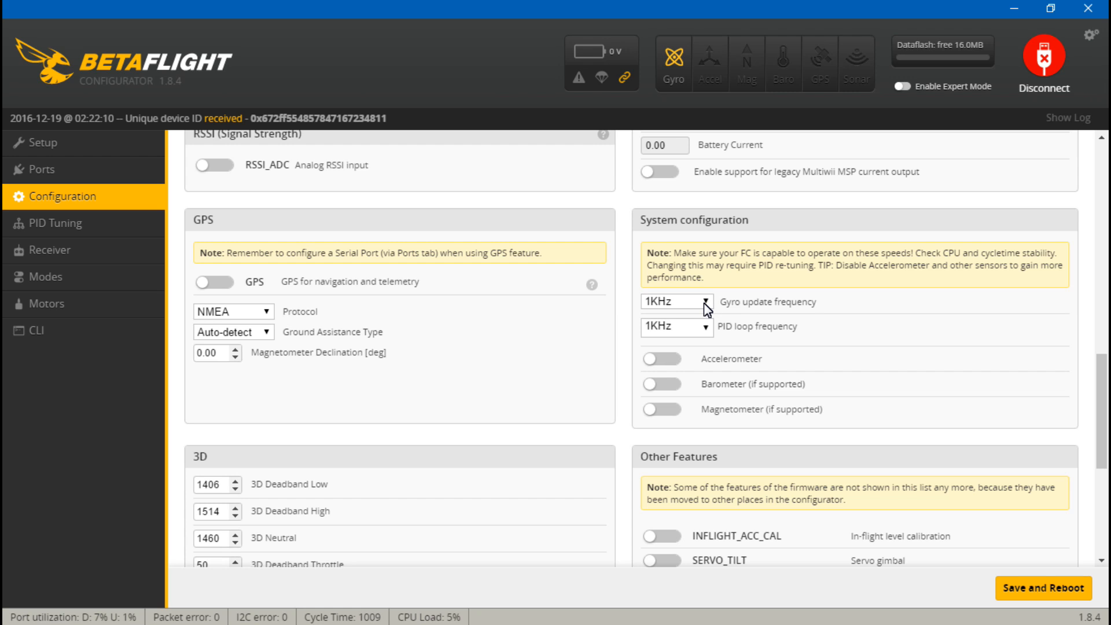
- Set gyro update frequency 2KHz and PID loop 1KHz, save and reboot, and check CPU load
left_click(674, 301)
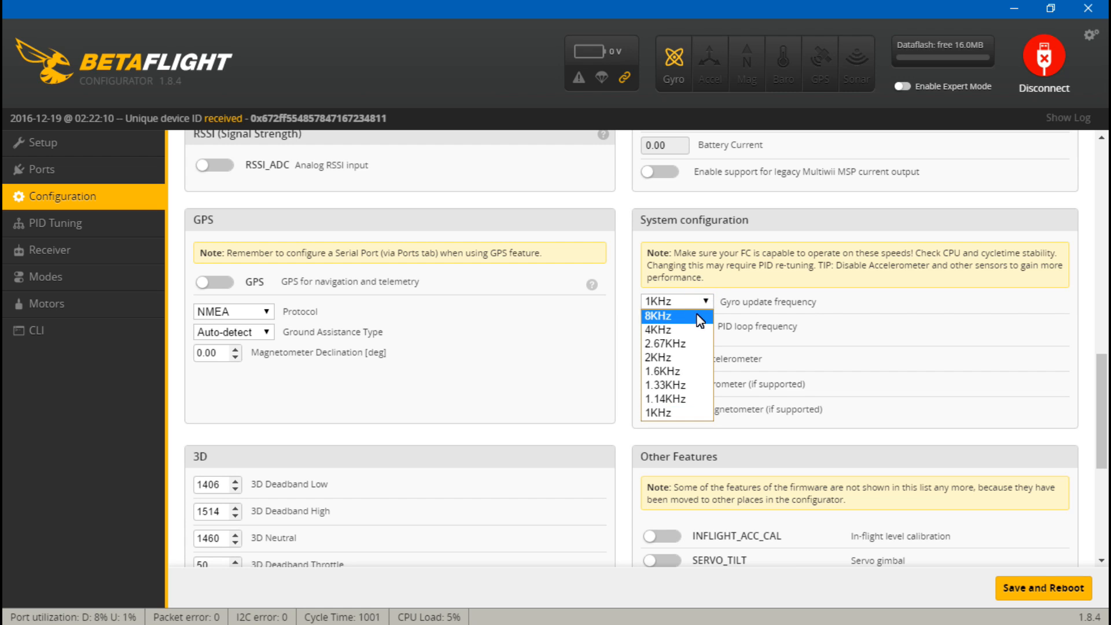
mouse_move(677, 412)
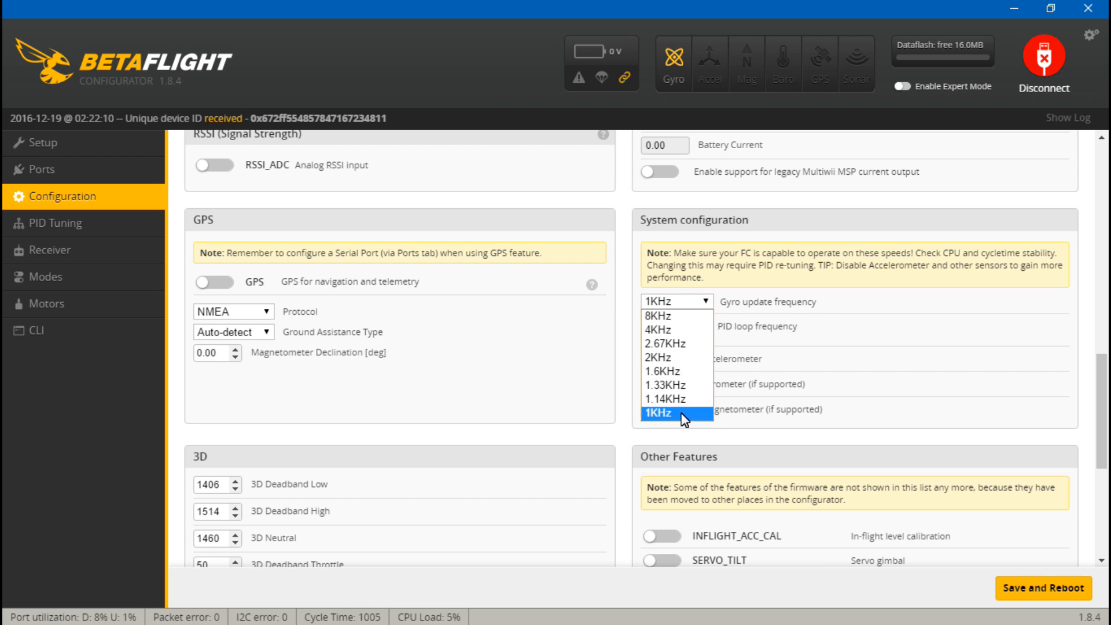
mouse_move(676, 330)
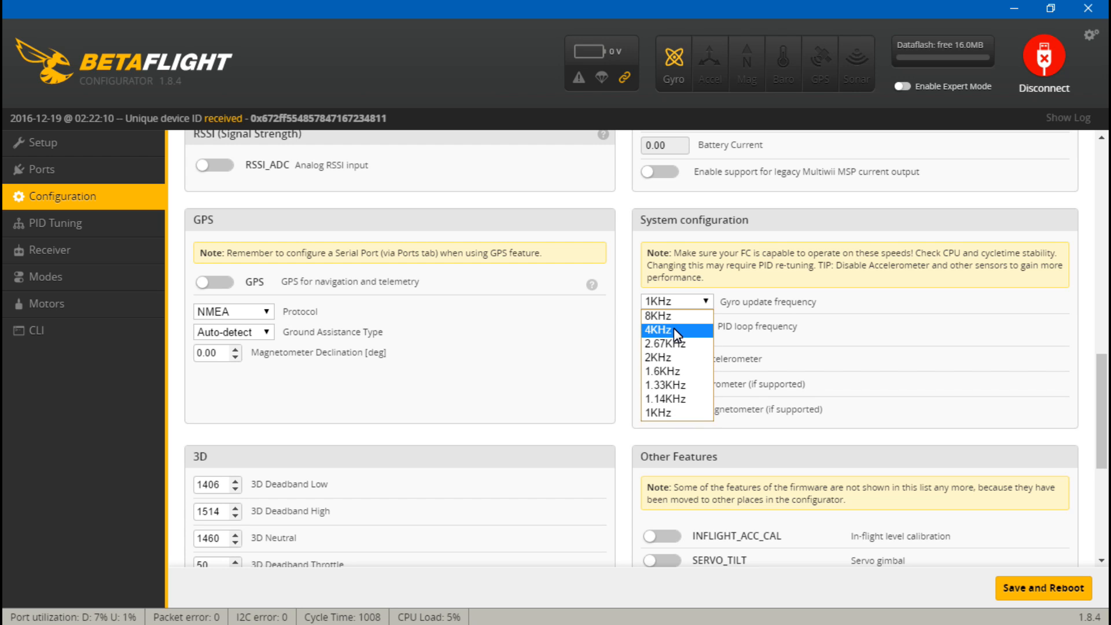
mouse_move(669, 361)
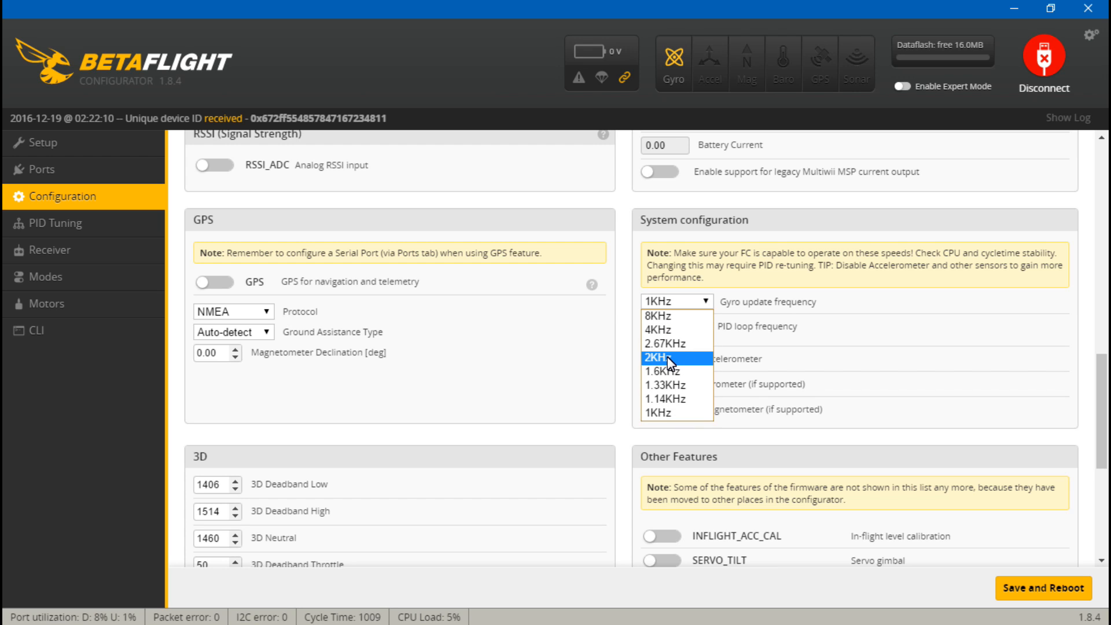
left_click(668, 359)
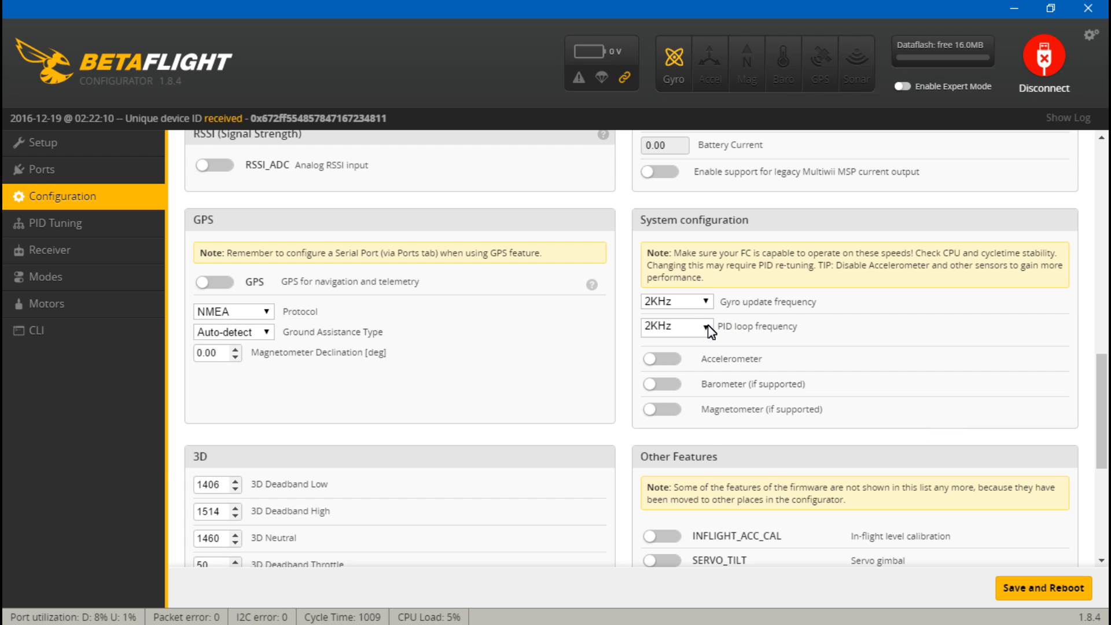
left_click(674, 326)
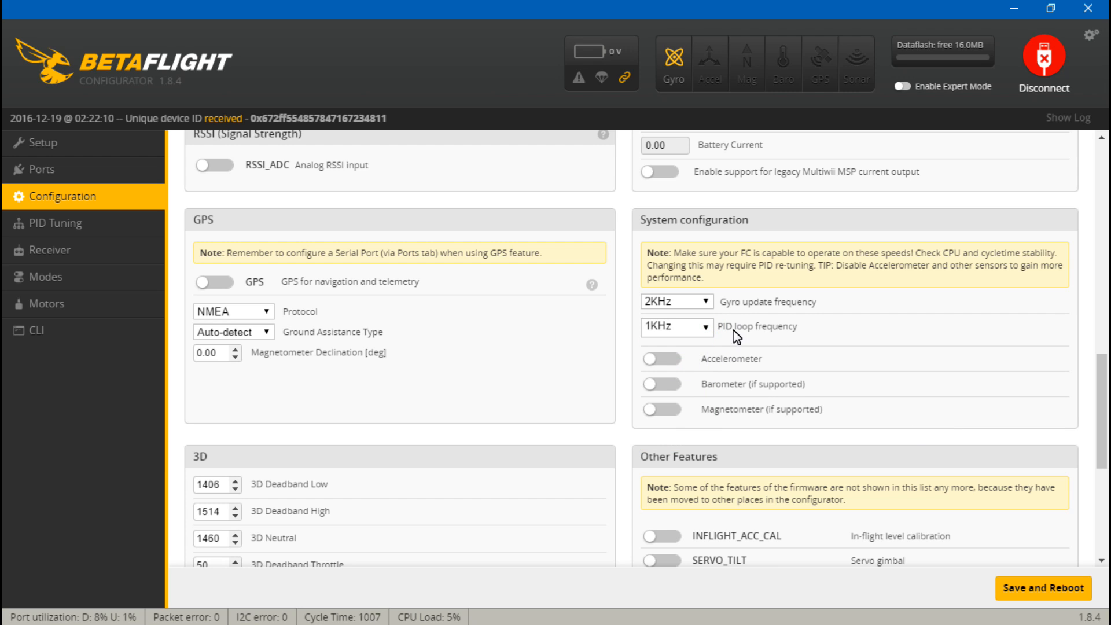
left_click(1041, 588)
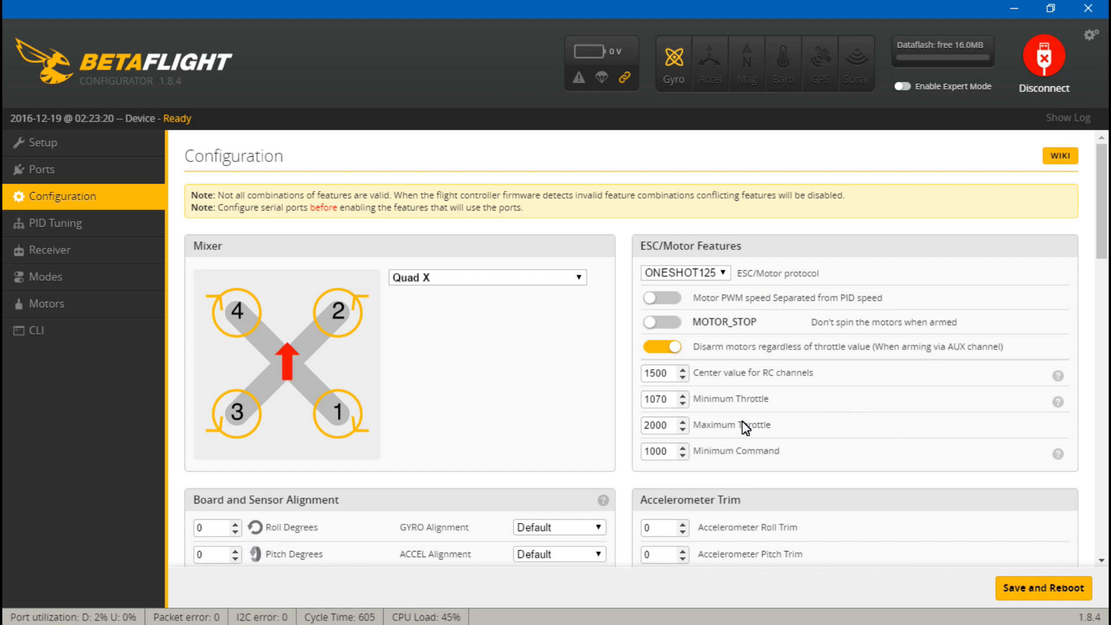
scroll("down", 3)
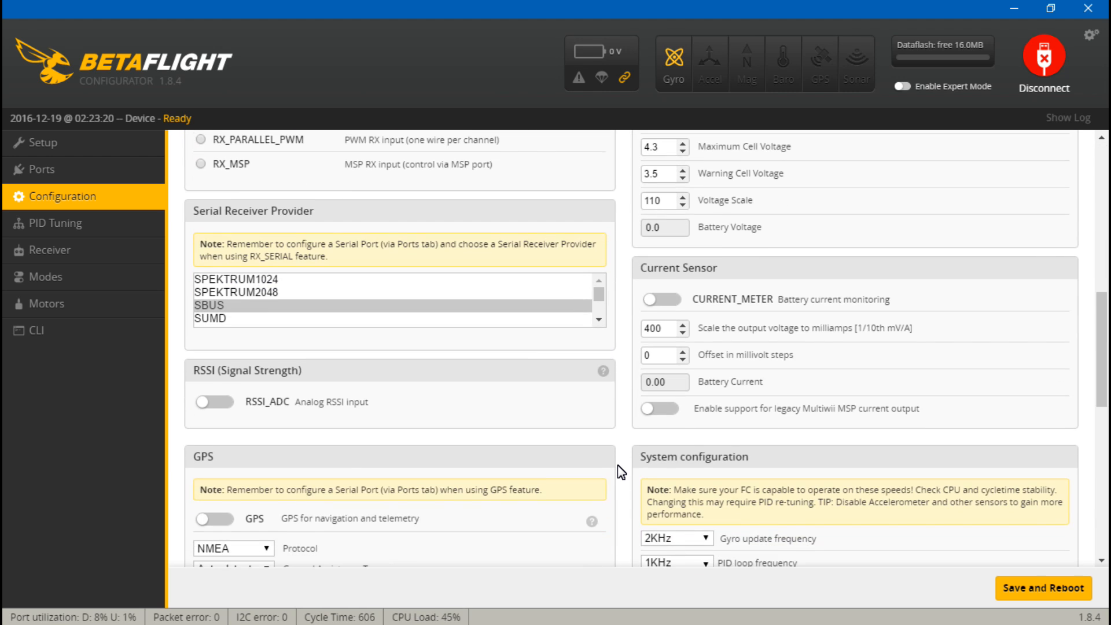
scroll("down", 3)
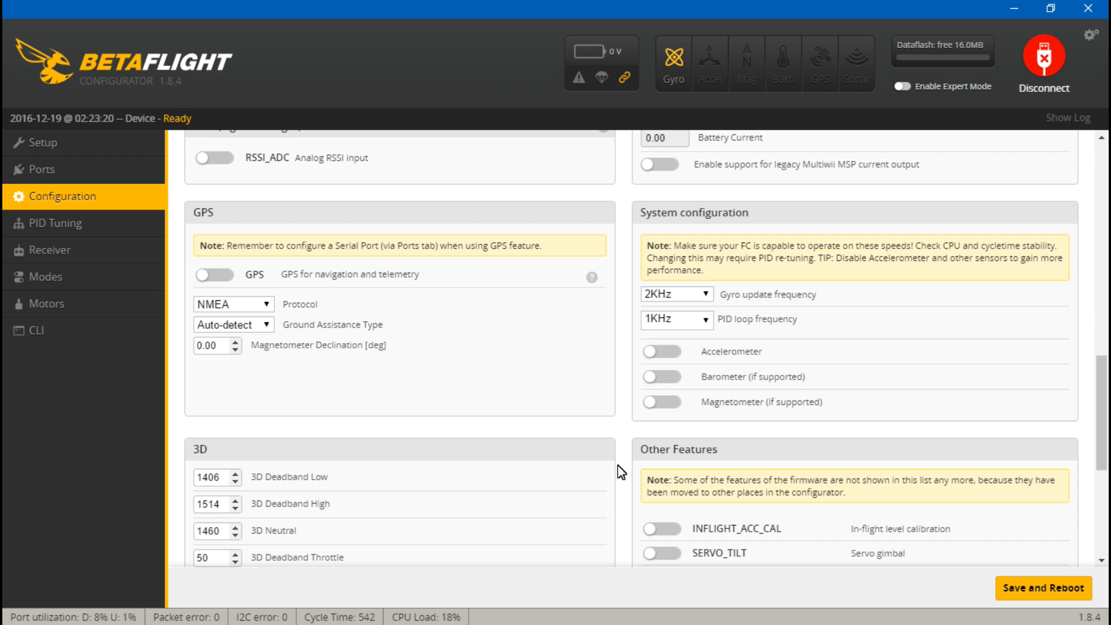
mouse_move(631, 371)
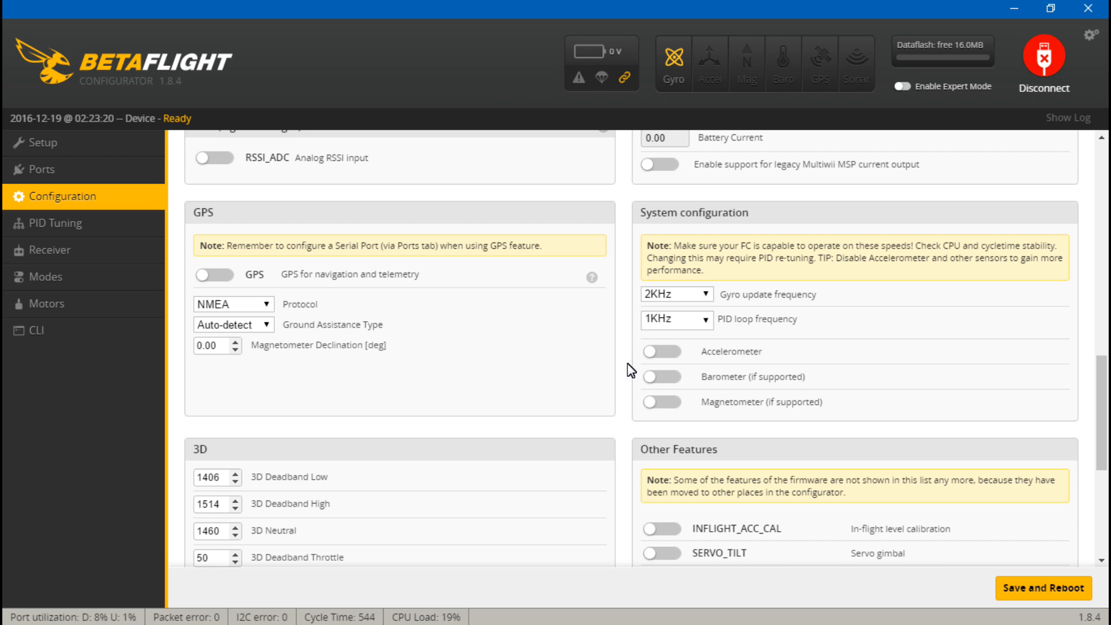
mouse_move(626, 349)
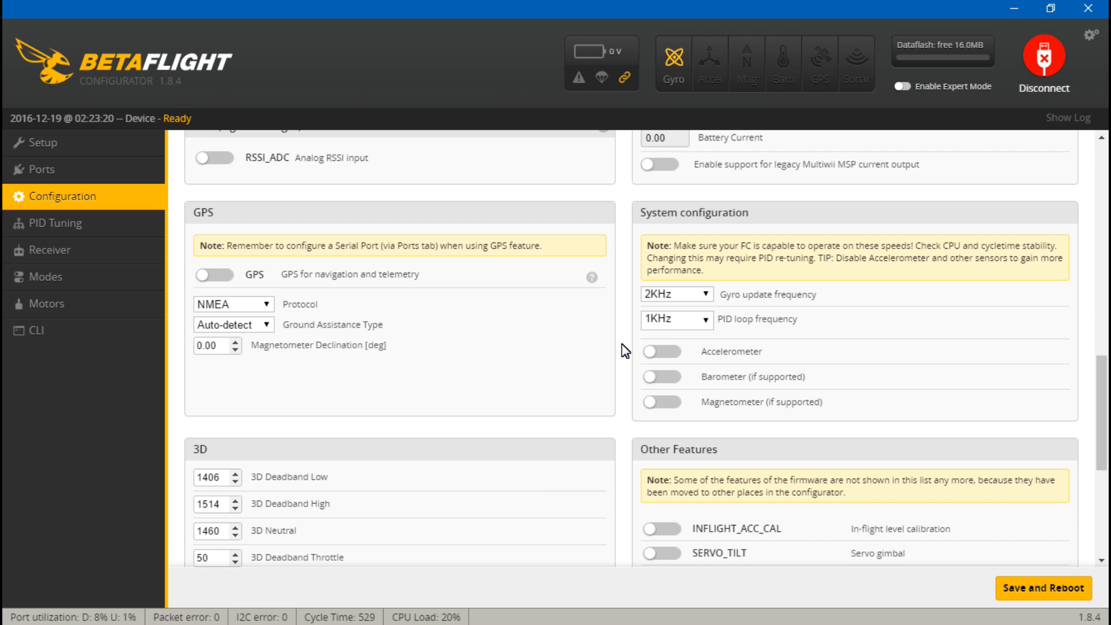
mouse_move(711, 331)
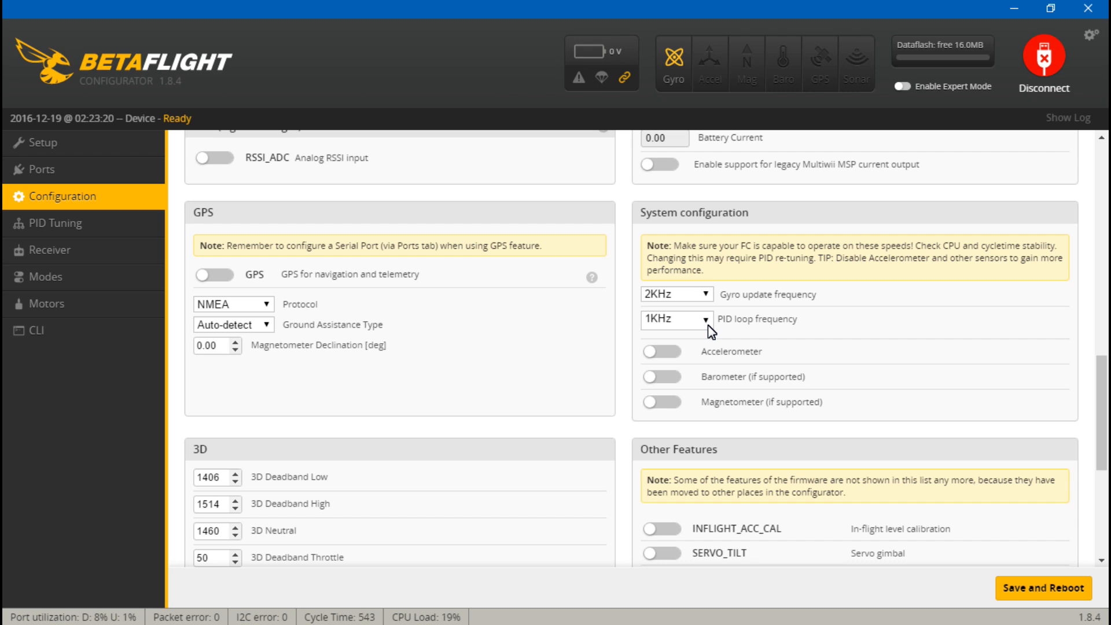
mouse_move(630, 361)
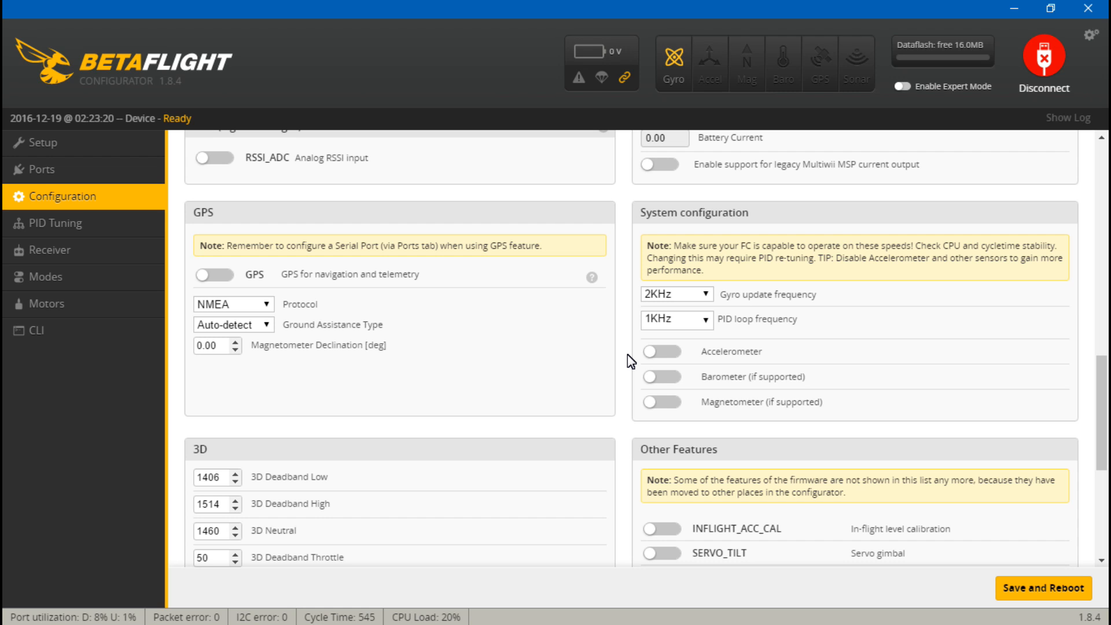
mouse_move(624, 360)
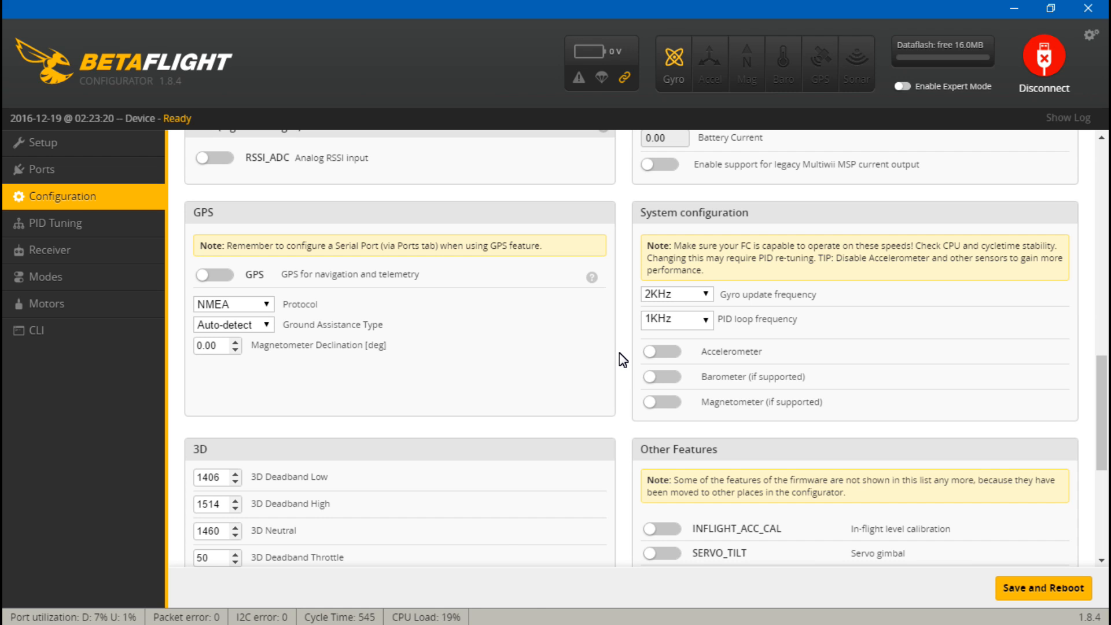
- Set the PID loop frequency to 2KHz and save and reboot the board
left_click(677, 319)
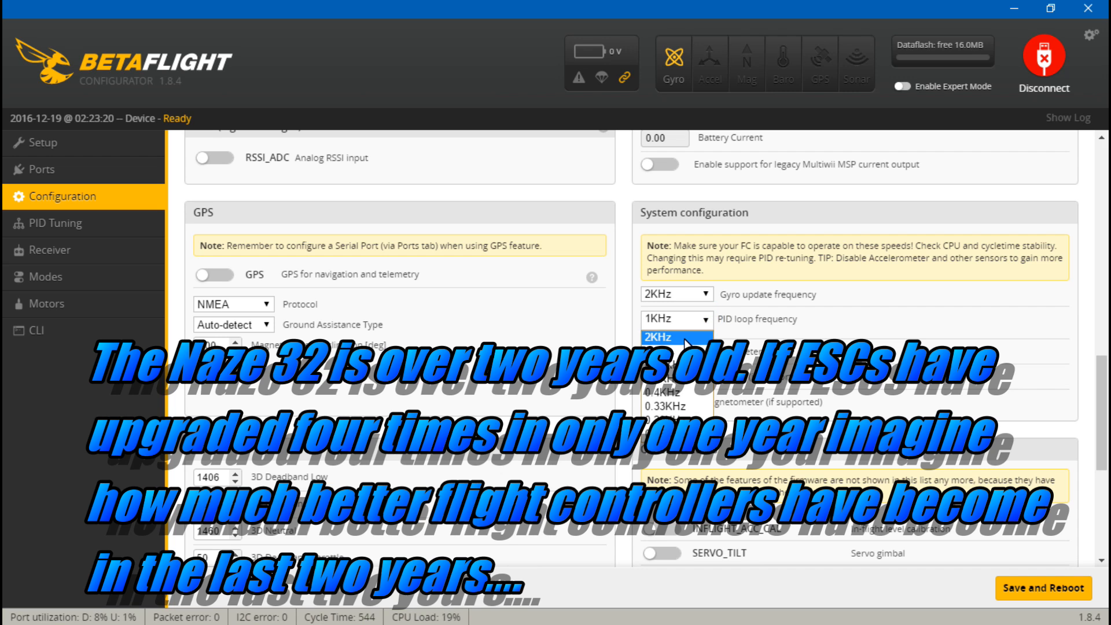
left_click(671, 336)
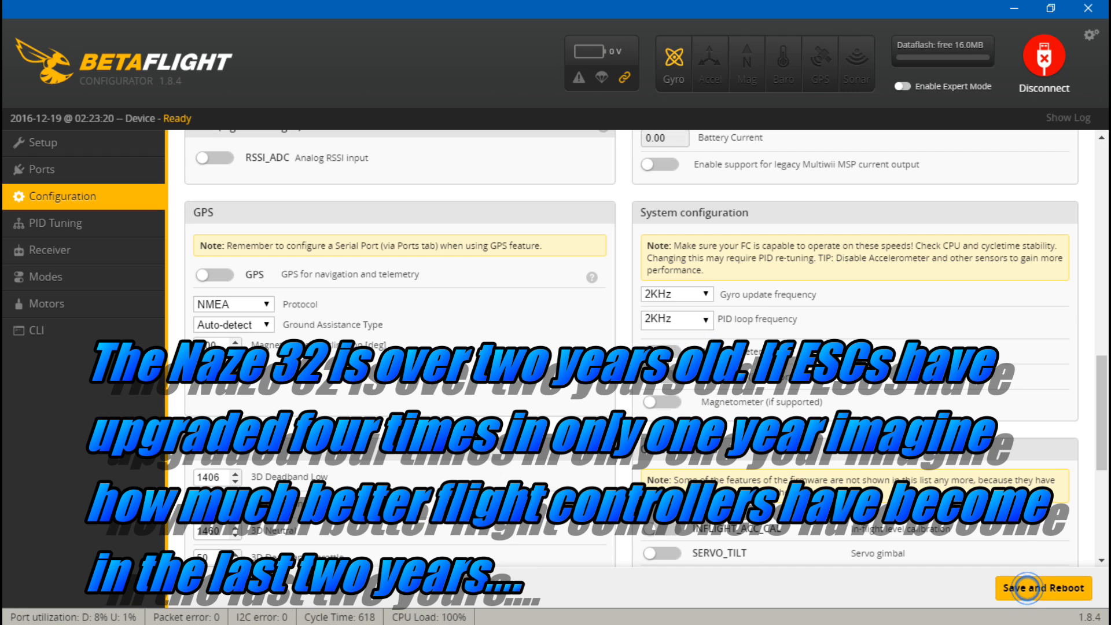
left_click(1043, 587)
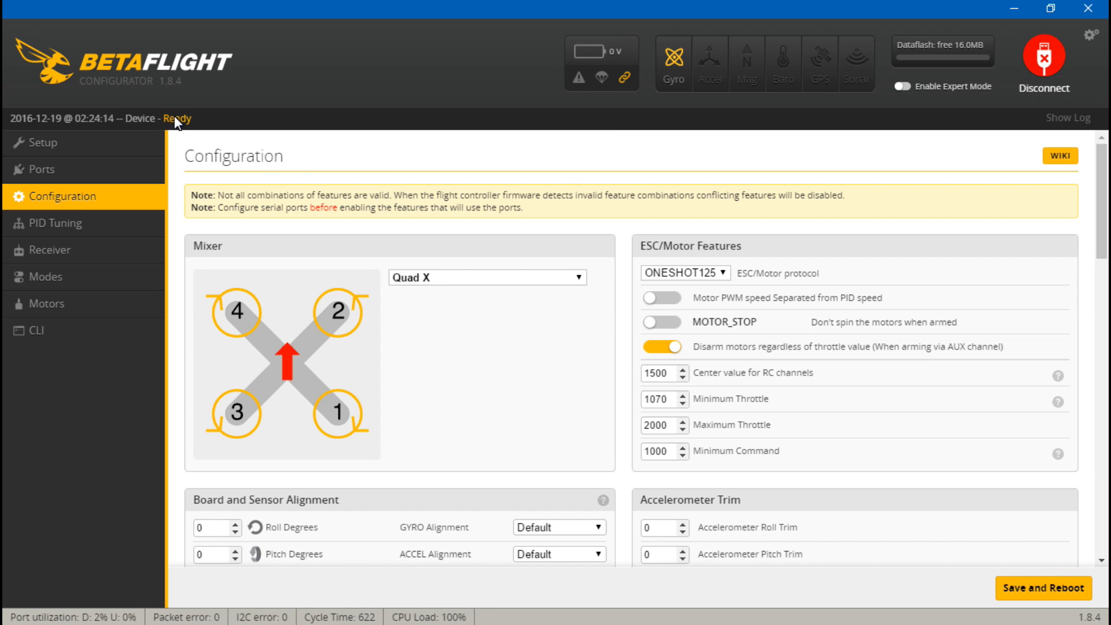
- Check CPU load at 100%, then save the PID loop back at 1KHz and reboot
scroll("down", 3)
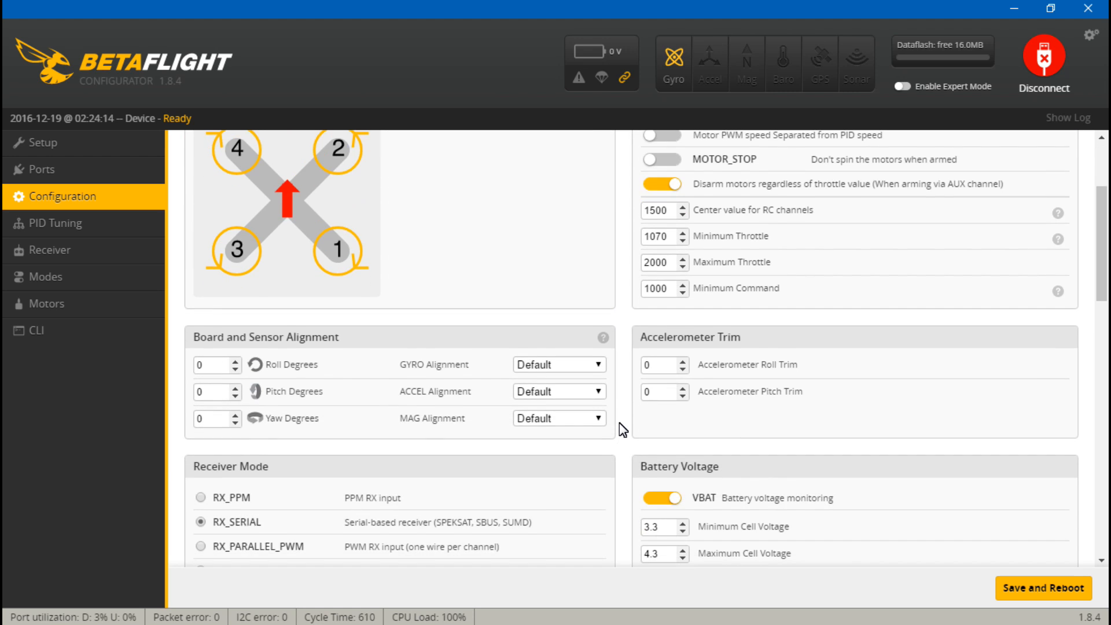
scroll("down", 3)
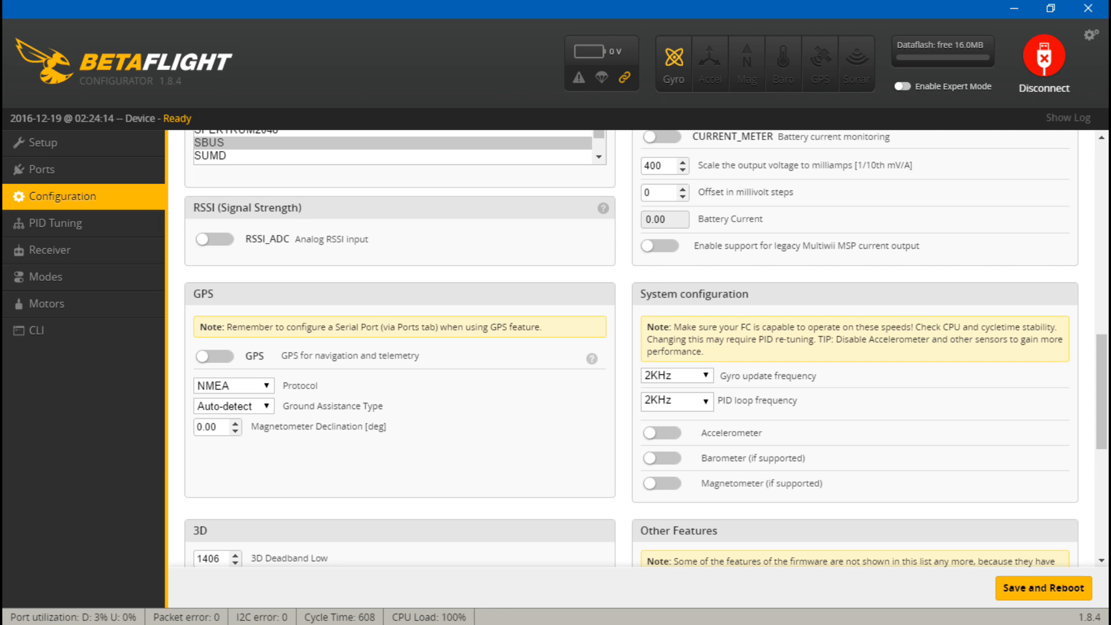
mouse_move(459, 593)
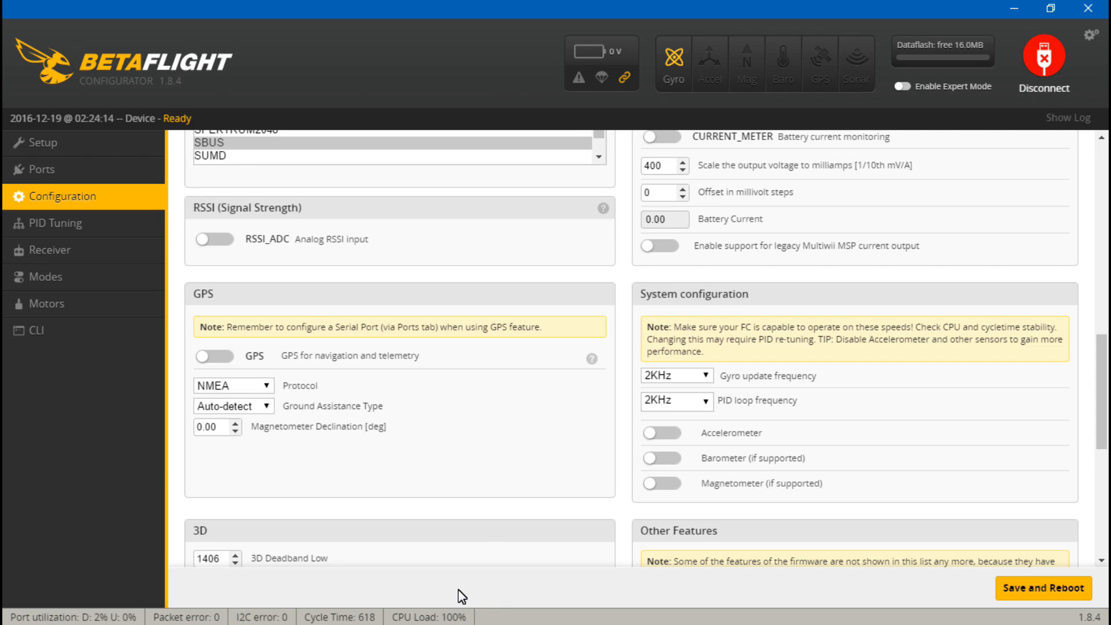
mouse_move(635, 409)
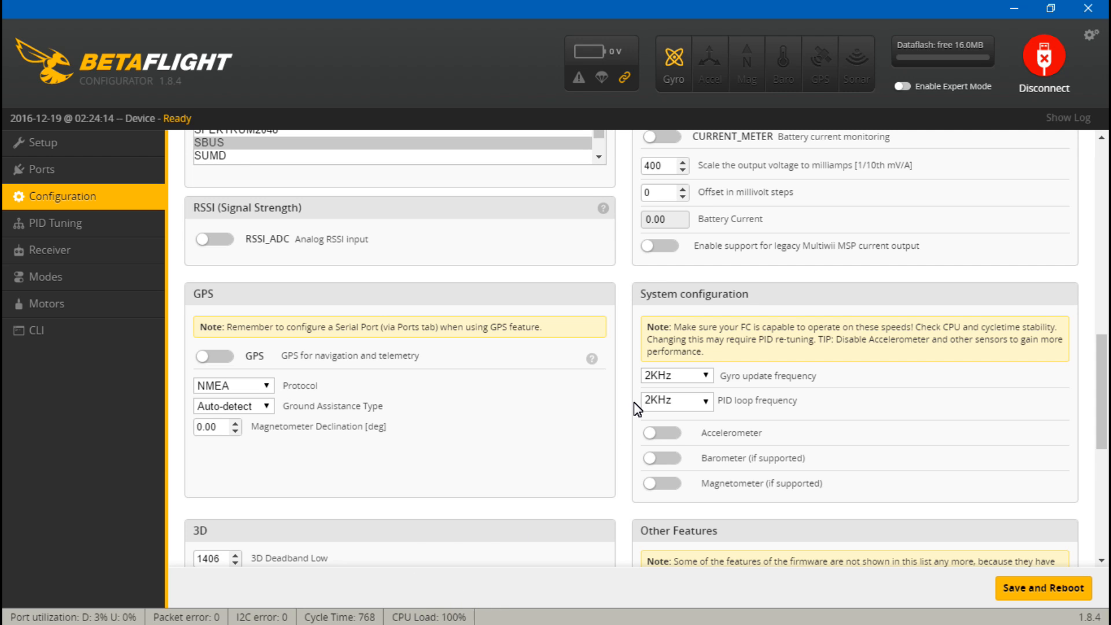
left_click(675, 402)
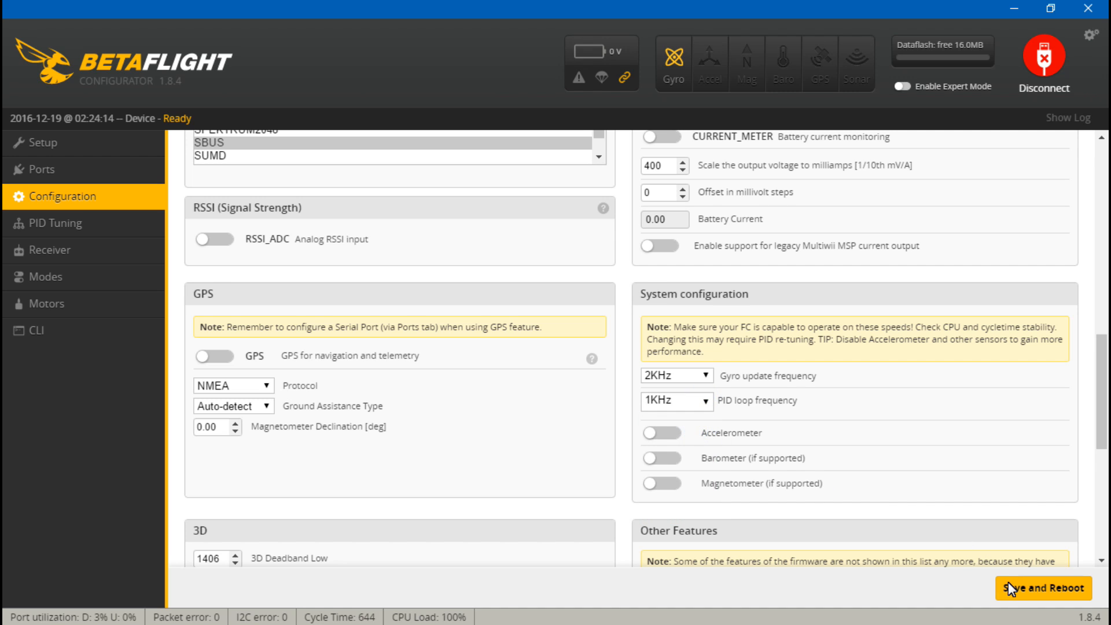
scroll("down", 3)
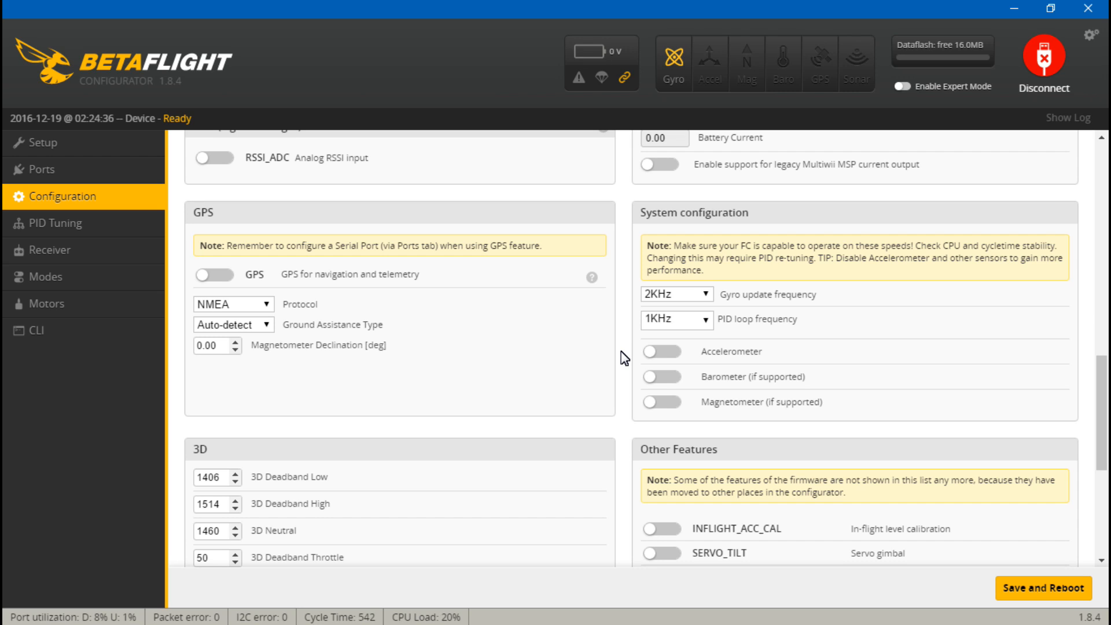
mouse_move(669, 364)
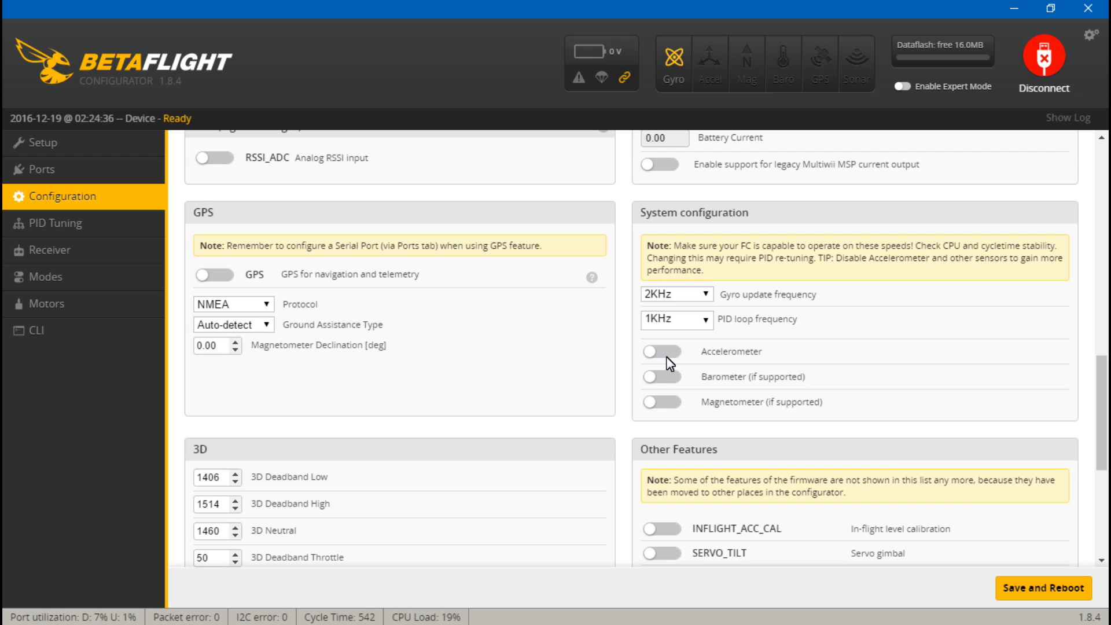
- Enable the accelerometer, save and reboot, check CPU load hits 100%, then disconnect the board
left_click(660, 351)
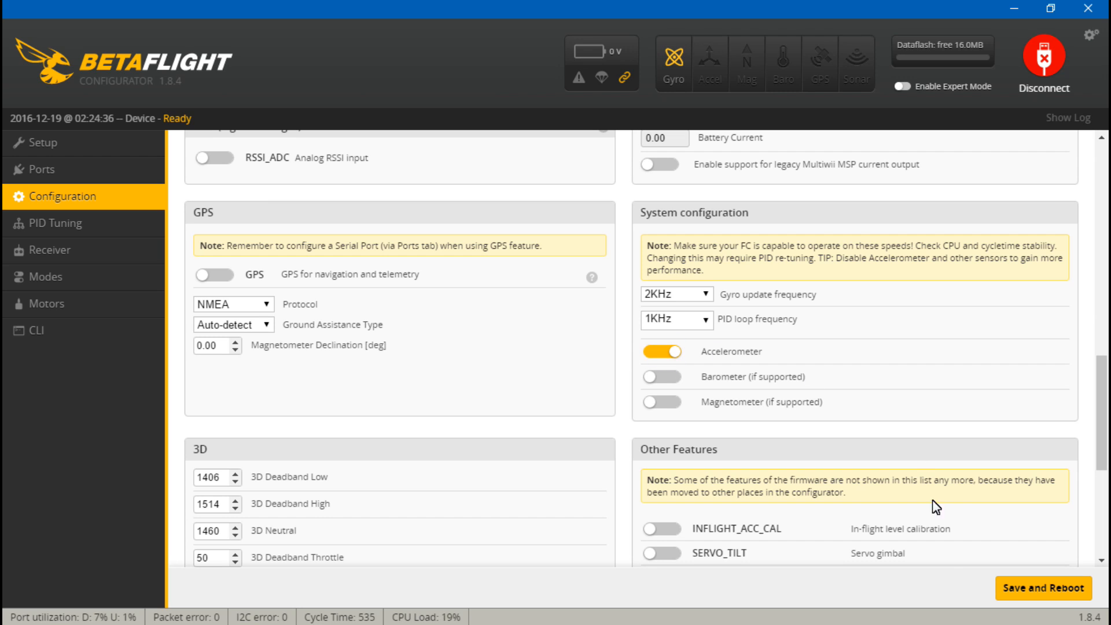
left_click(1041, 588)
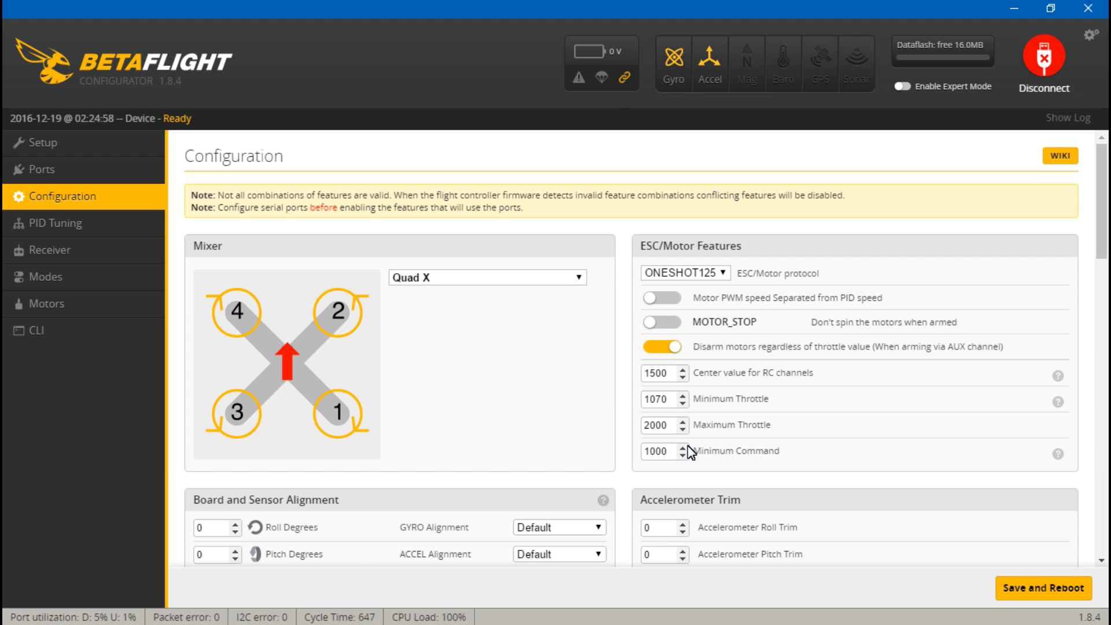
scroll("down", 3)
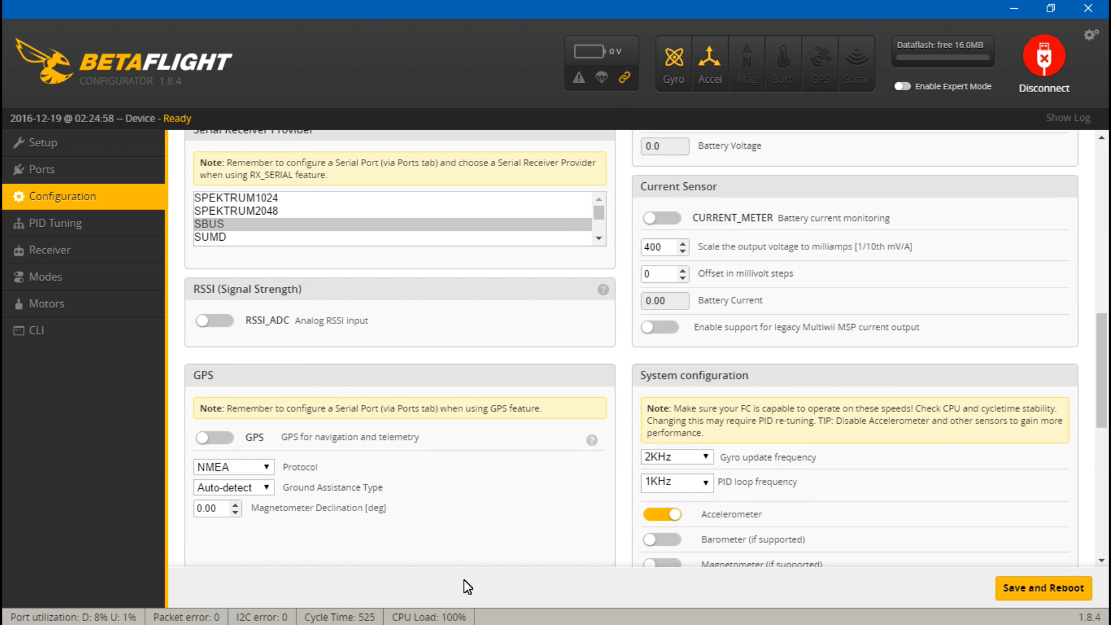
scroll("down", 3)
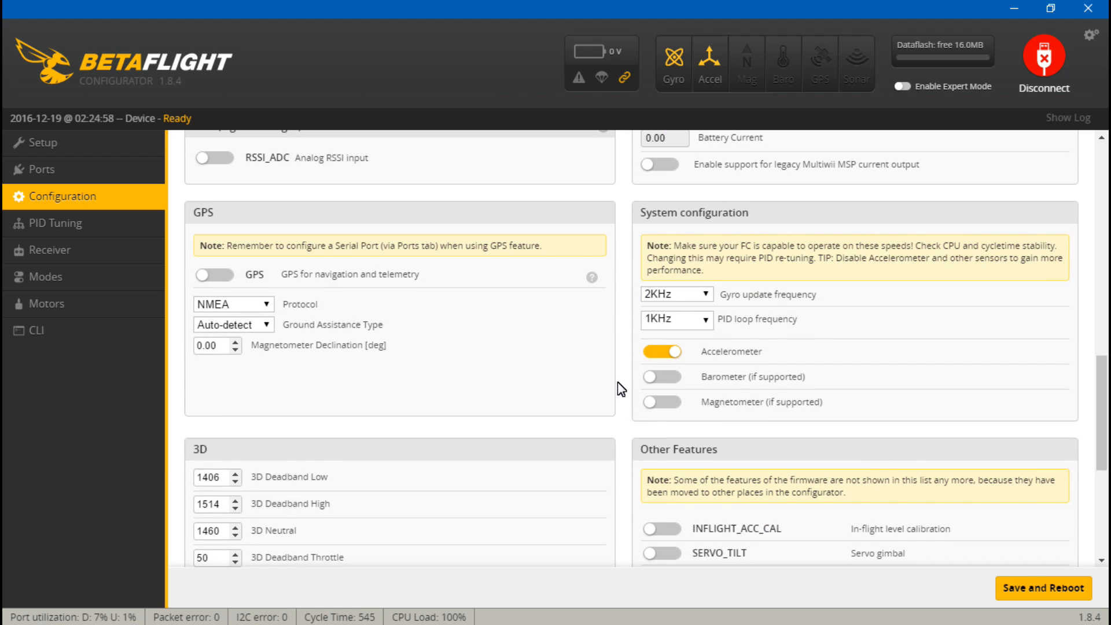
left_click(1043, 64)
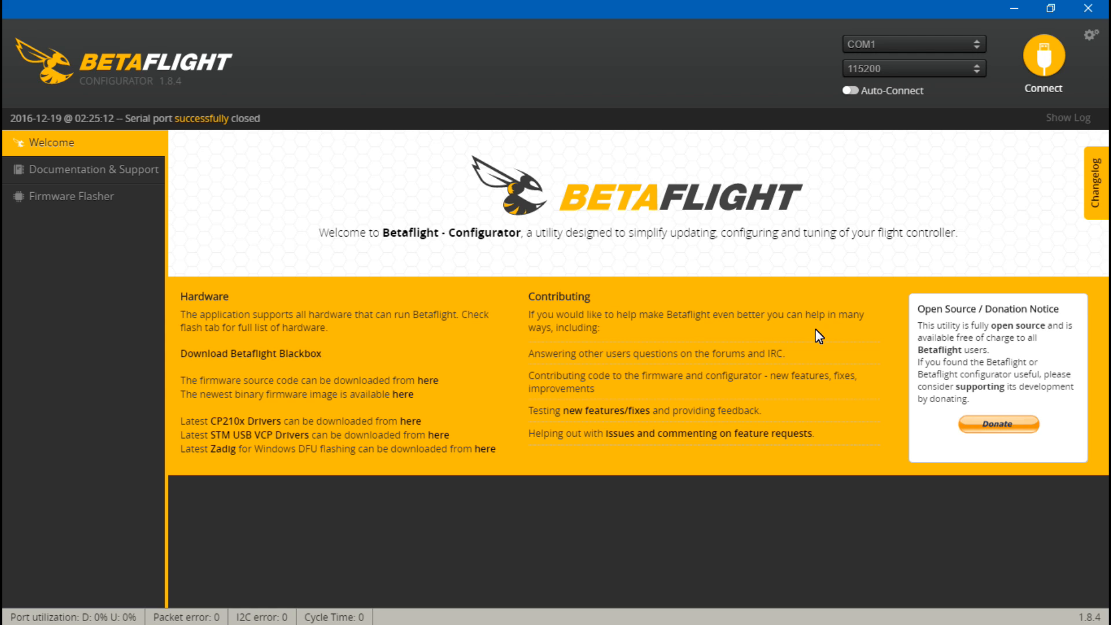
- Connect the next flight controller and review its Ports, Blackbox and Modes pages
left_click(1041, 57)
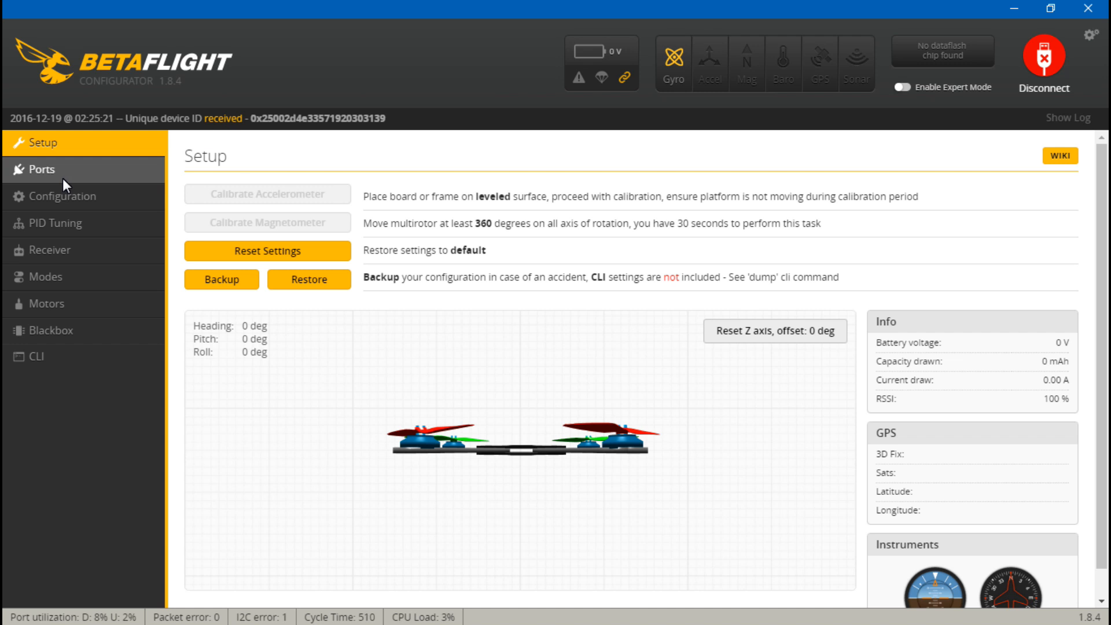
left_click(39, 169)
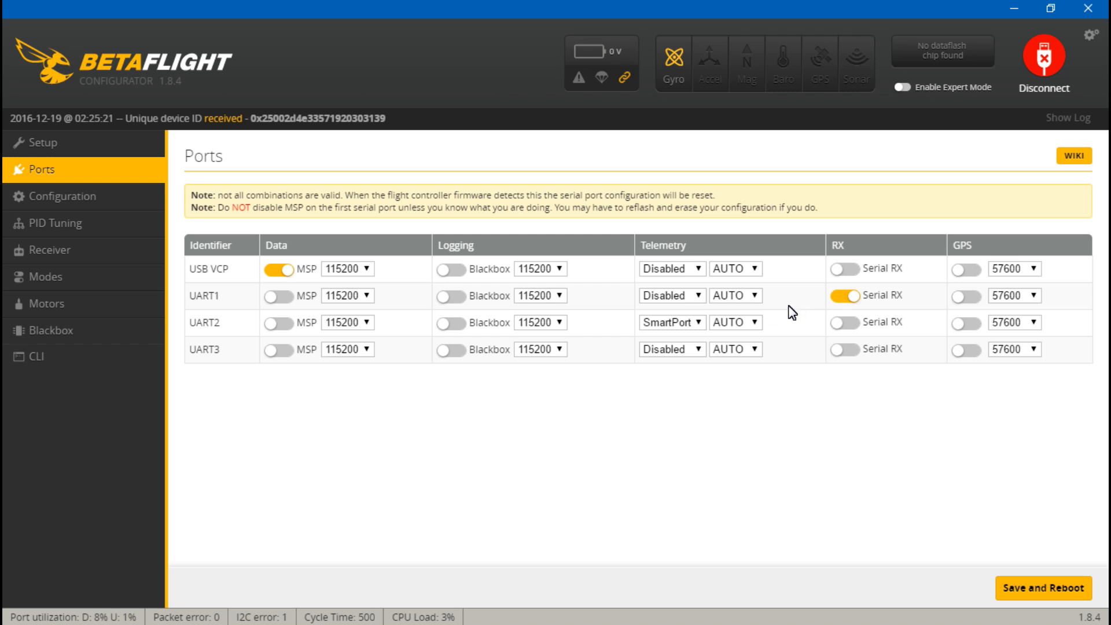
mouse_move(682, 340)
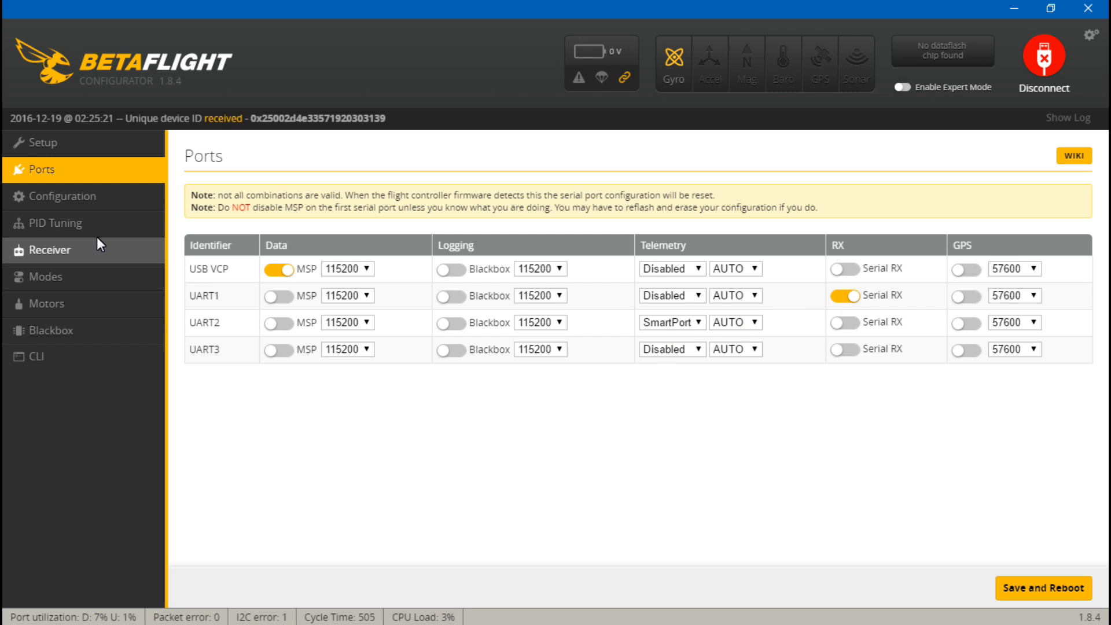
left_click(49, 329)
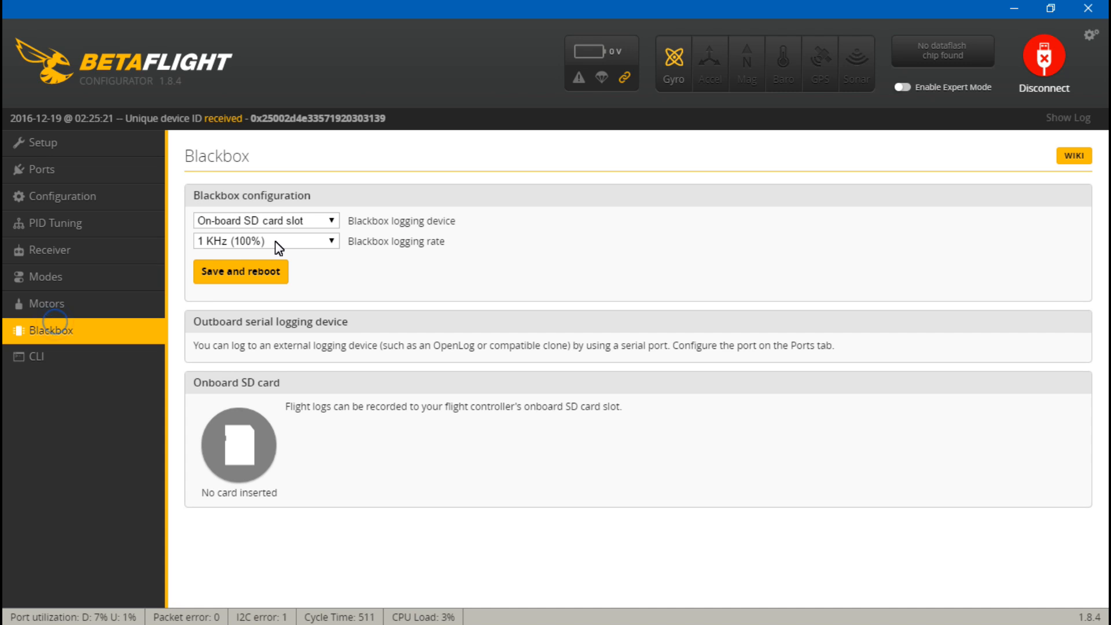
mouse_move(222, 226)
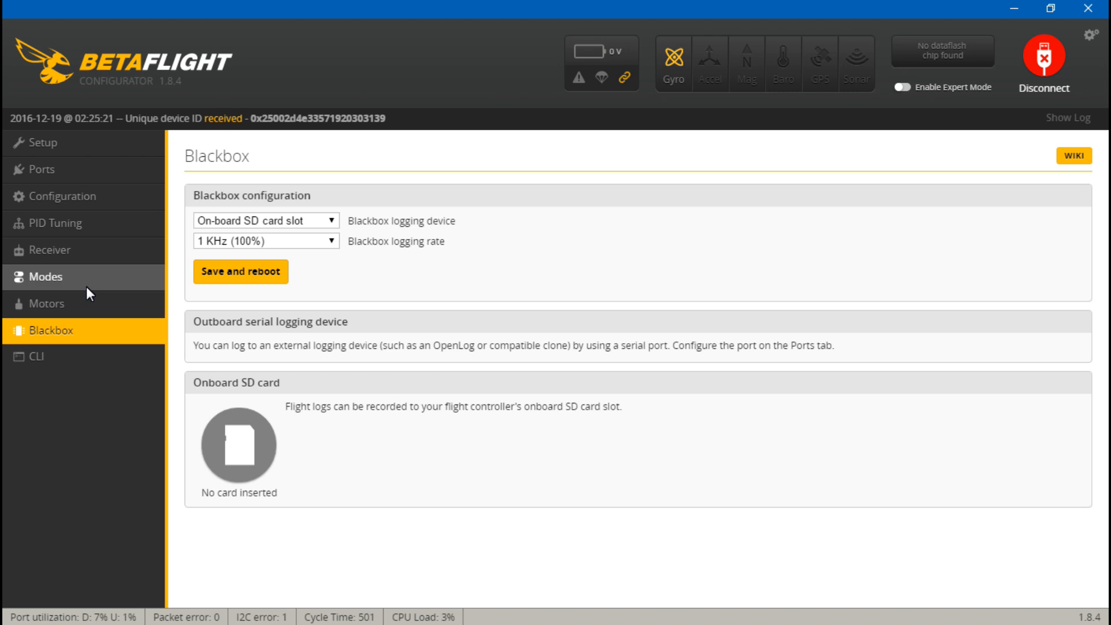
left_click(45, 277)
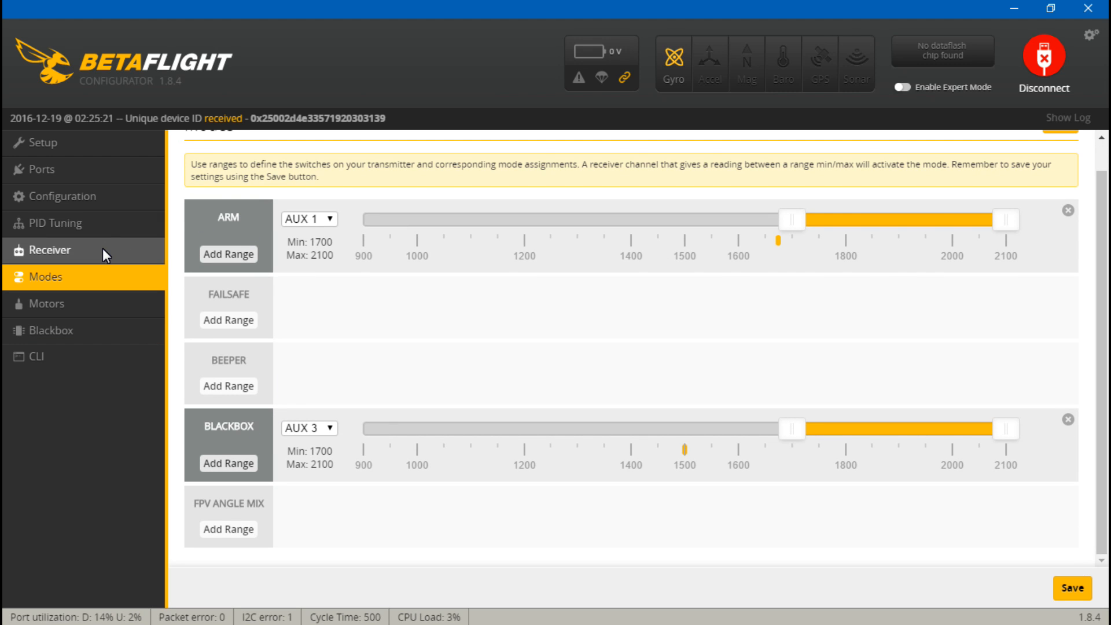
- In System configuration, raise the gyro update frequency from 2KHz to 4KHz
left_click(63, 197)
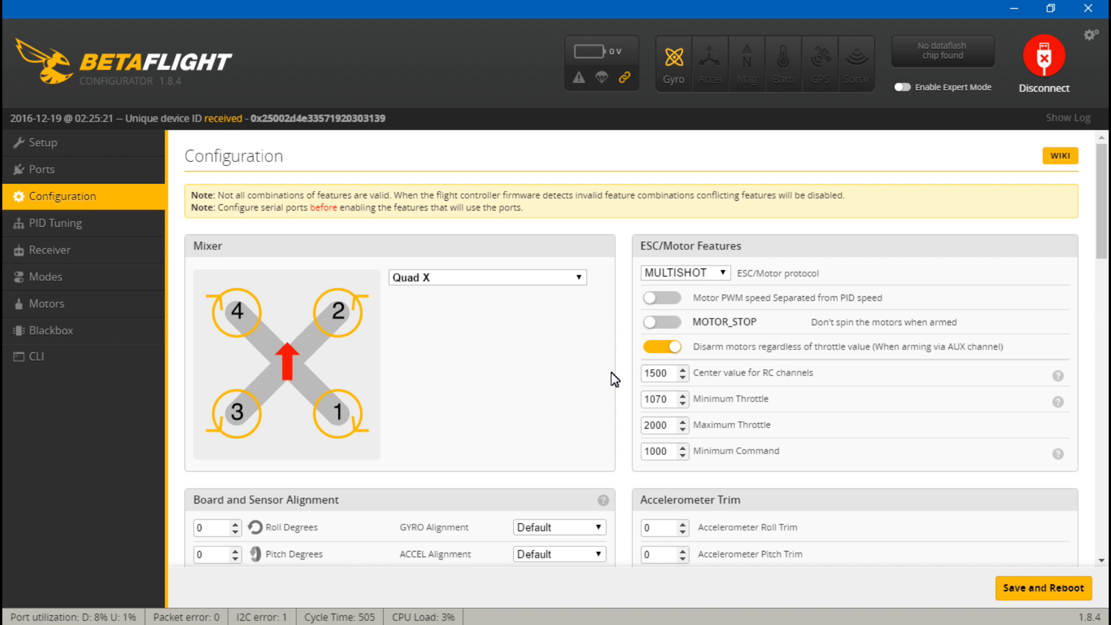
scroll("down", 3)
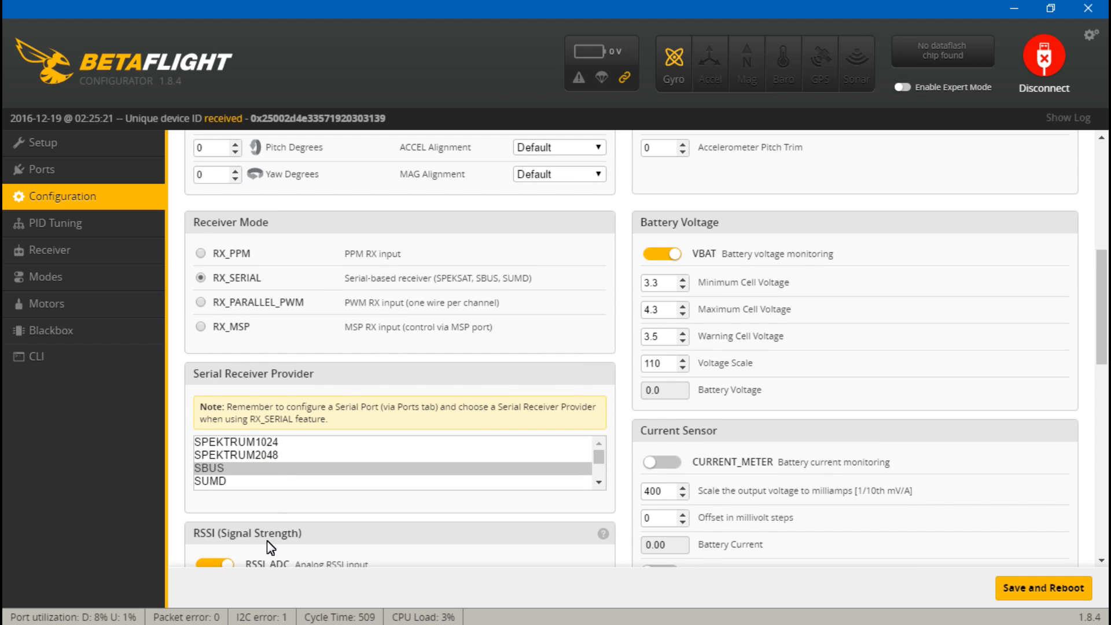
scroll("down", 3)
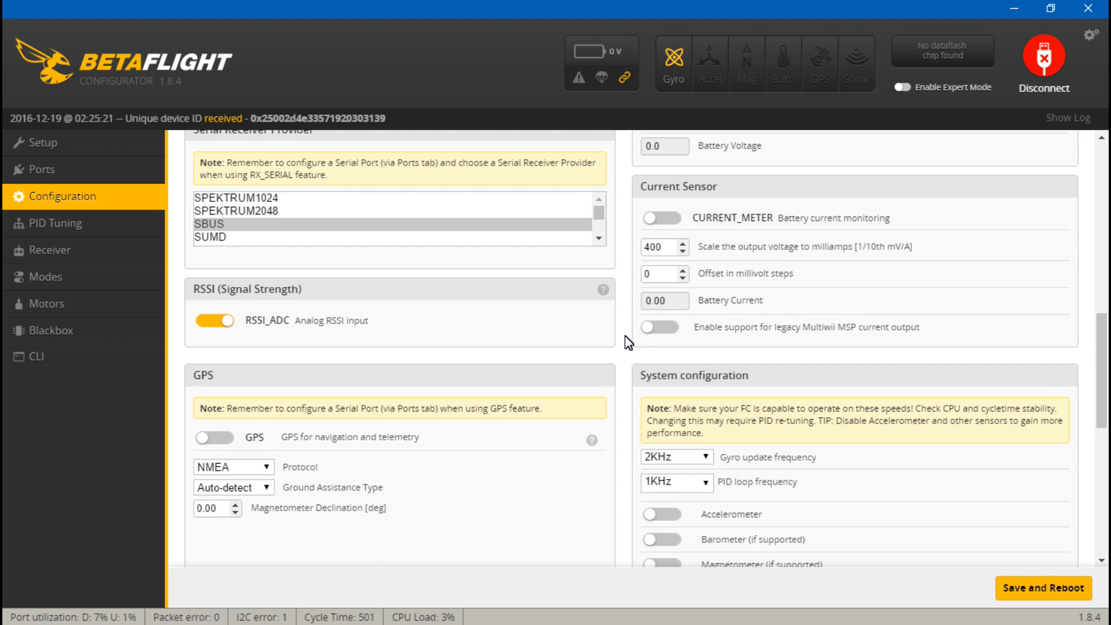
scroll("down", 3)
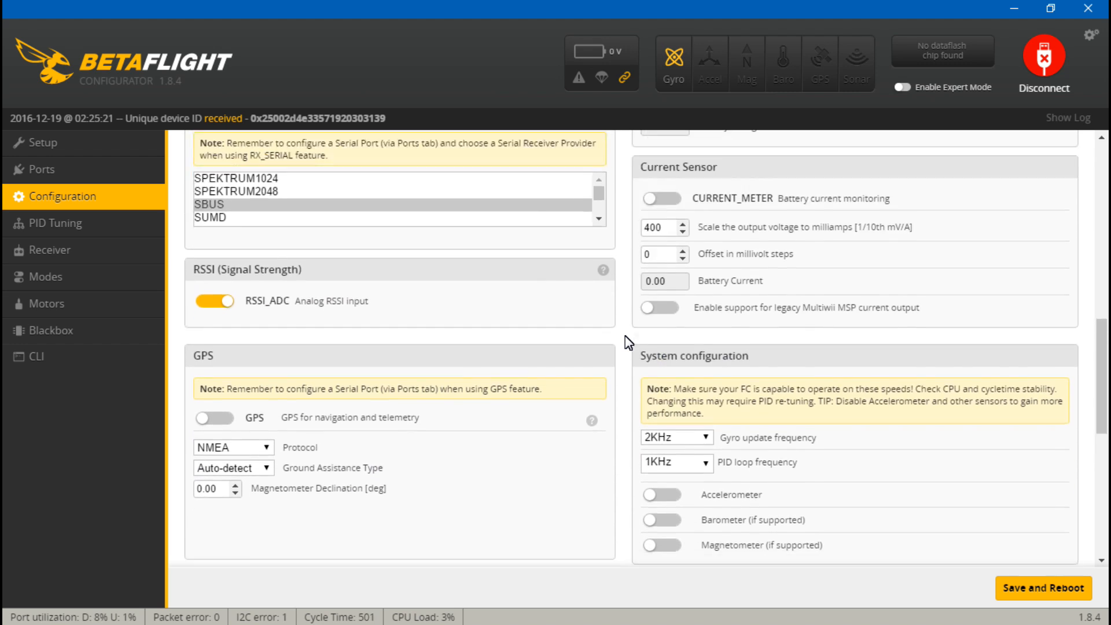
scroll("down", 3)
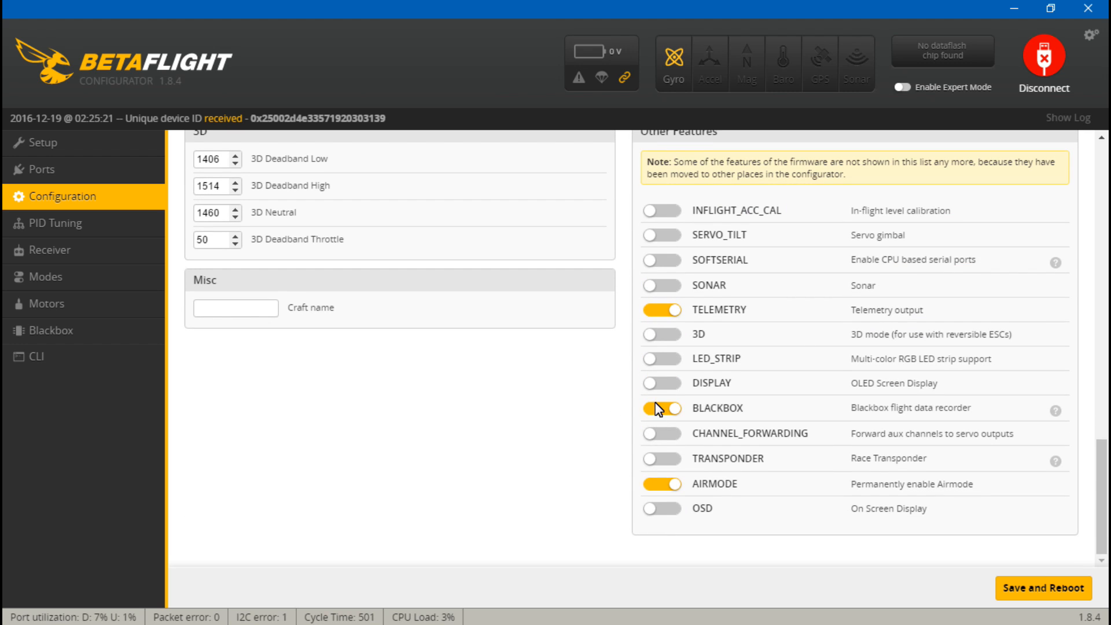
scroll("up", 3)
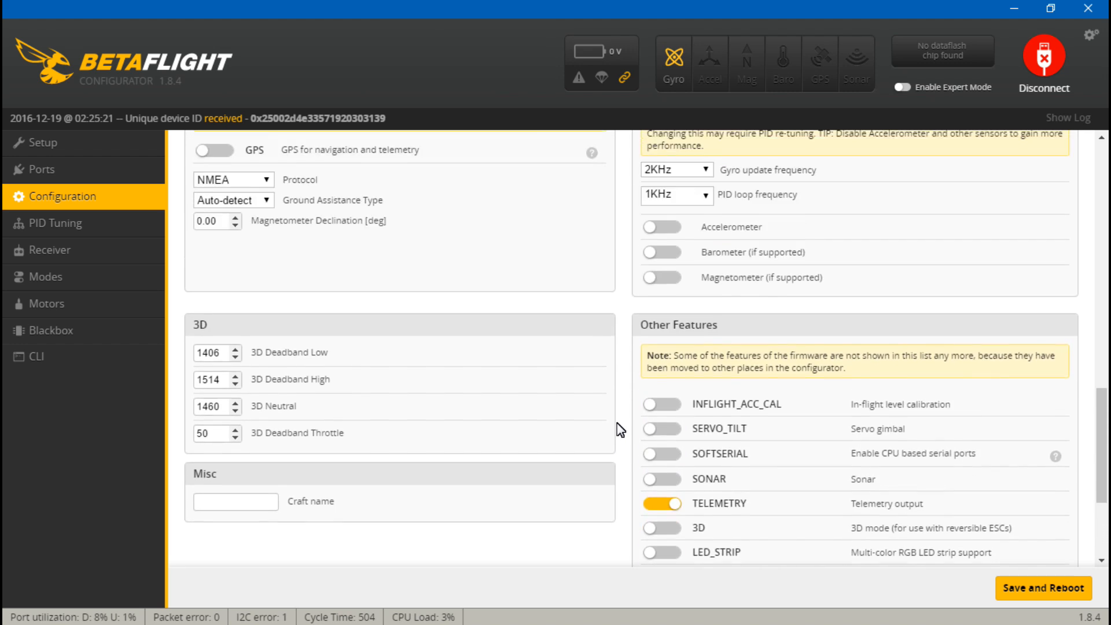
scroll("up", 3)
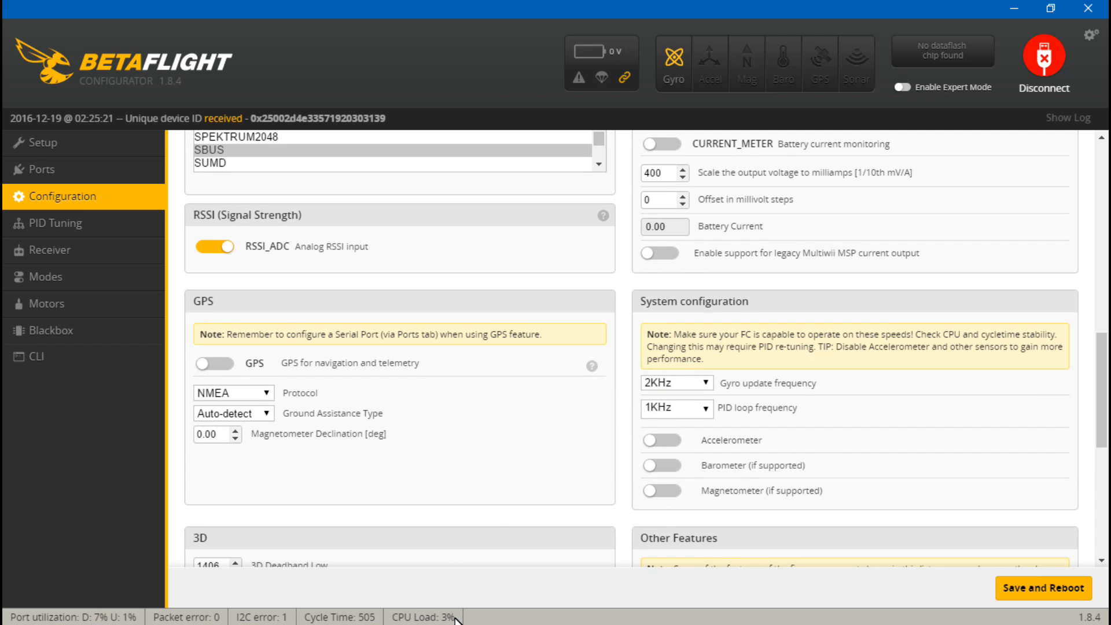
mouse_move(664, 414)
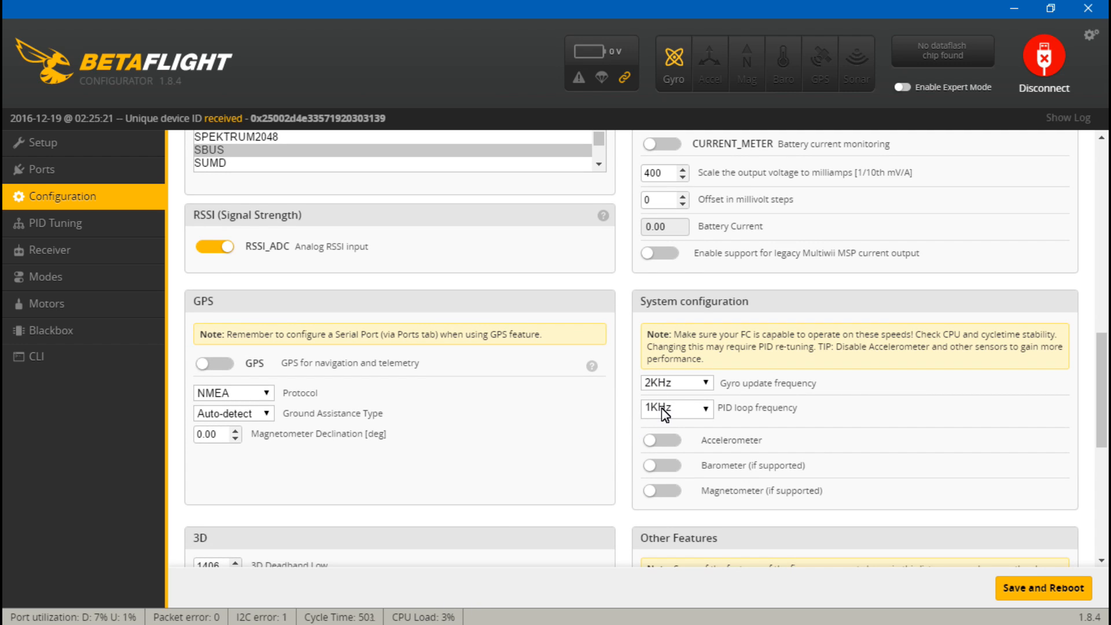
mouse_move(706, 389)
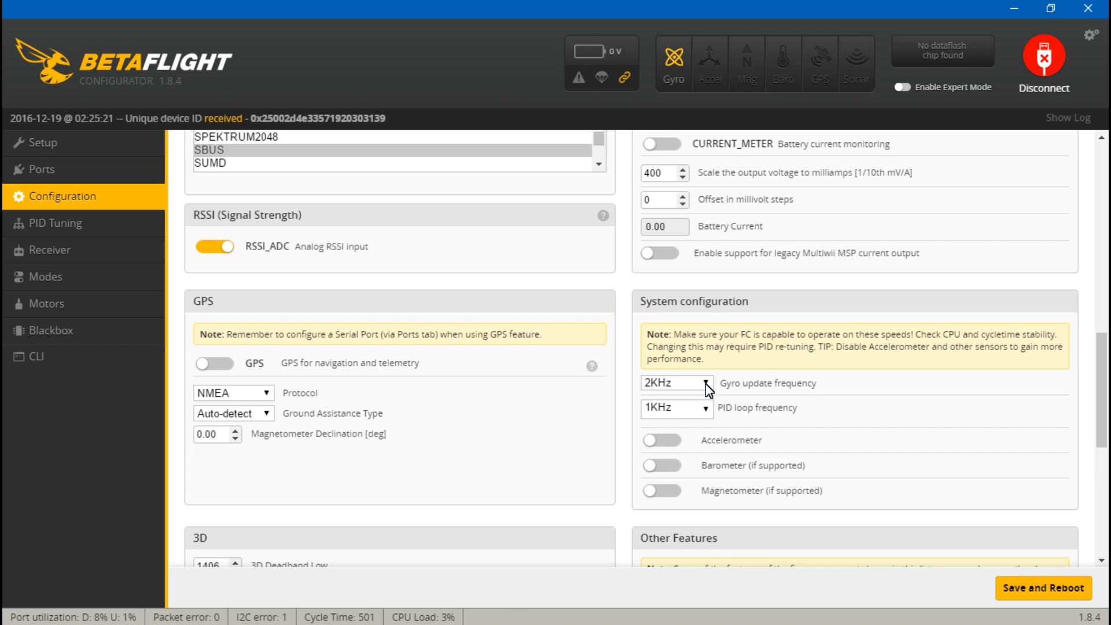
left_click(673, 383)
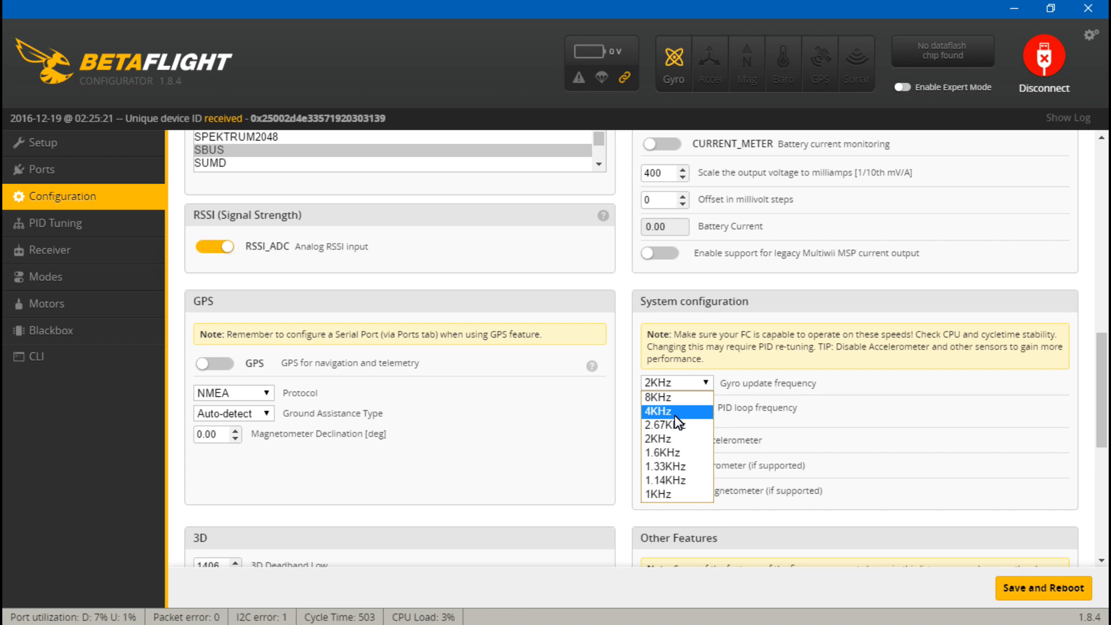
left_click(668, 409)
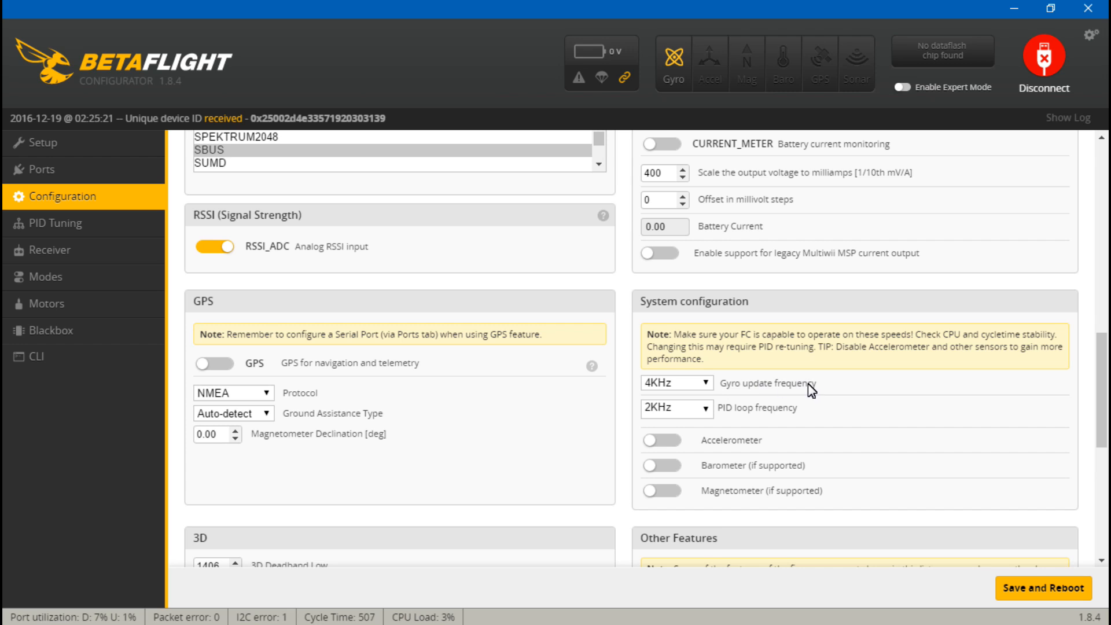
mouse_move(642, 418)
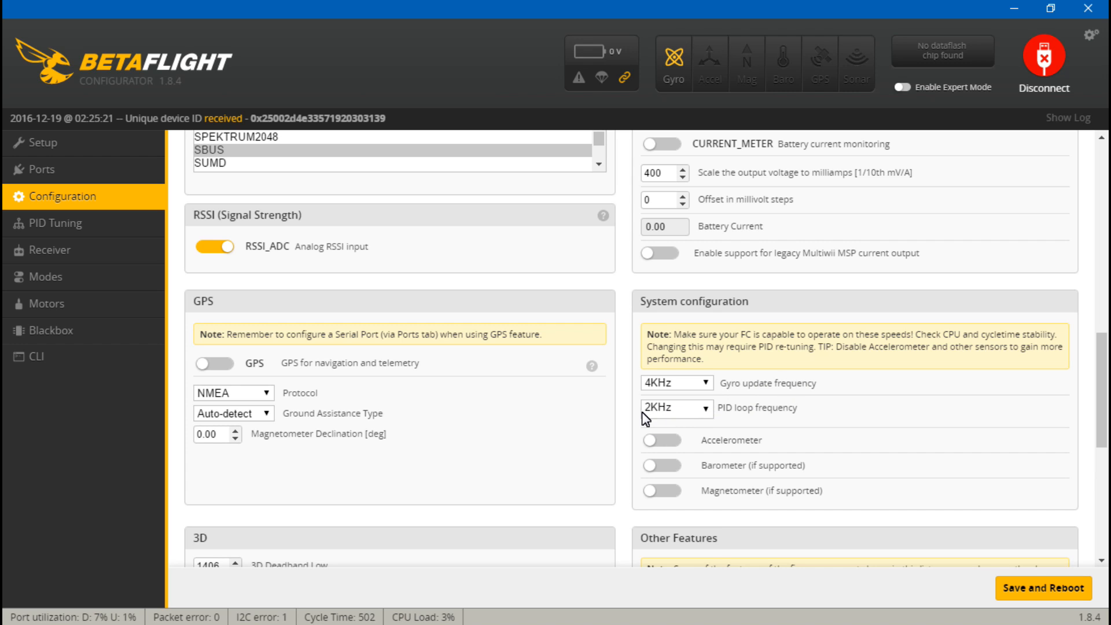
mouse_move(740, 405)
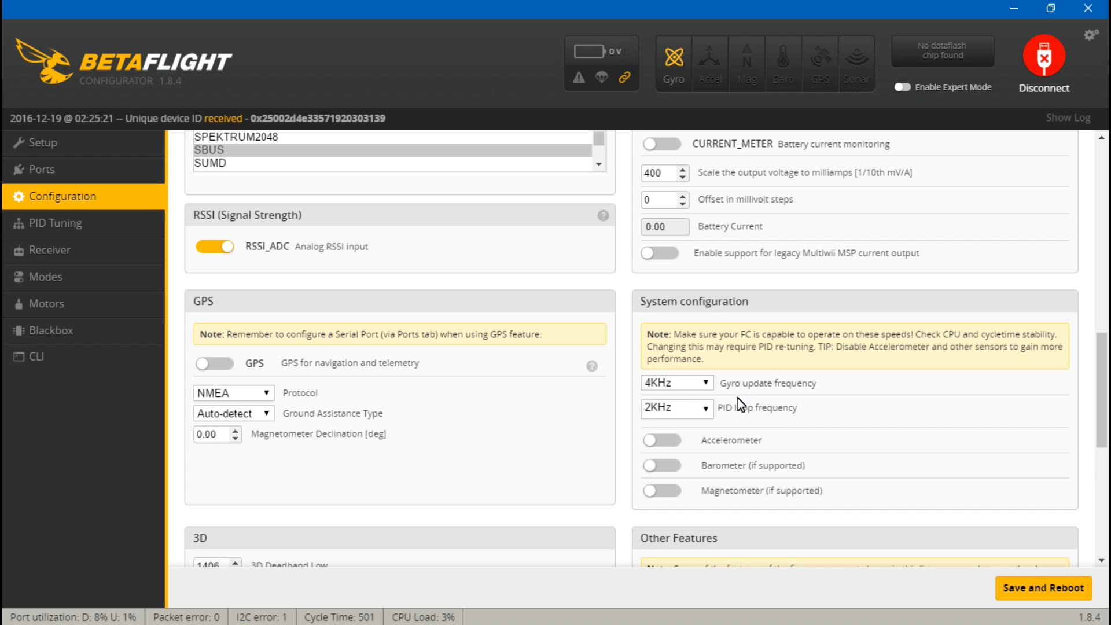
mouse_move(969, 532)
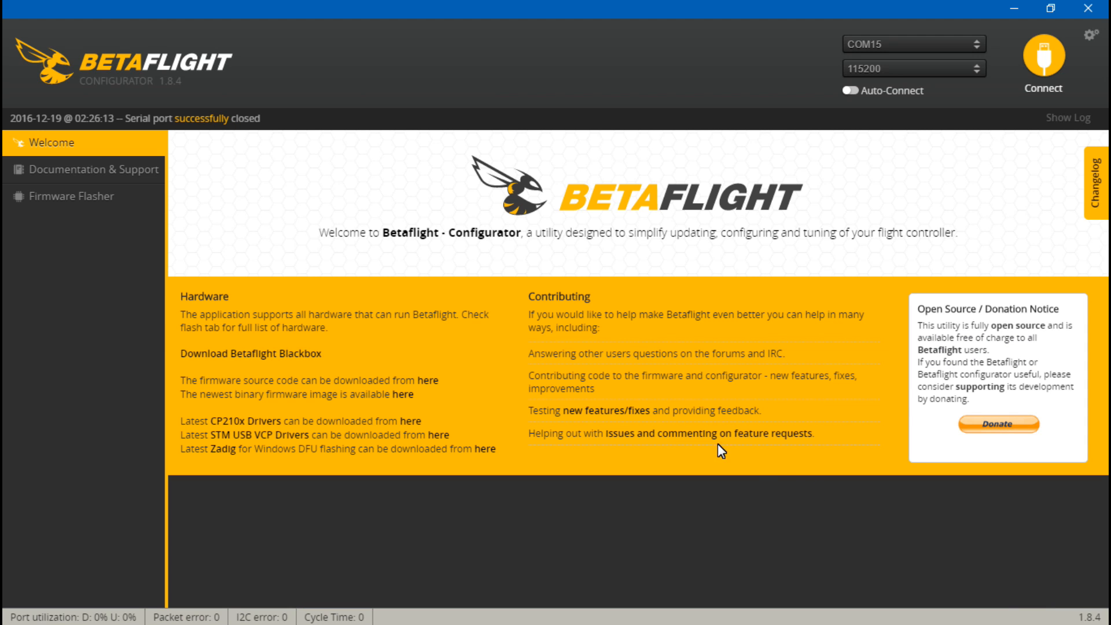
- Connect the fully loaded board and set gyro update frequency 8KHz with 4KHz PID loop
left_click(1042, 62)
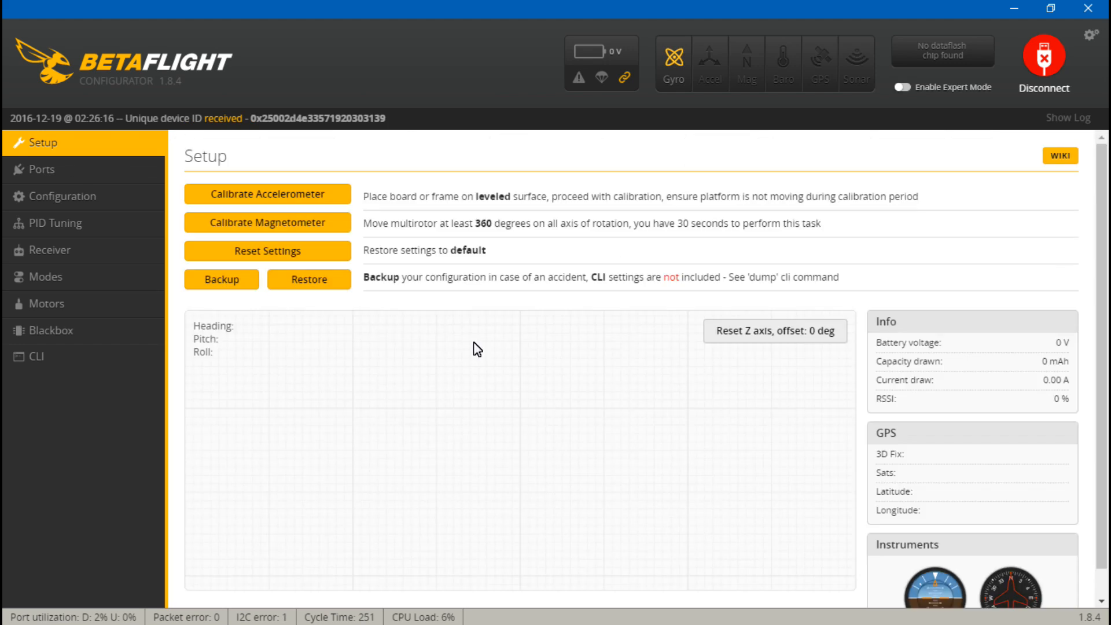
left_click(60, 197)
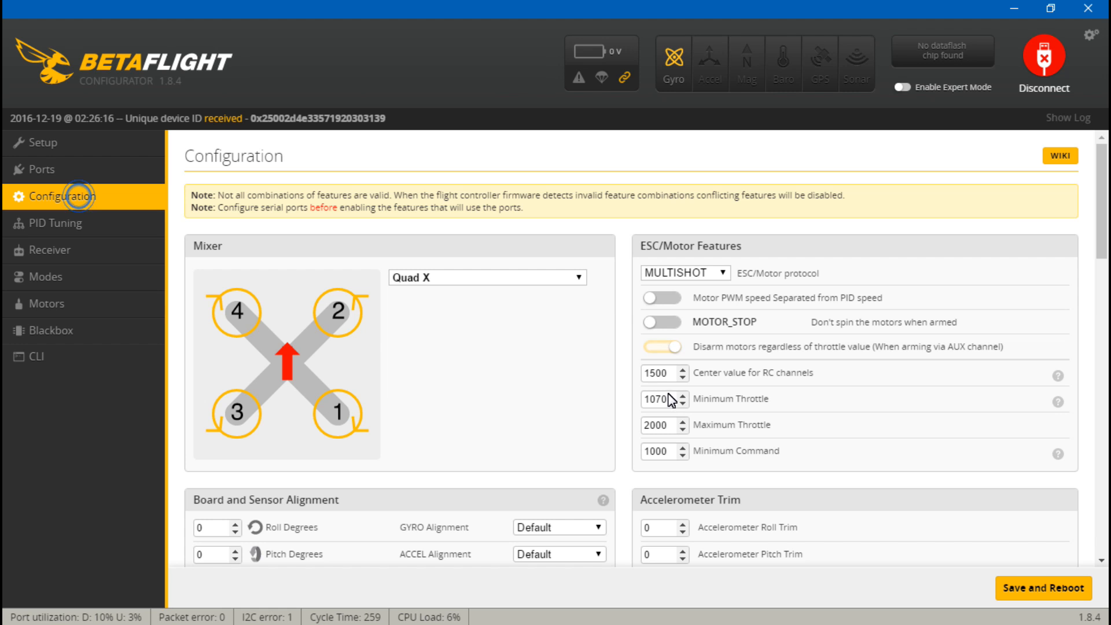
scroll("down", 3)
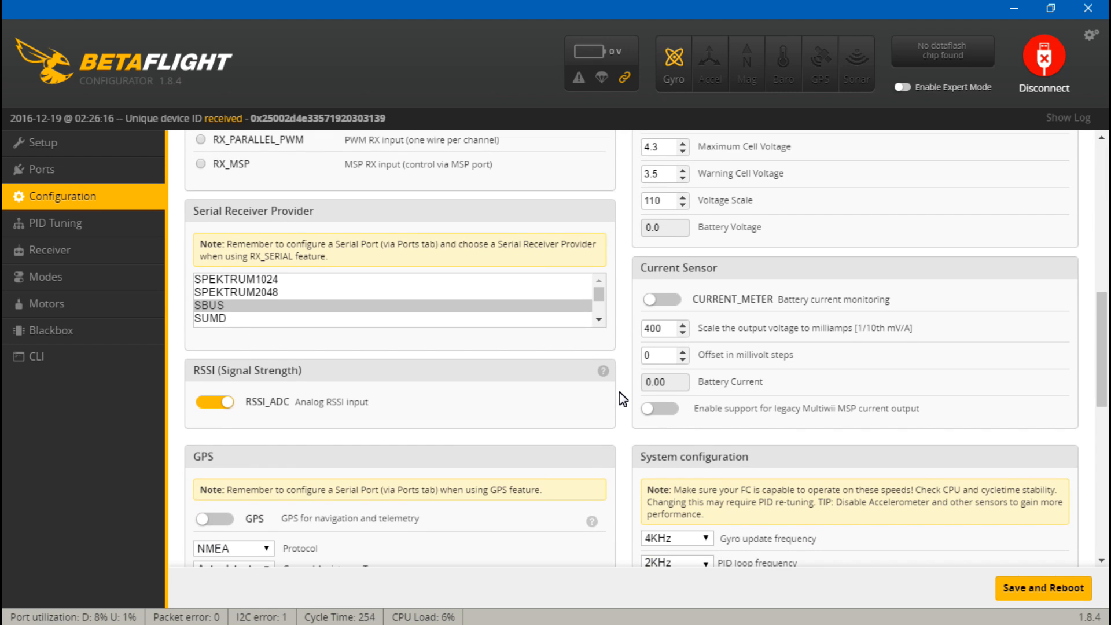
scroll("down", 3)
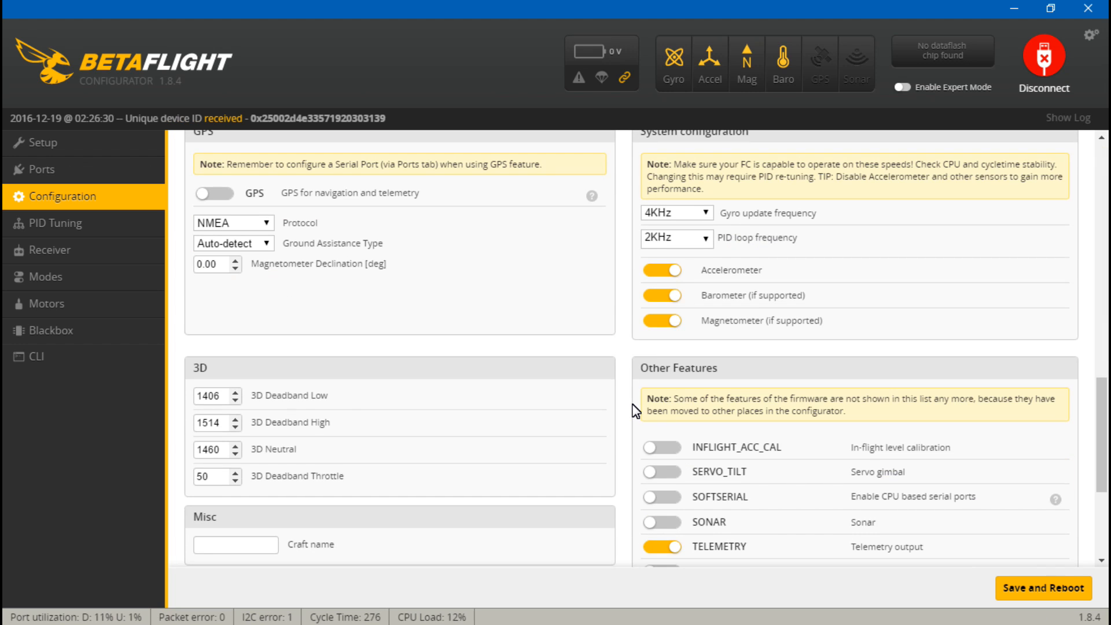
scroll("up", 3)
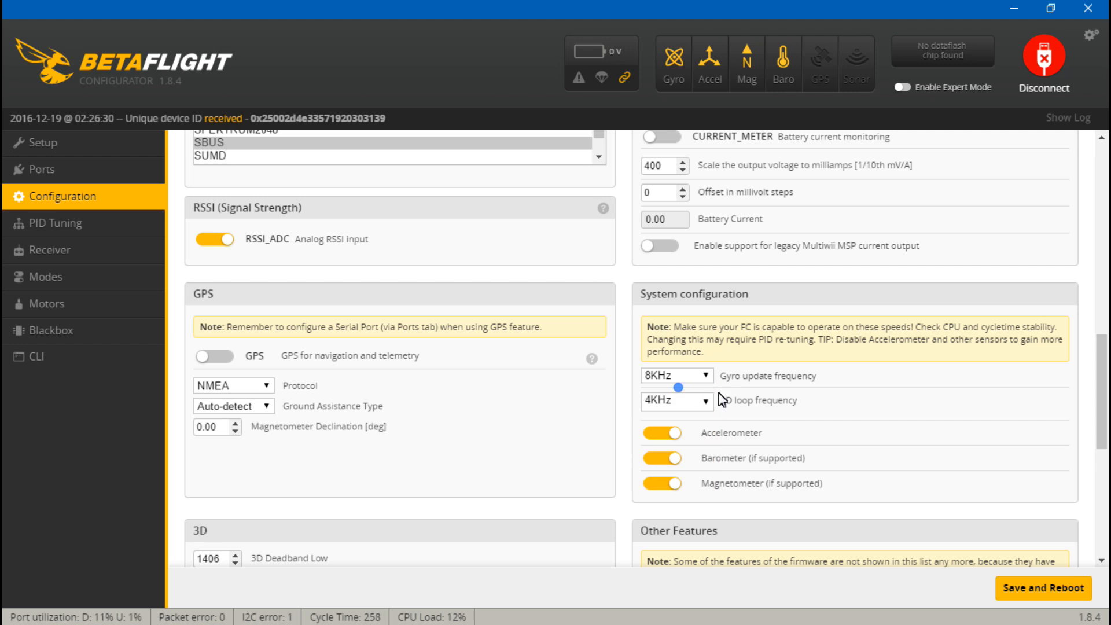
- Save and reboot with 8KHz gyro and 4KHz PID loop, reconnecting to see about 36% CPU load
left_click(1043, 57)
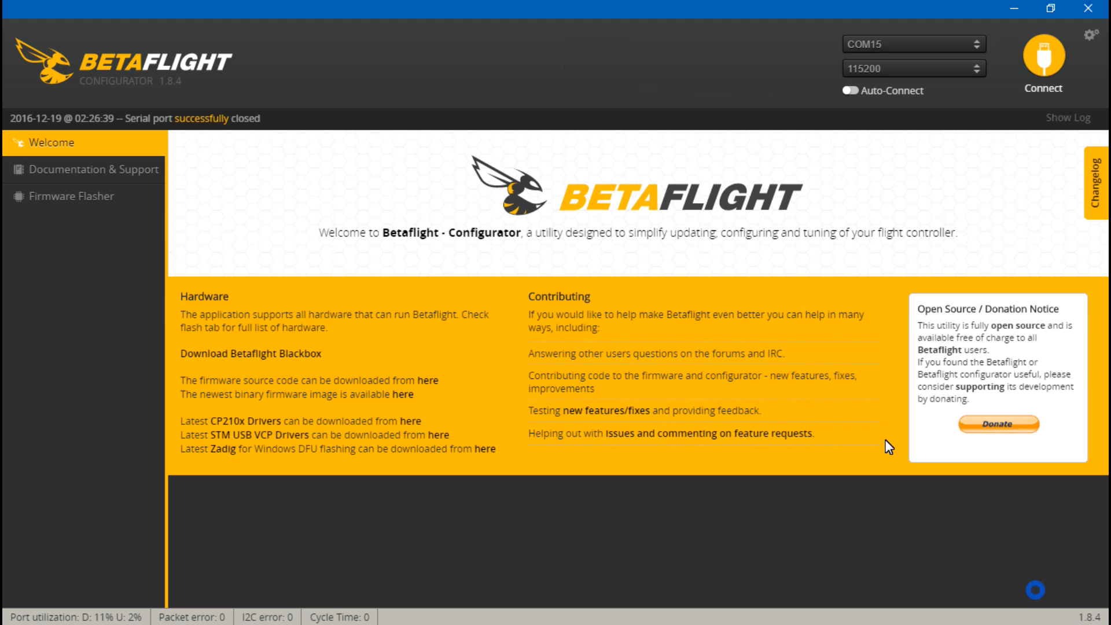
left_click(1043, 64)
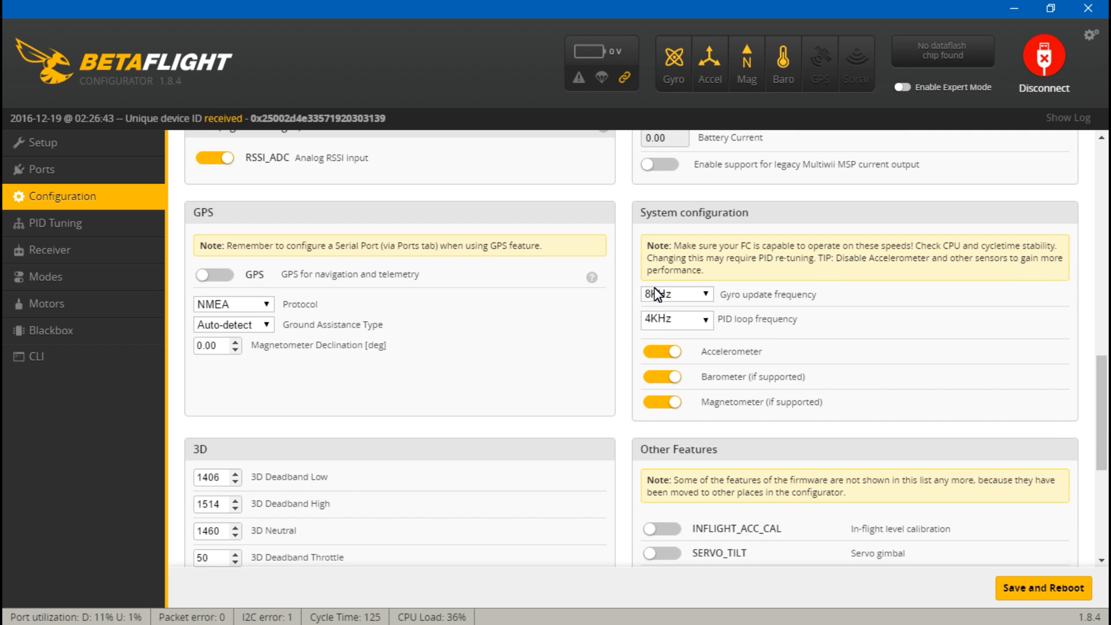
mouse_move(662, 326)
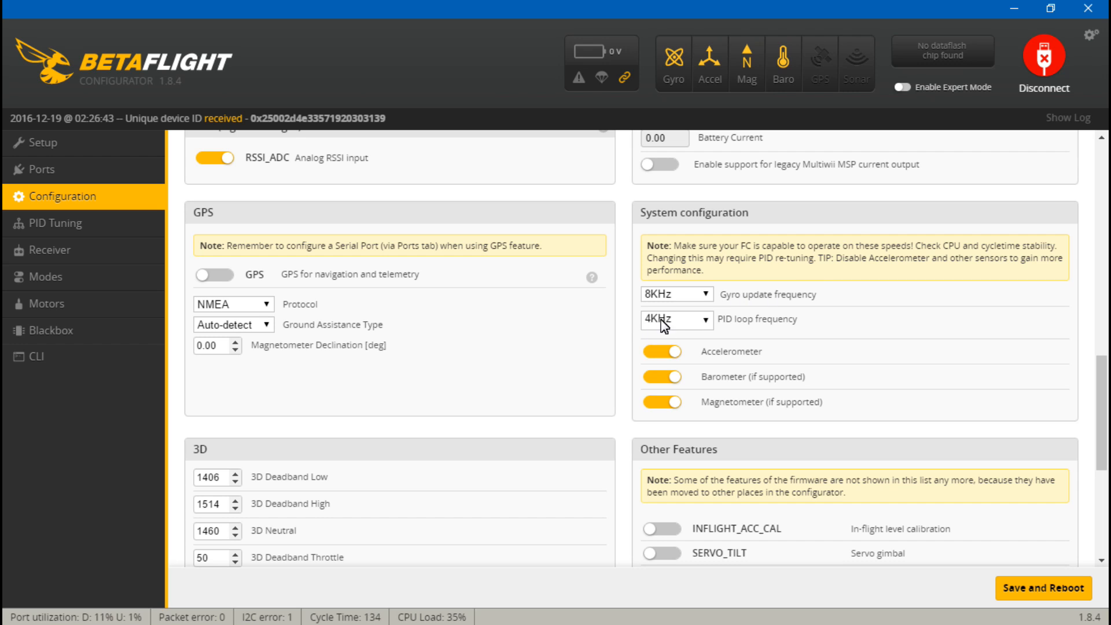
mouse_move(663, 325)
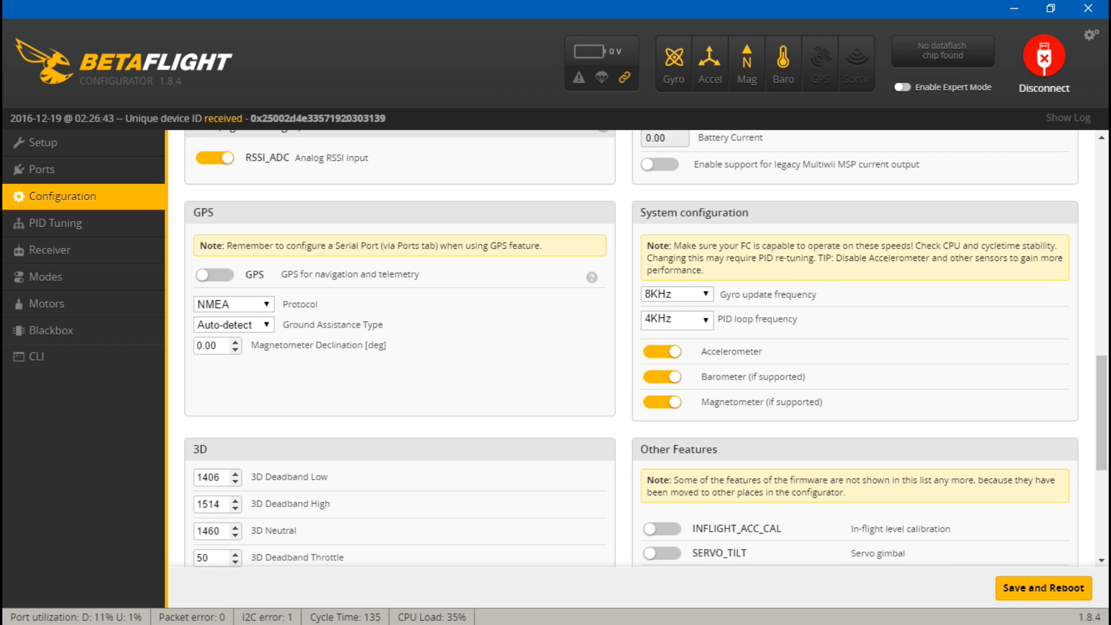
mouse_move(457, 615)
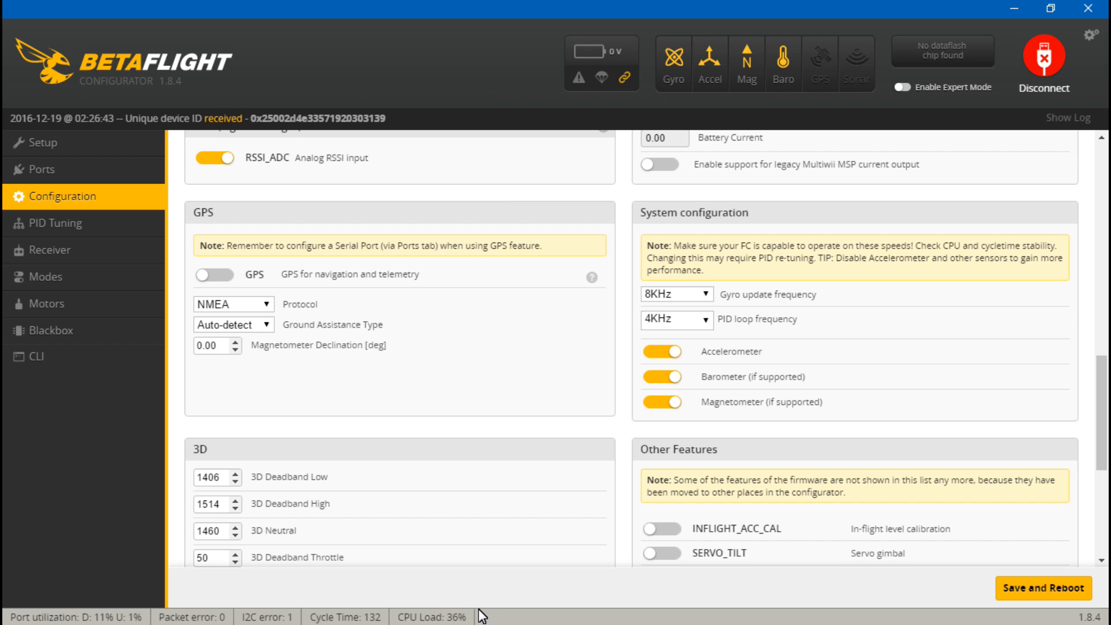
mouse_move(634, 327)
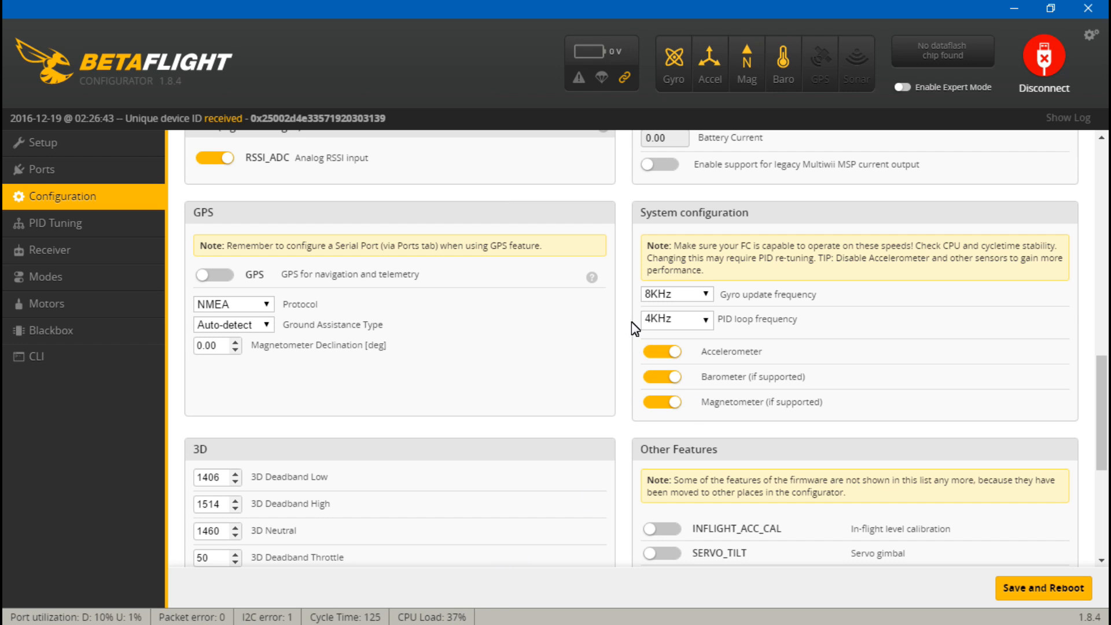
mouse_move(545, 557)
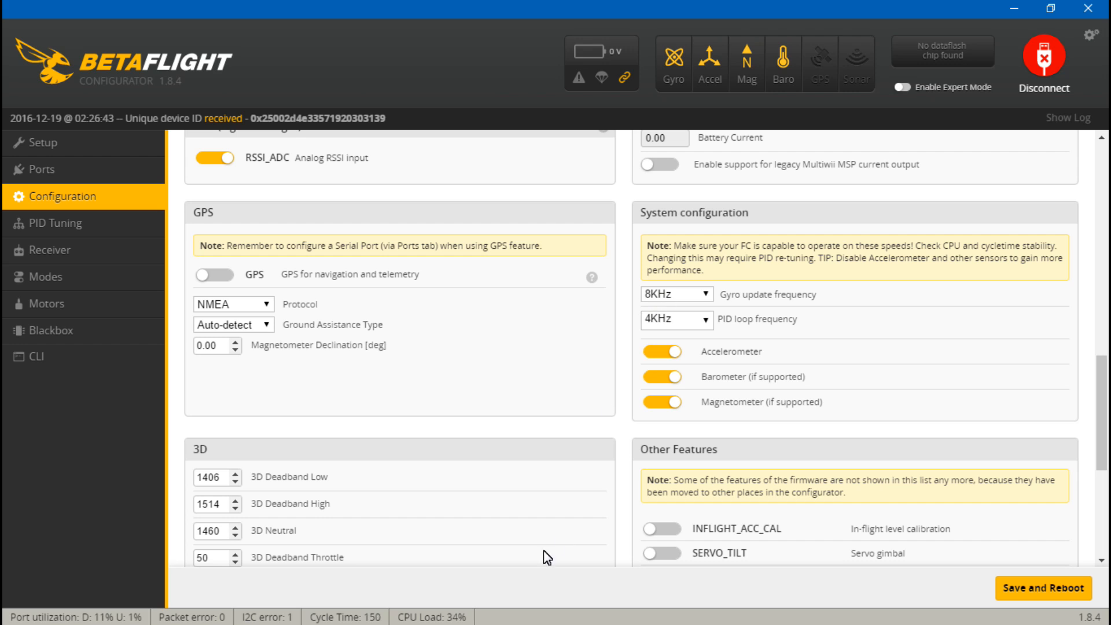
mouse_move(742, 73)
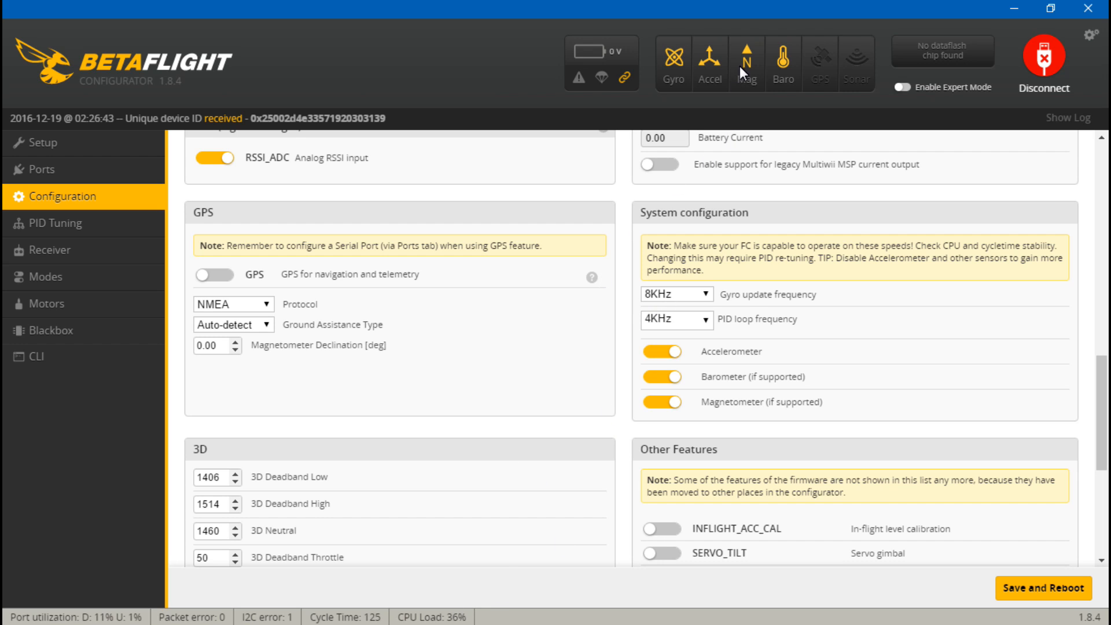
mouse_move(679, 346)
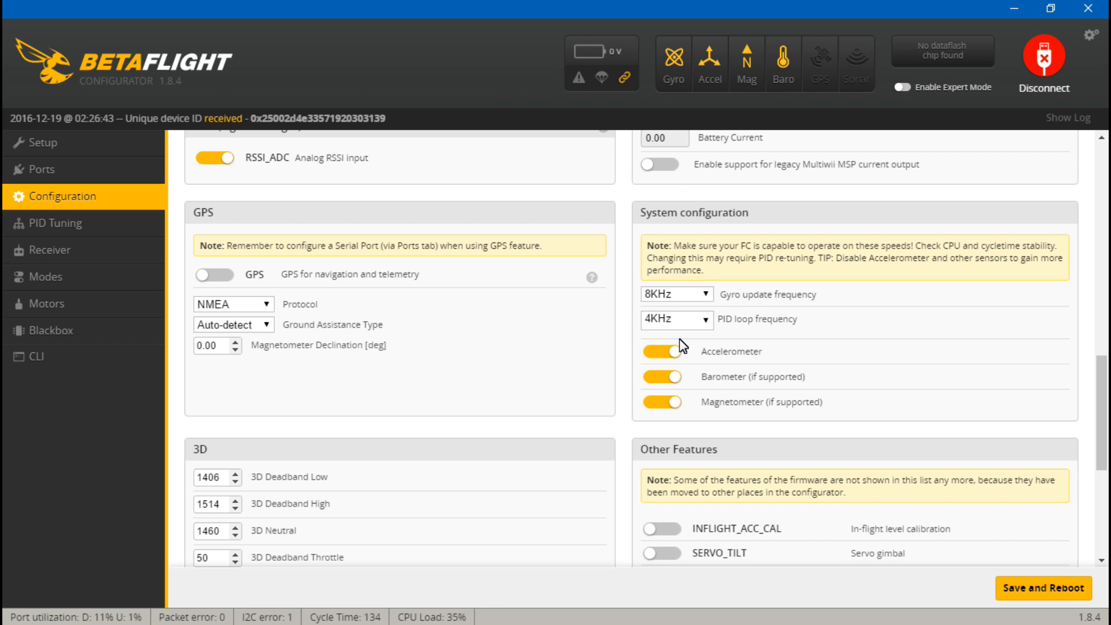
- Save and reboot, set the PID loop back to 4KHz, then view the setup overview showing 20% CPU load
left_click(660, 352)
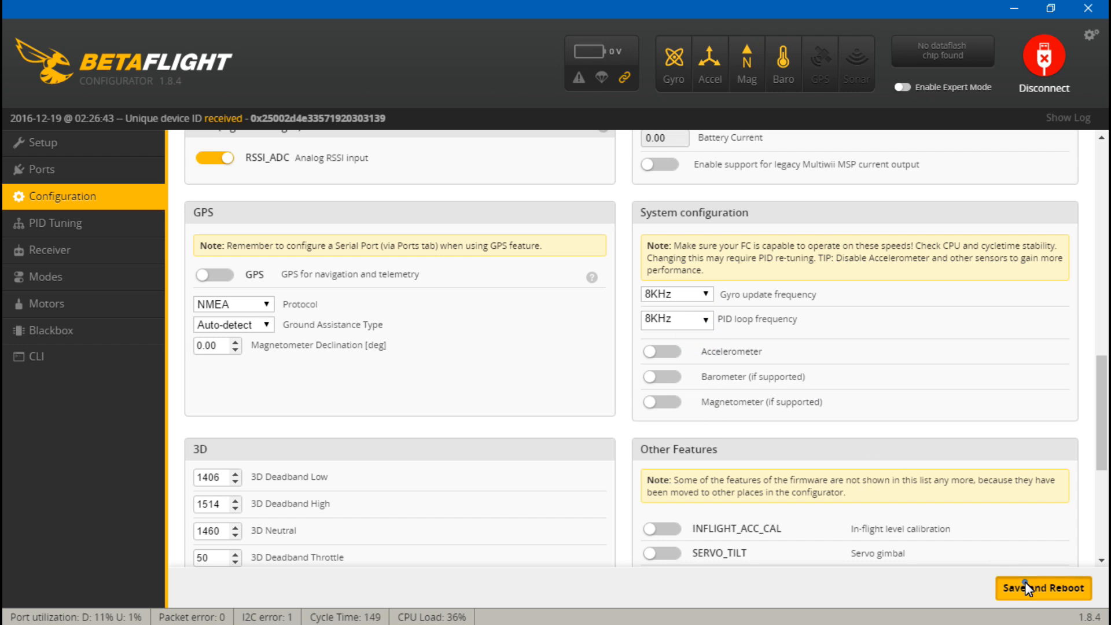
left_click(1043, 588)
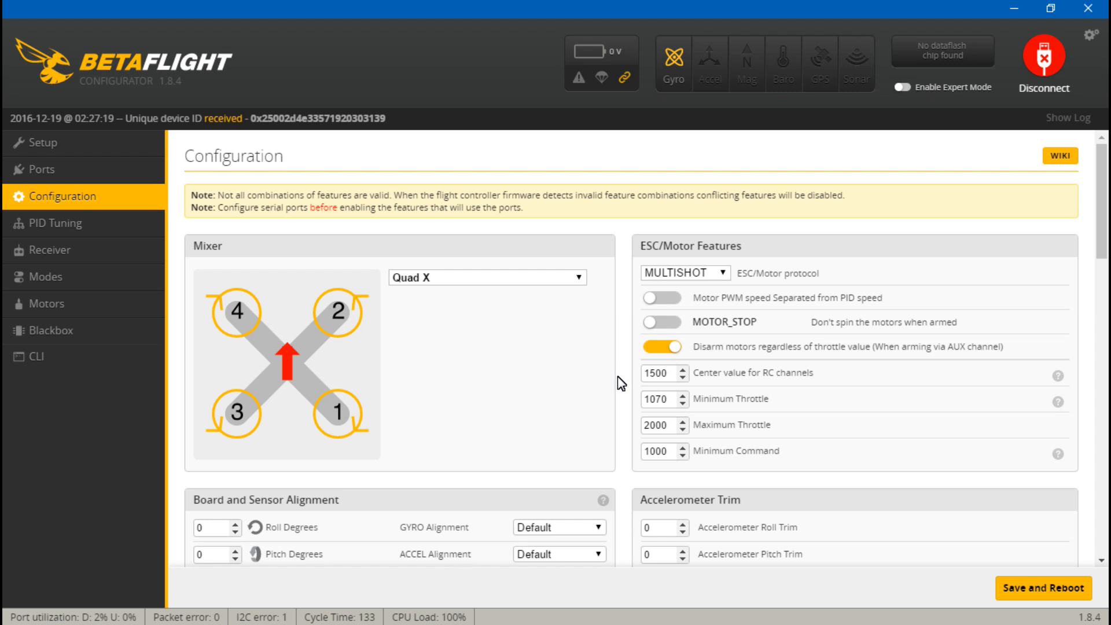
scroll("down", 3)
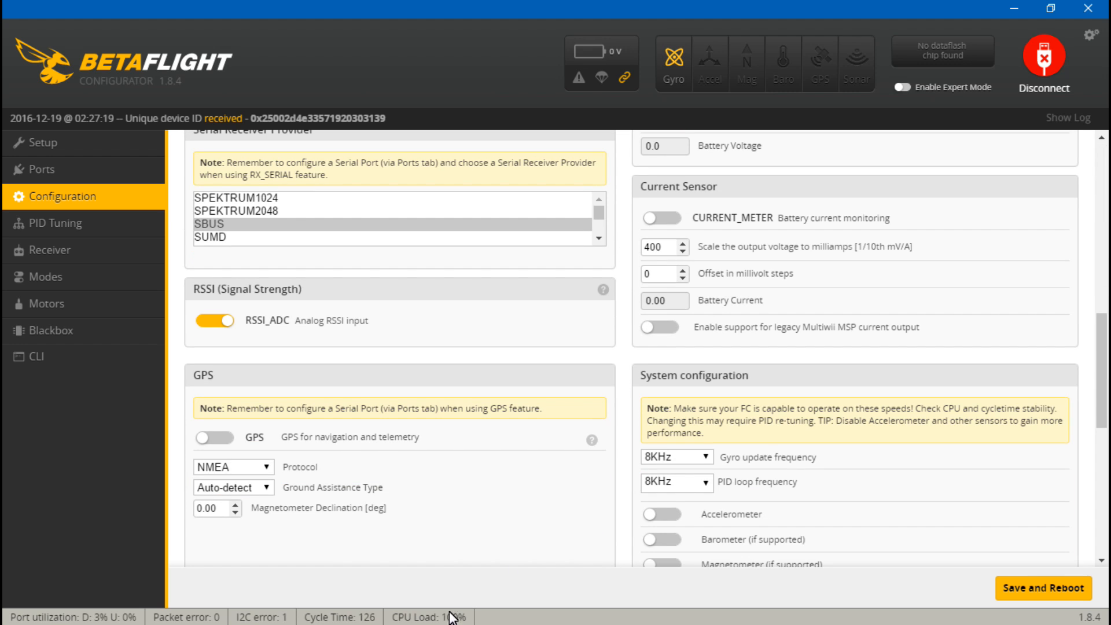
scroll("down", 3)
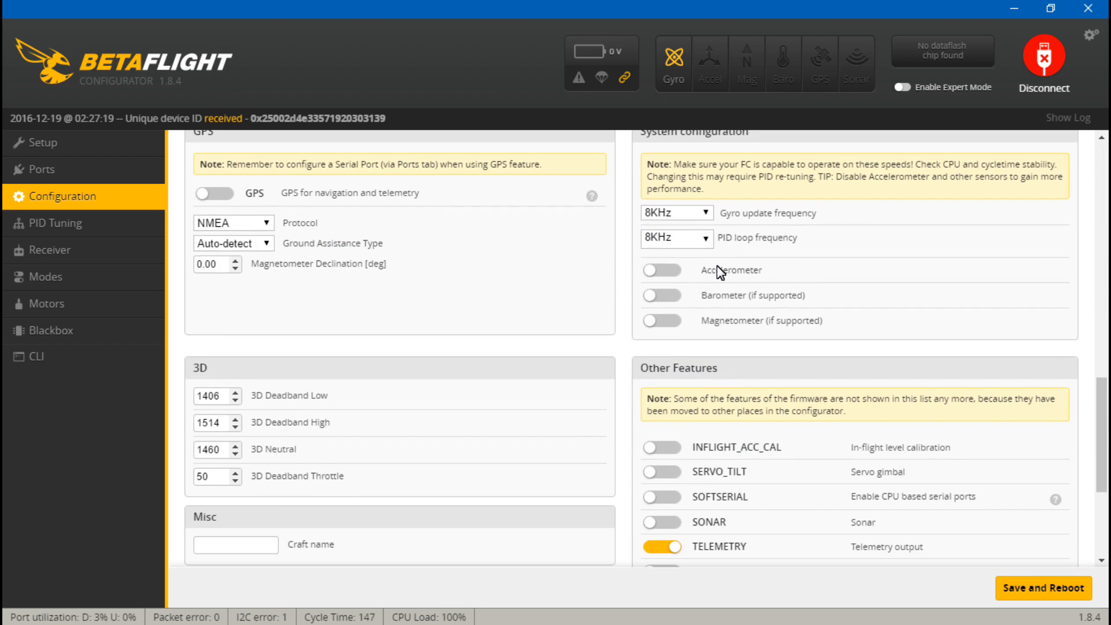
left_click(675, 239)
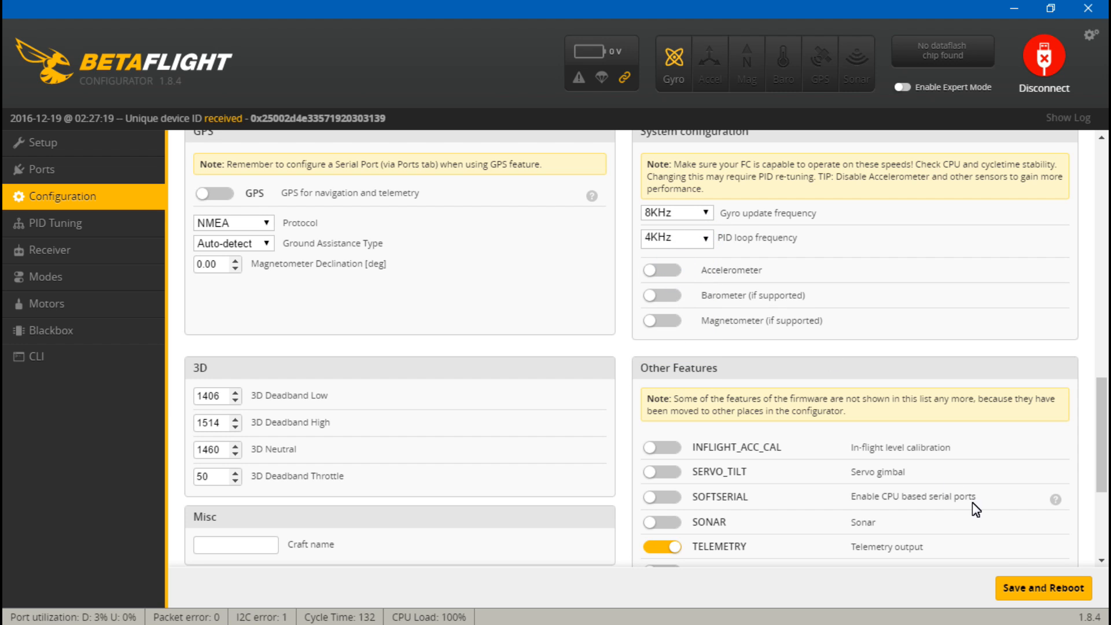
mouse_move(837, 360)
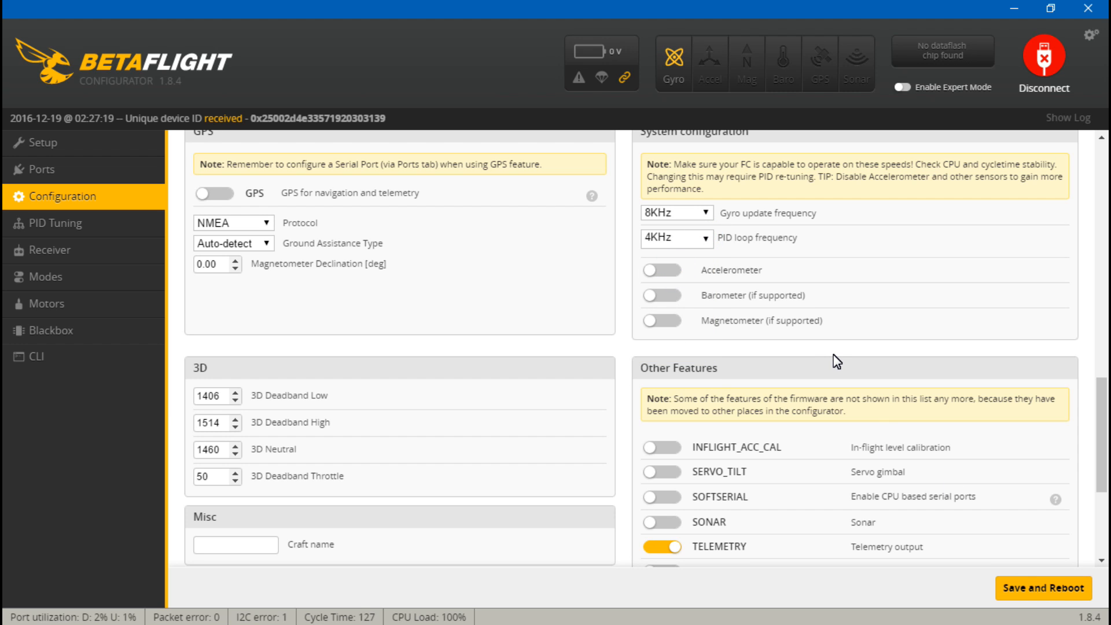
left_click(35, 142)
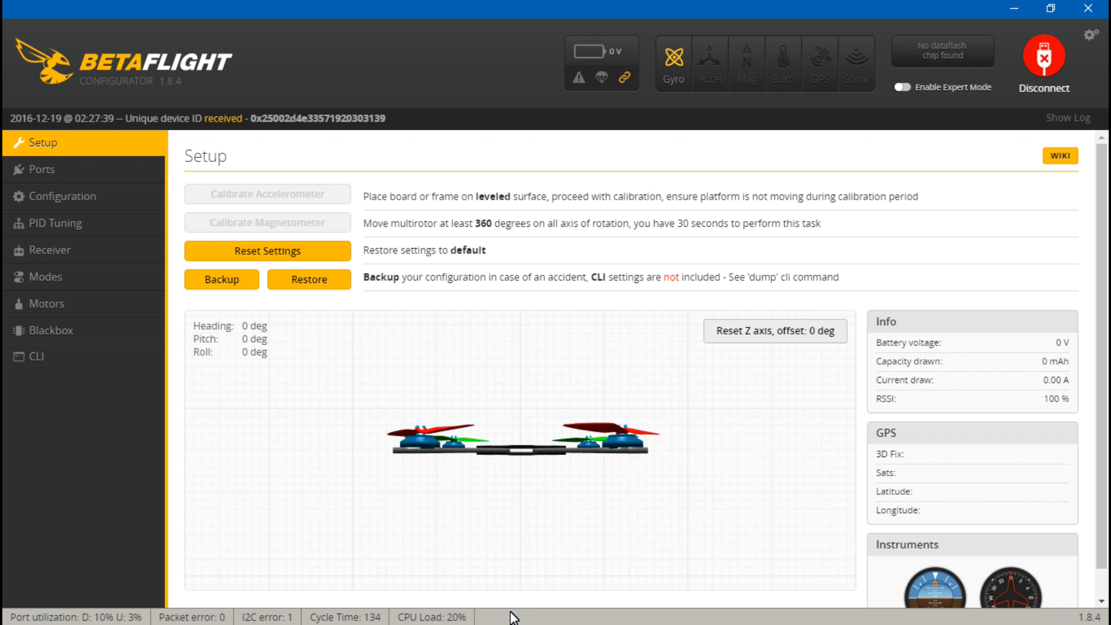
mouse_move(714, 58)
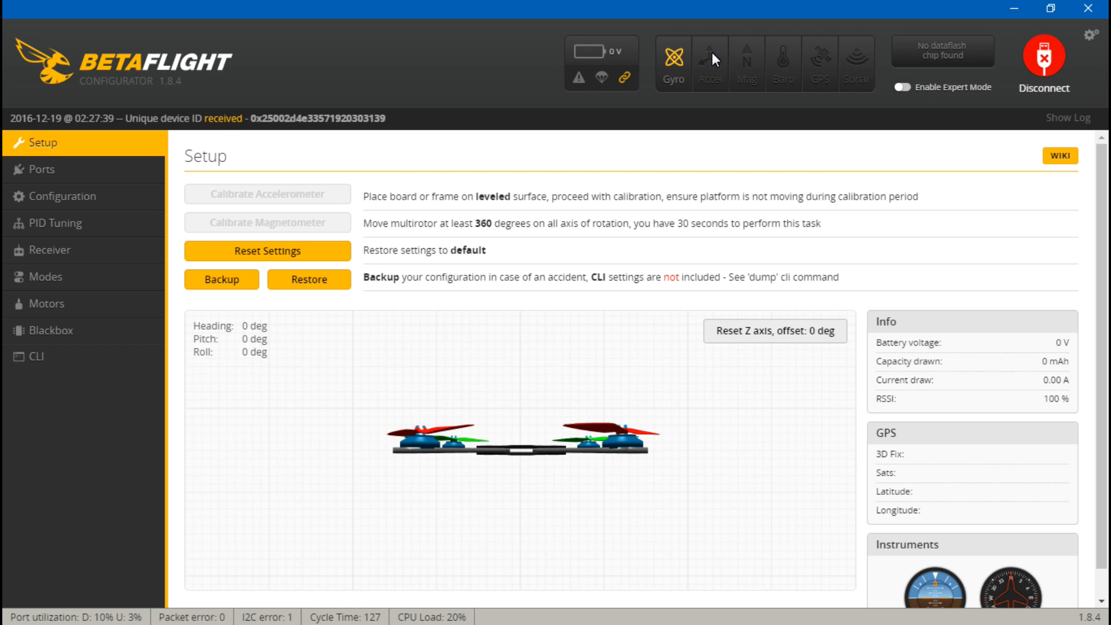
mouse_move(648, 427)
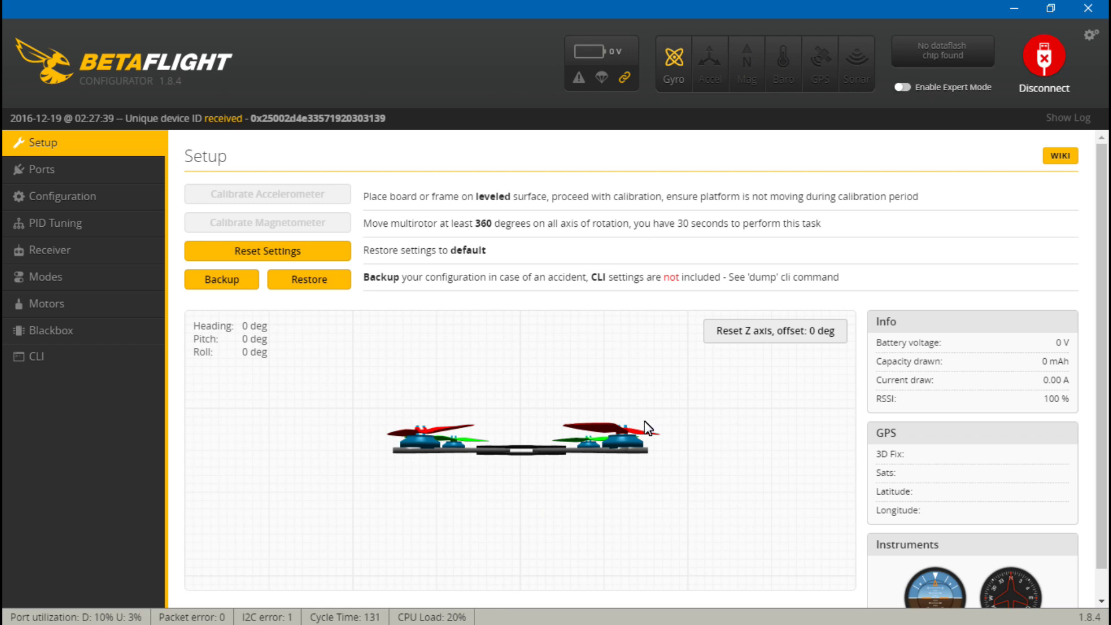
mouse_move(916, 177)
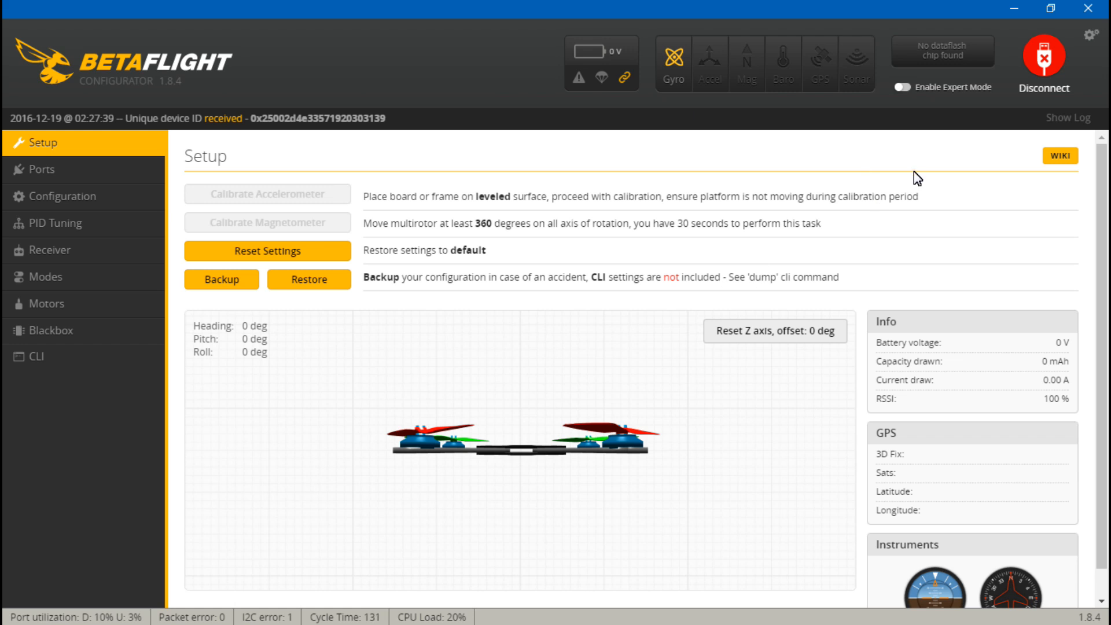
- Disconnect, connect to the F4 board on COM7 and view its serial port assignments
left_click(1043, 58)
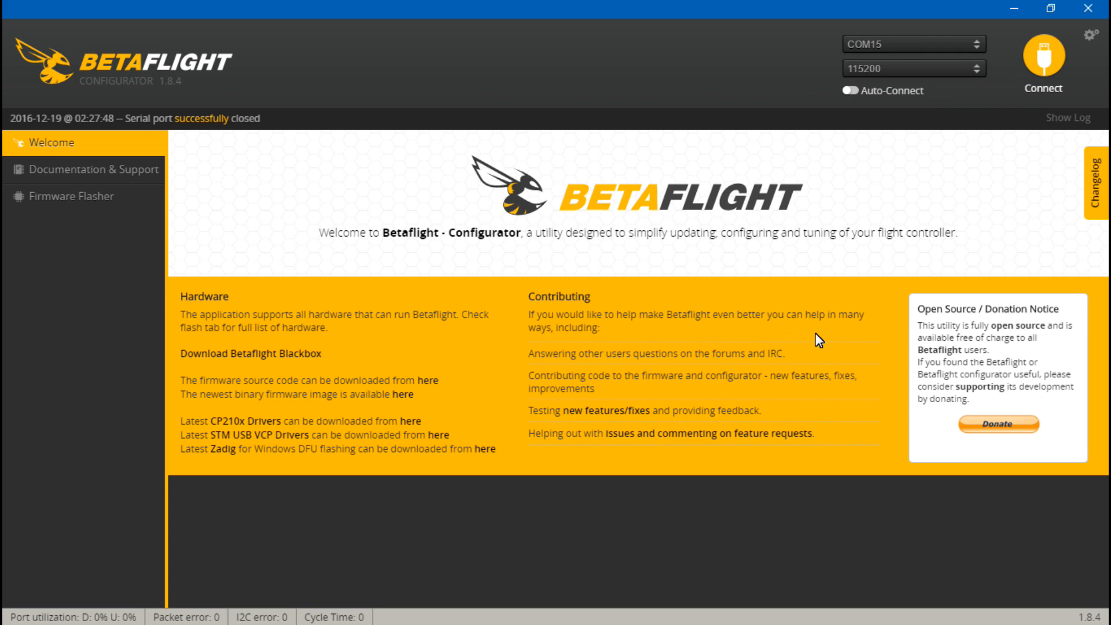
left_click(913, 44)
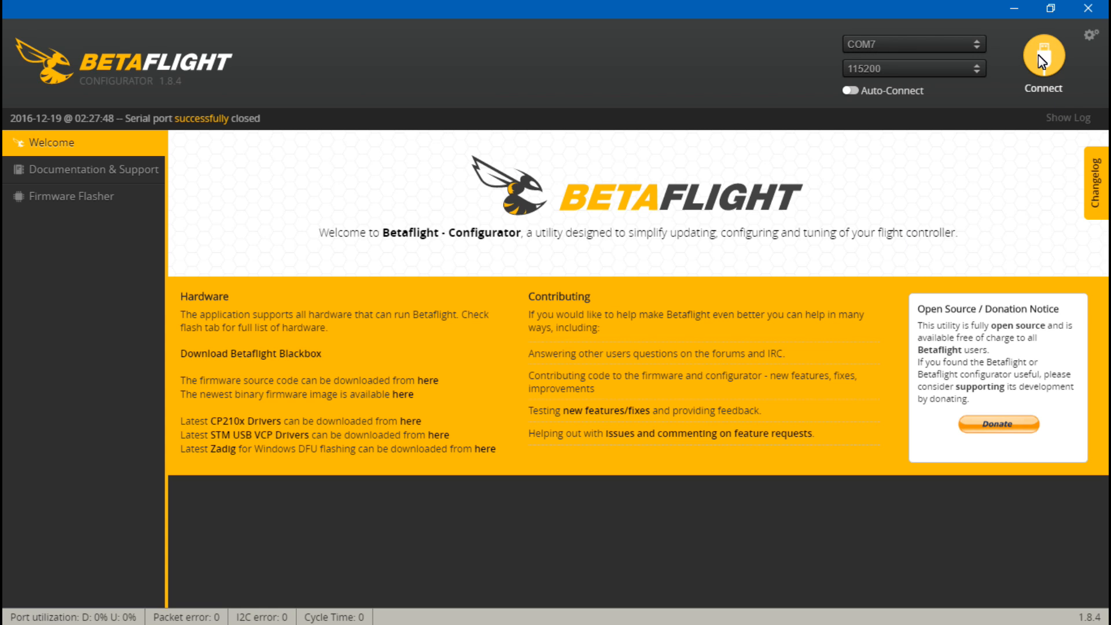
left_click(1042, 59)
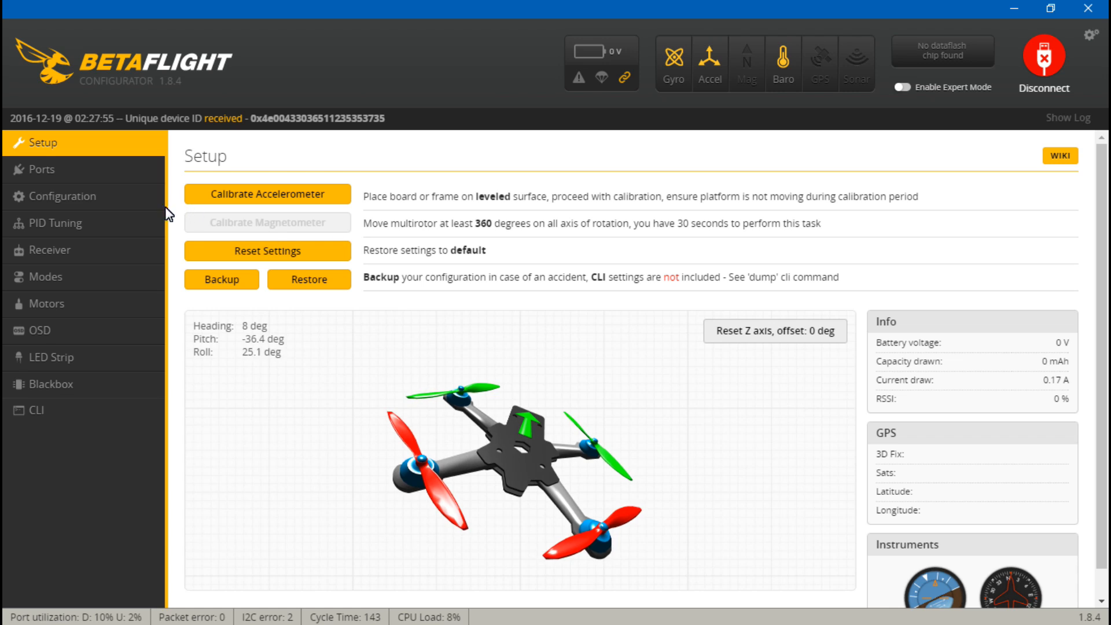
left_click(37, 169)
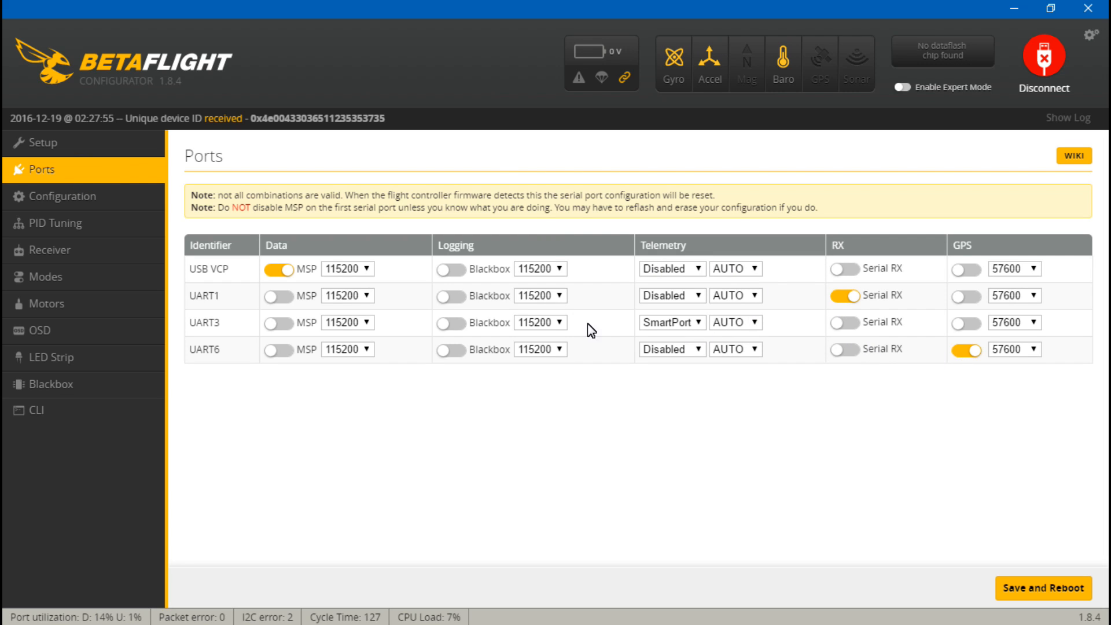
- Review the F4 board's blackbox and OSD settings, then its mode ranges on AUX 1 through AUX 6
left_click(49, 384)
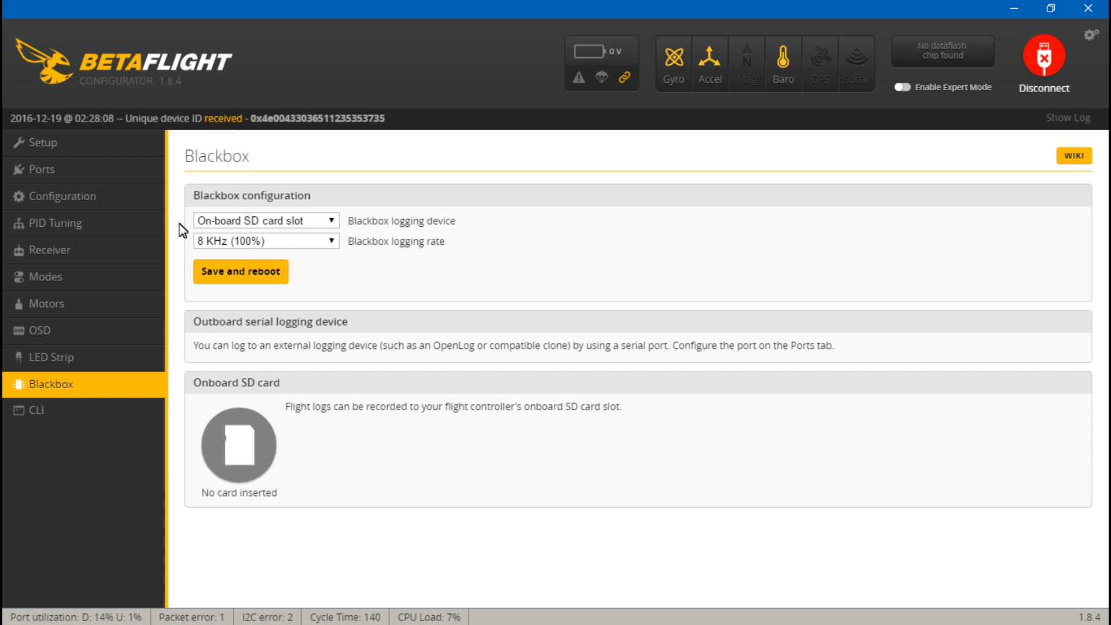
mouse_move(414, 256)
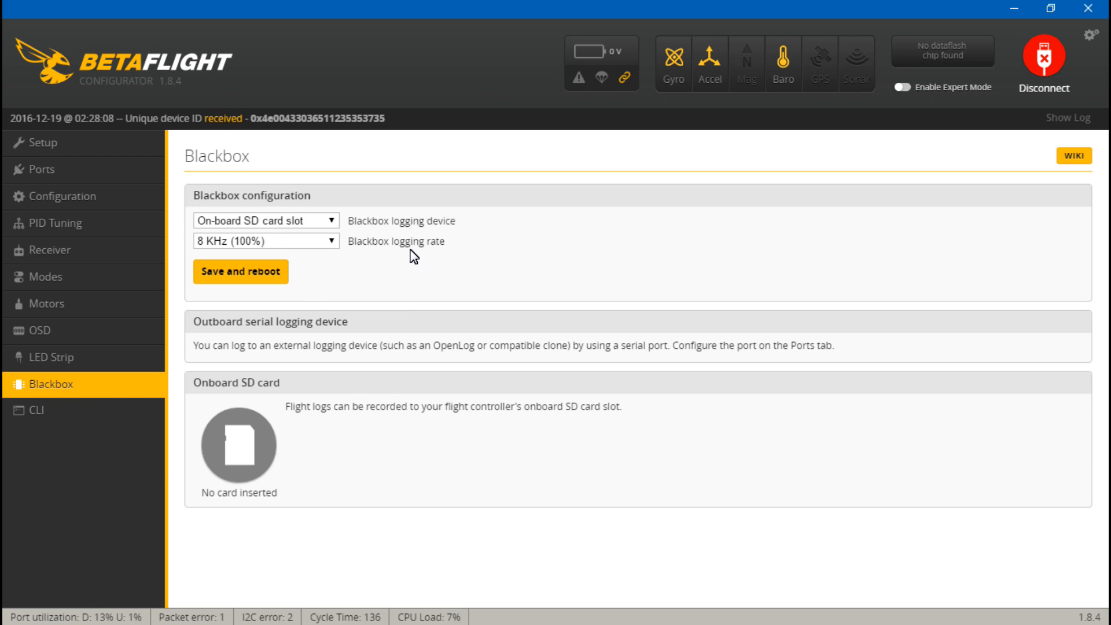
mouse_move(41, 330)
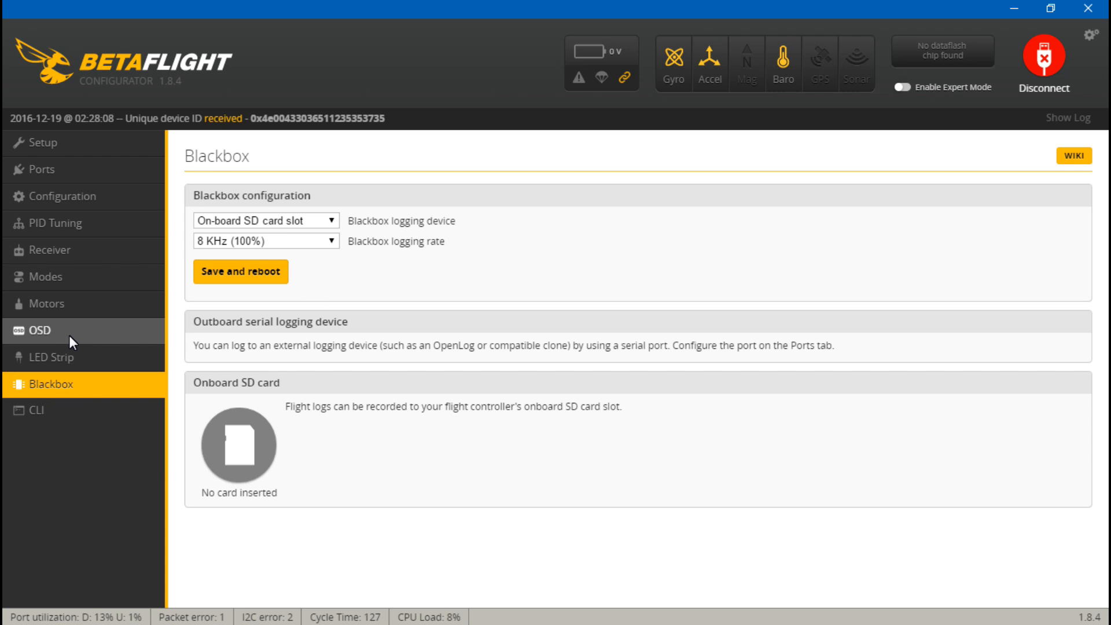
left_click(36, 330)
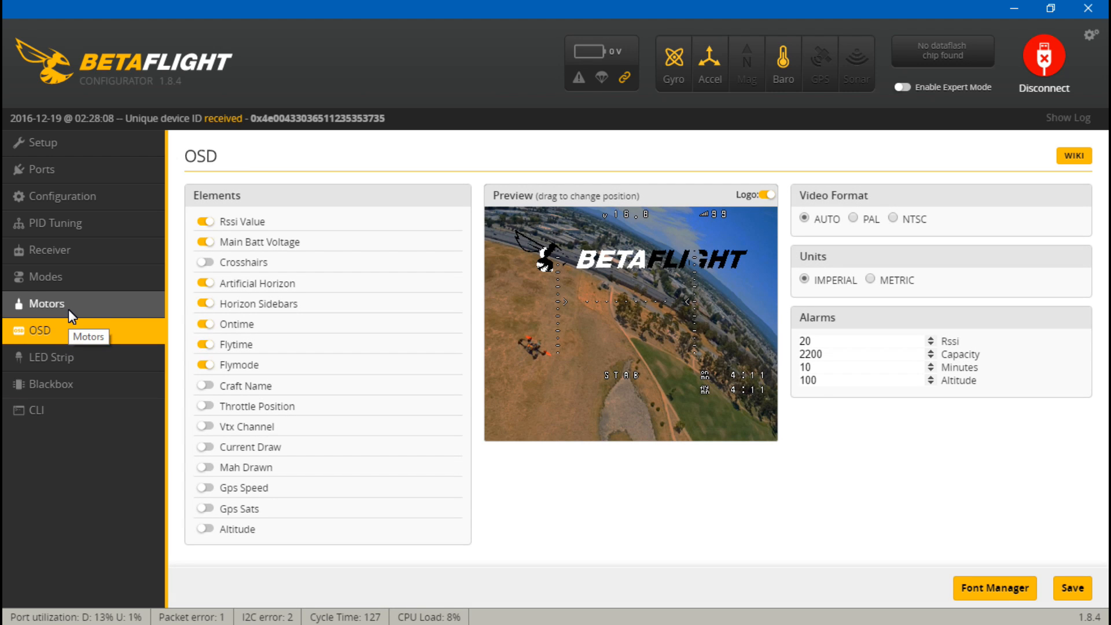
mouse_move(484, 375)
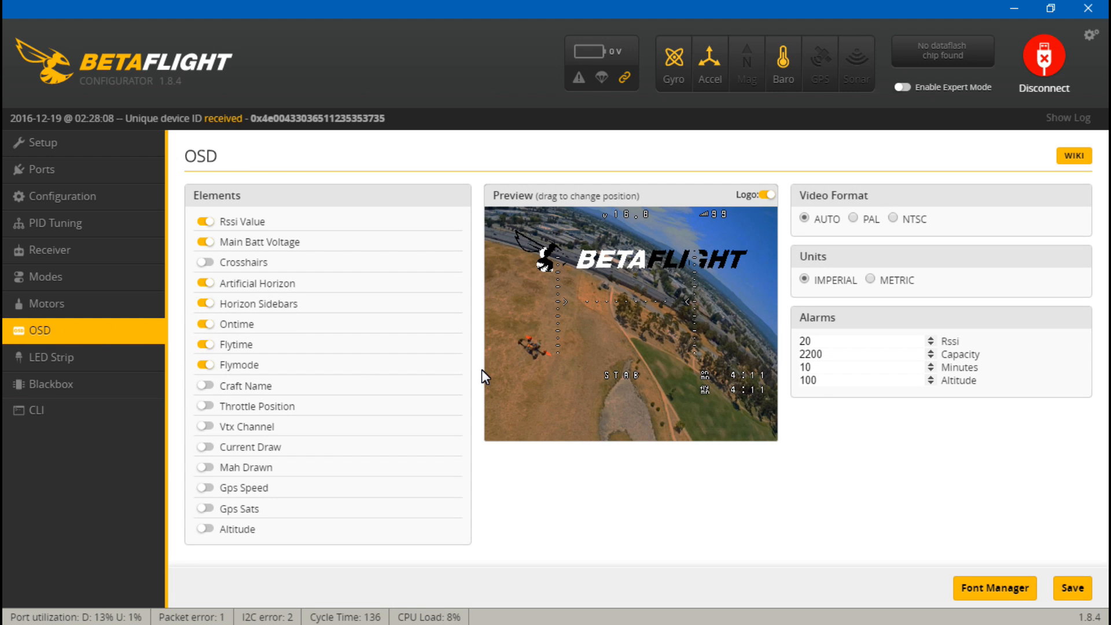
mouse_move(541, 423)
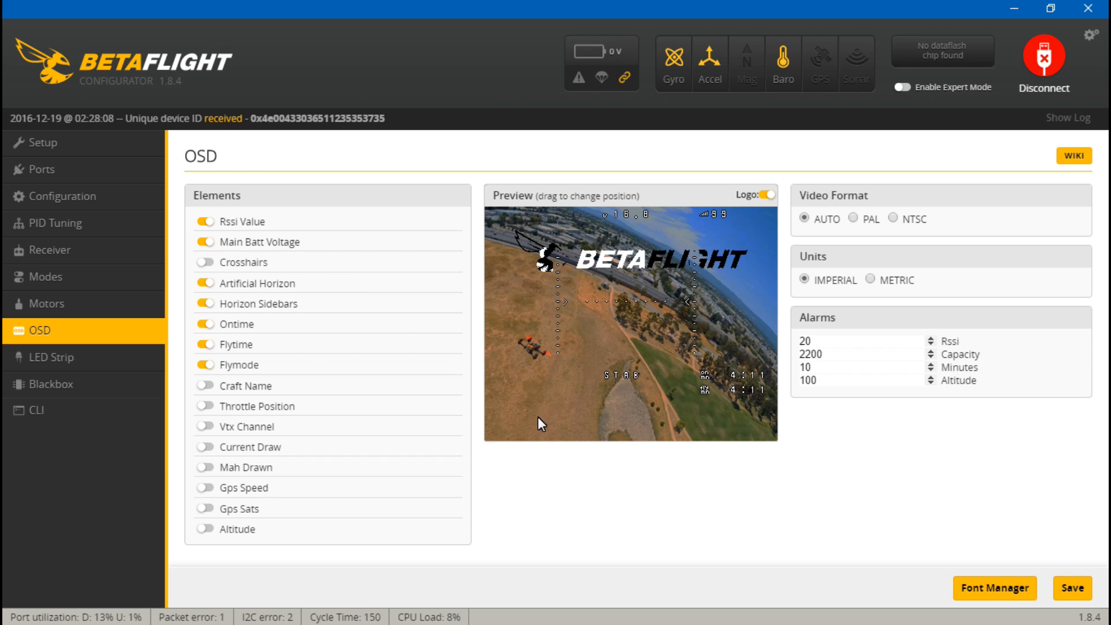
left_click(47, 277)
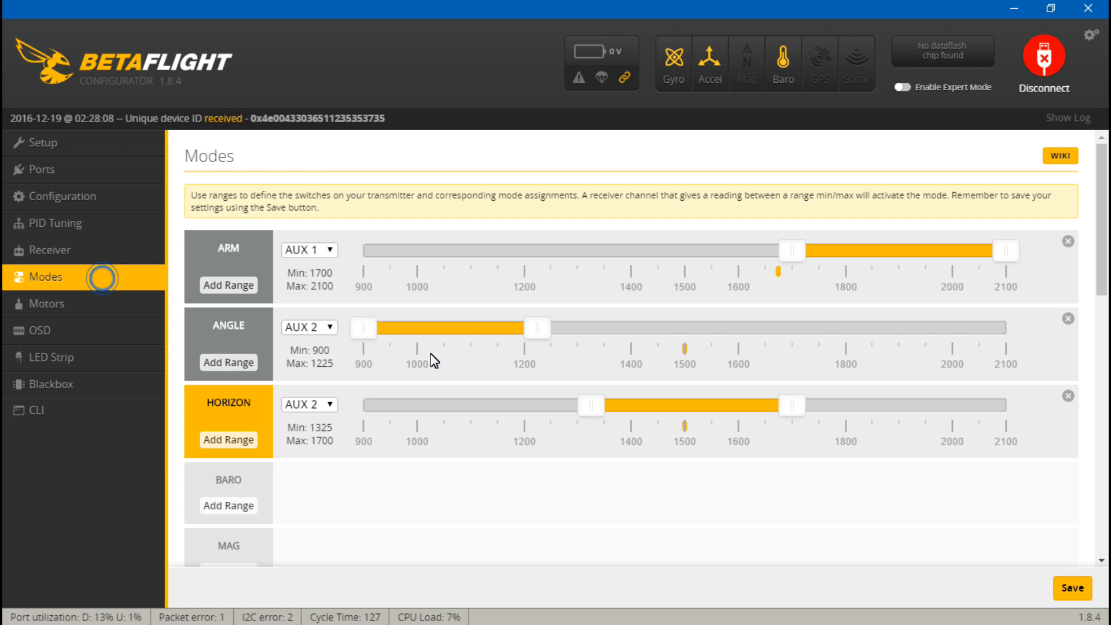
scroll("down", 3)
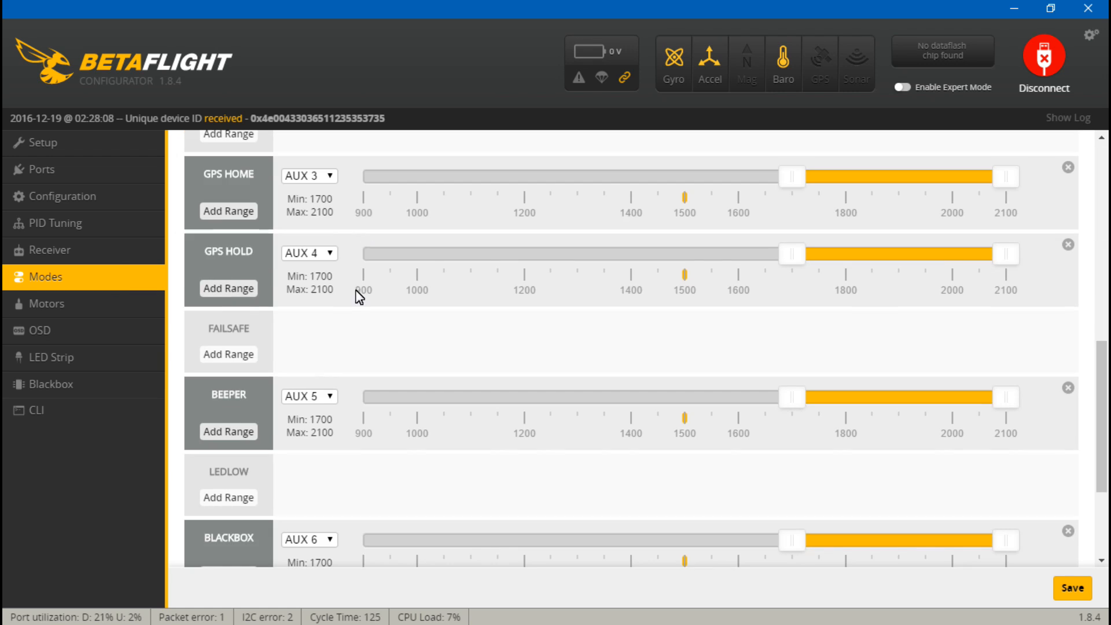
scroll("down", 3)
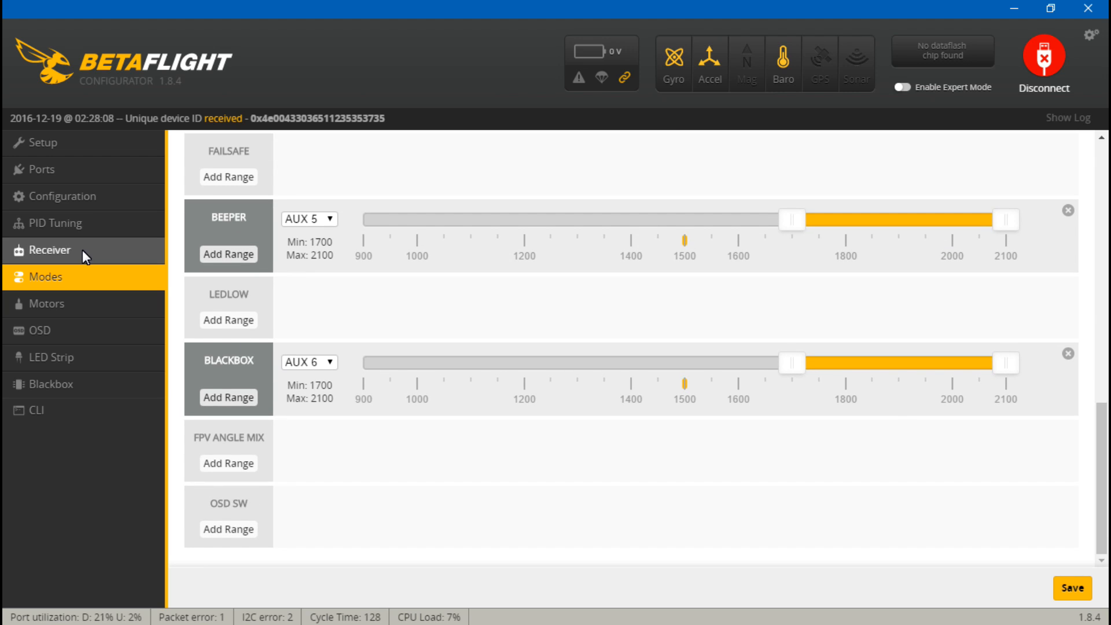
- Scroll the Configuration page to System configuration and inspect the 8KHz gyro update frequency choices
left_click(62, 197)
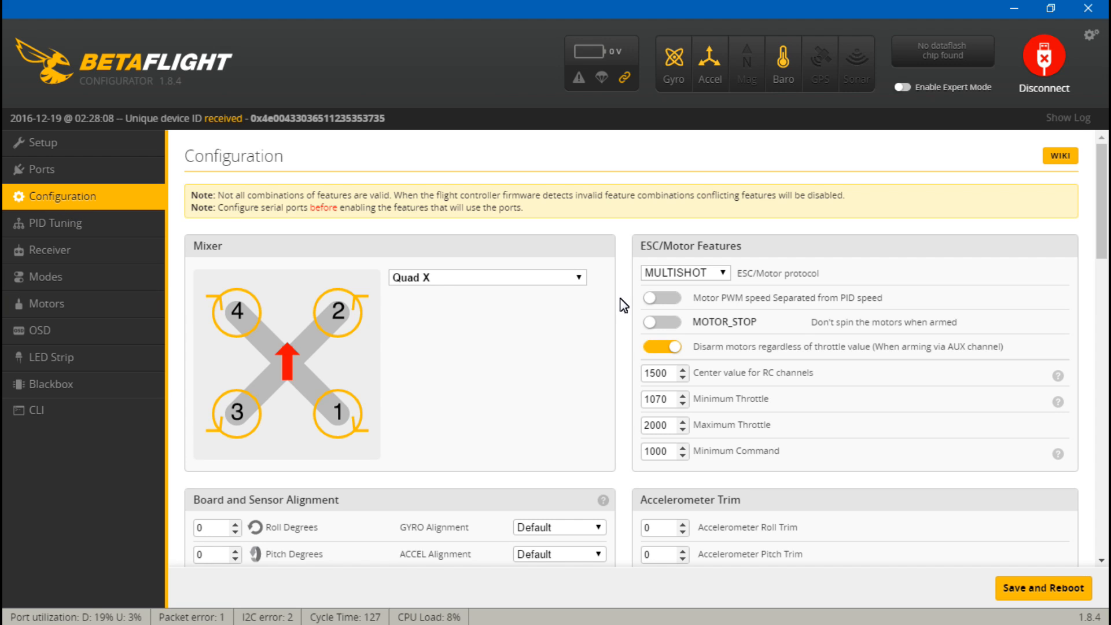
scroll("down", 3)
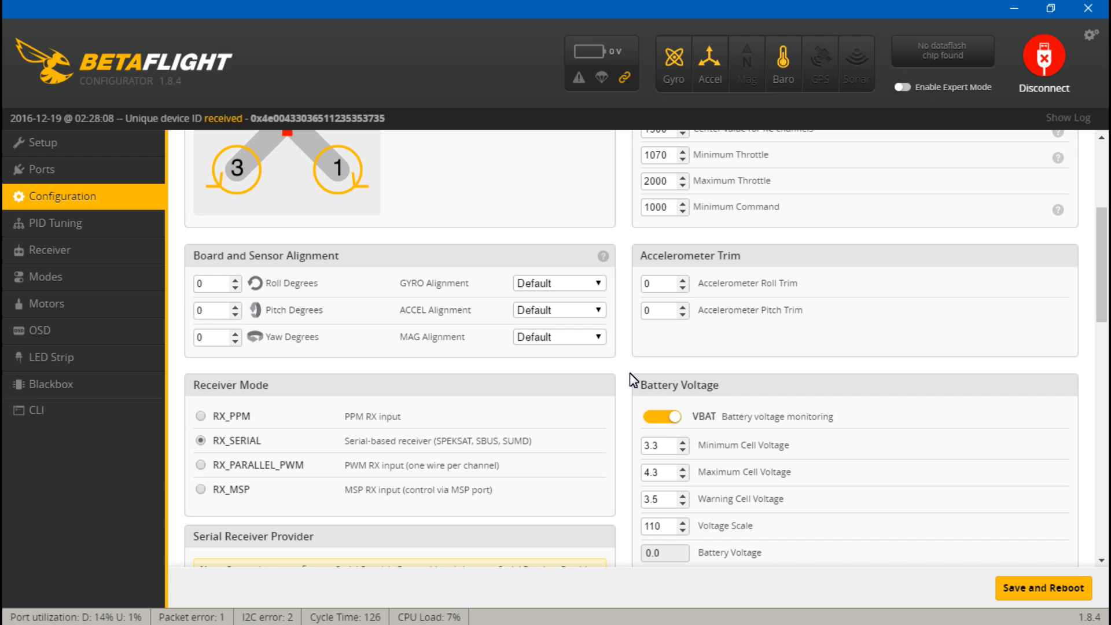
scroll("down", 3)
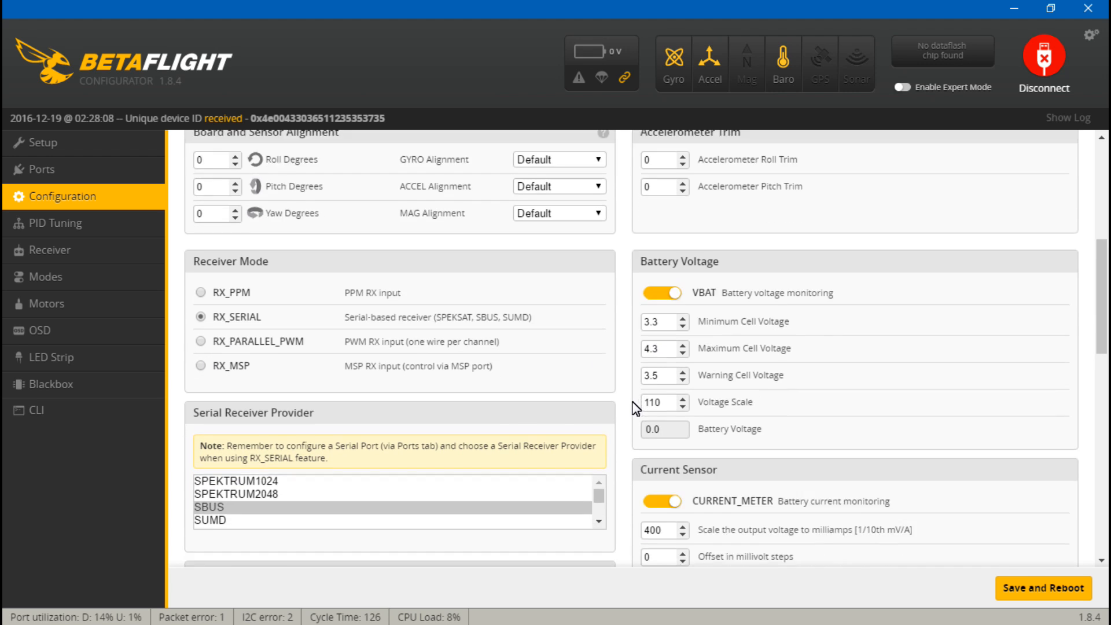
scroll("down", 3)
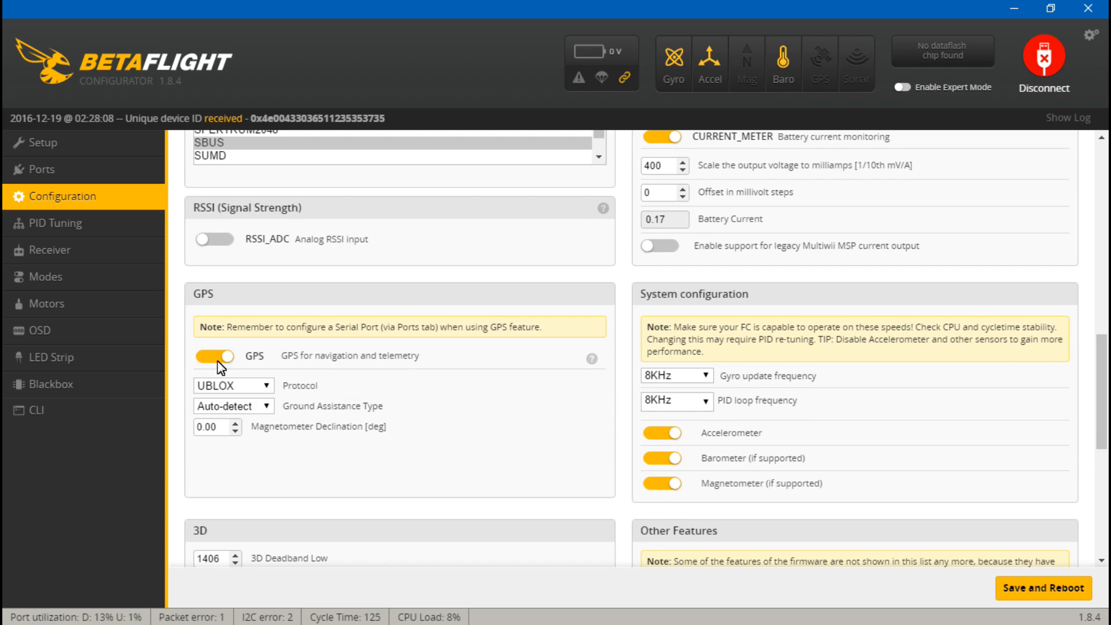
scroll("down", 3)
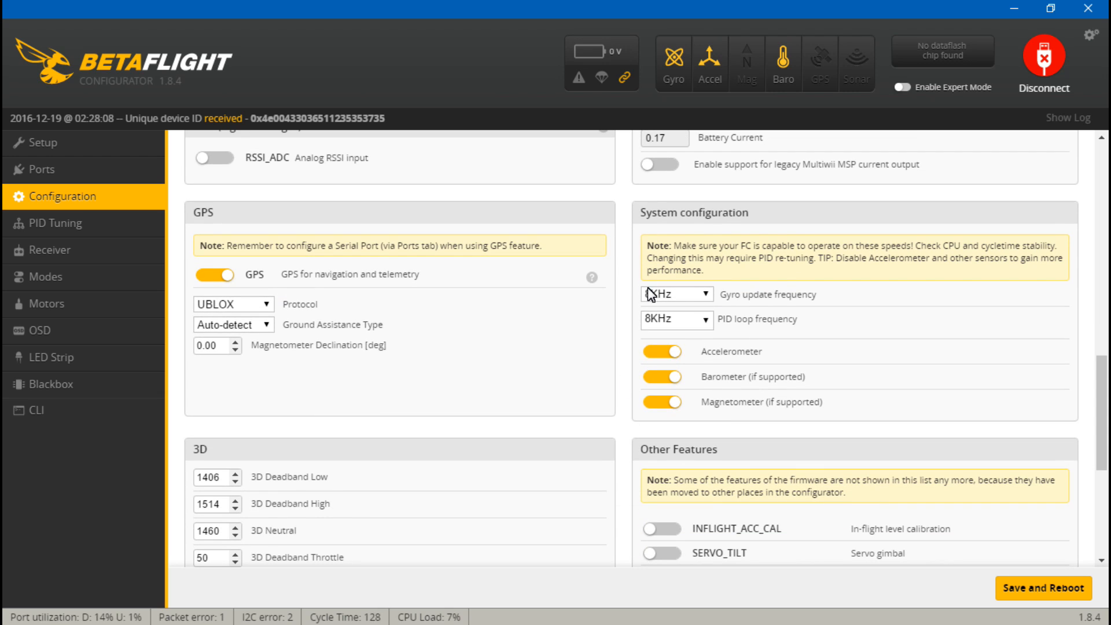
left_click(674, 293)
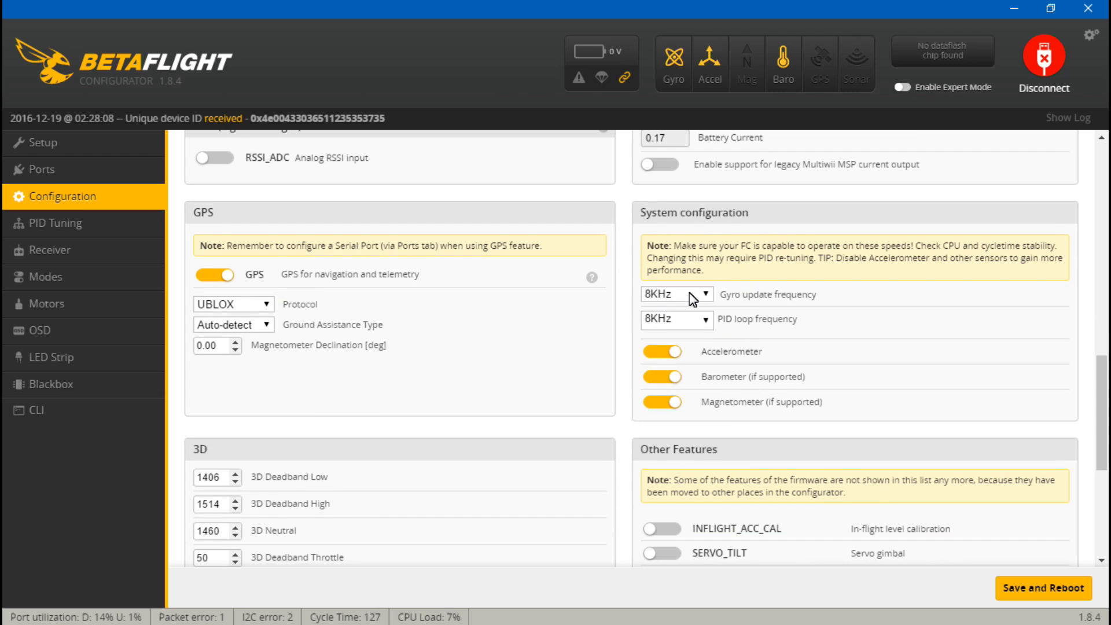
mouse_move(749, 335)
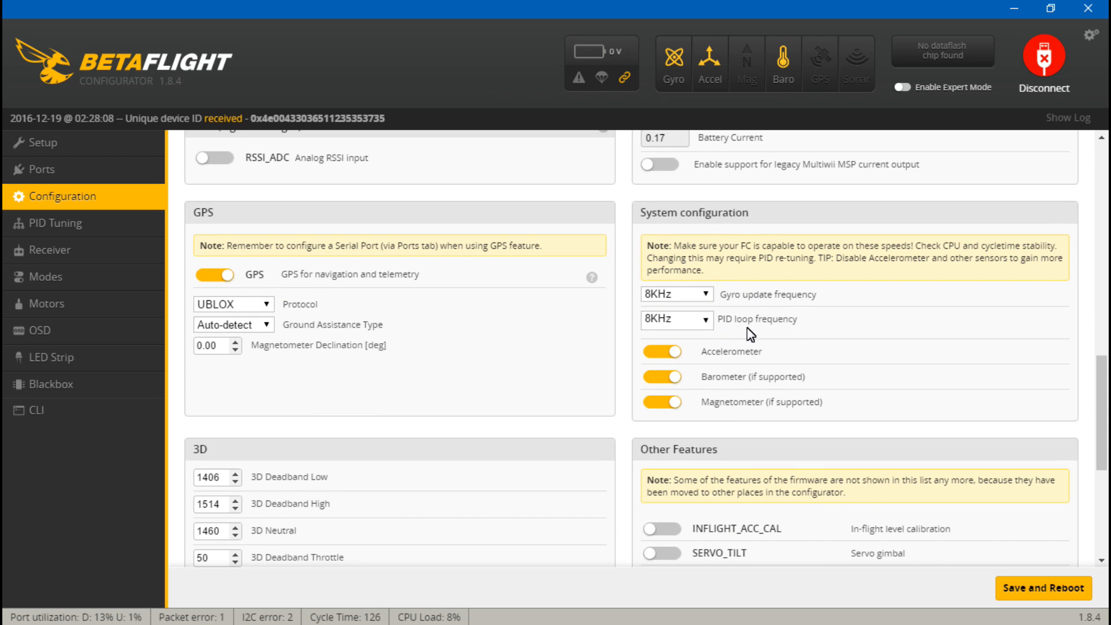
mouse_move(663, 390)
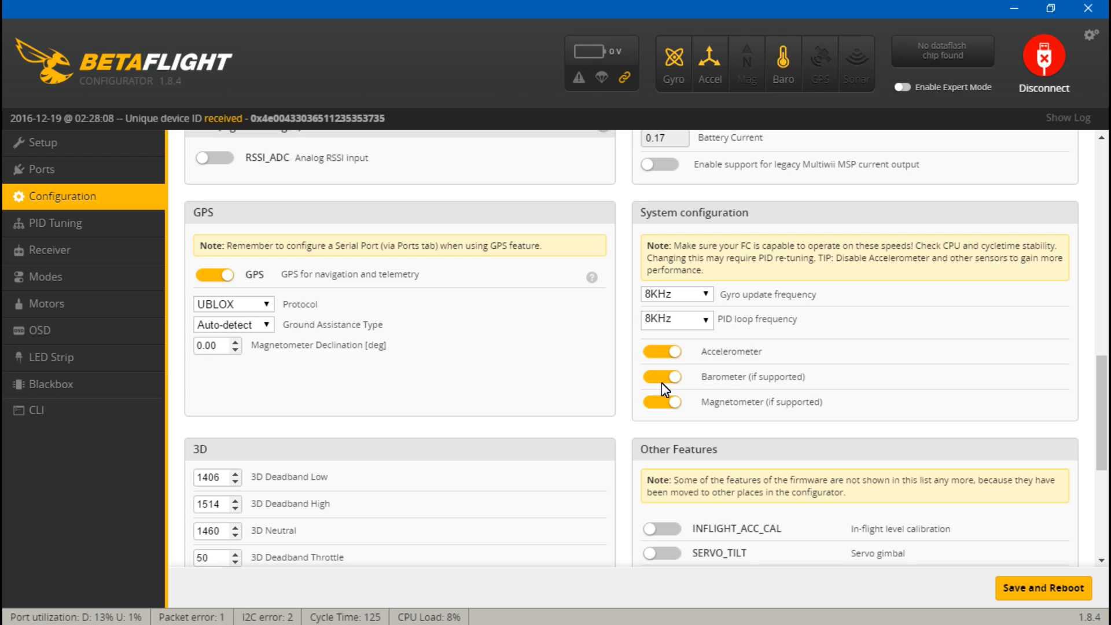
mouse_move(658, 413)
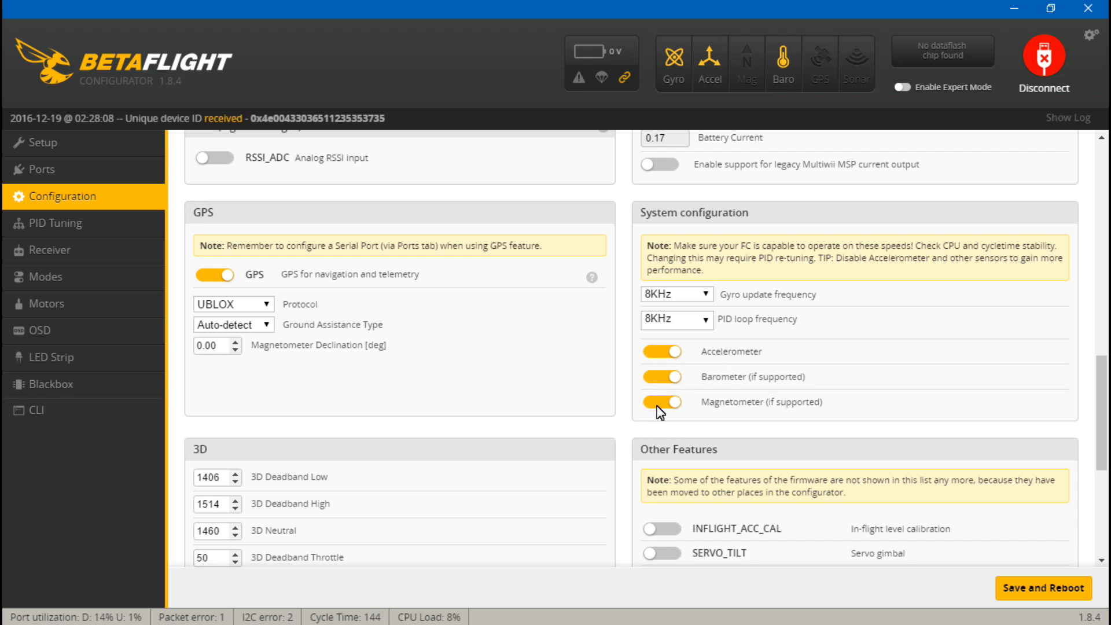
mouse_move(670, 405)
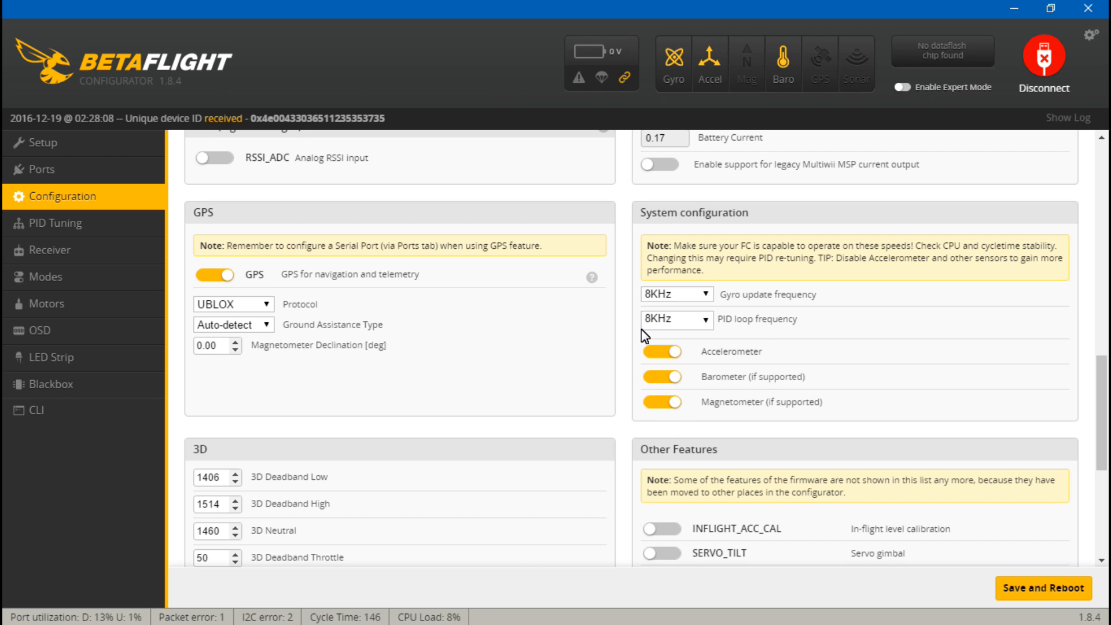
- Scroll through the sensor toggles and Other Features, confirming accelerometer, barometer and magnetometer enabled
scroll("down", 3)
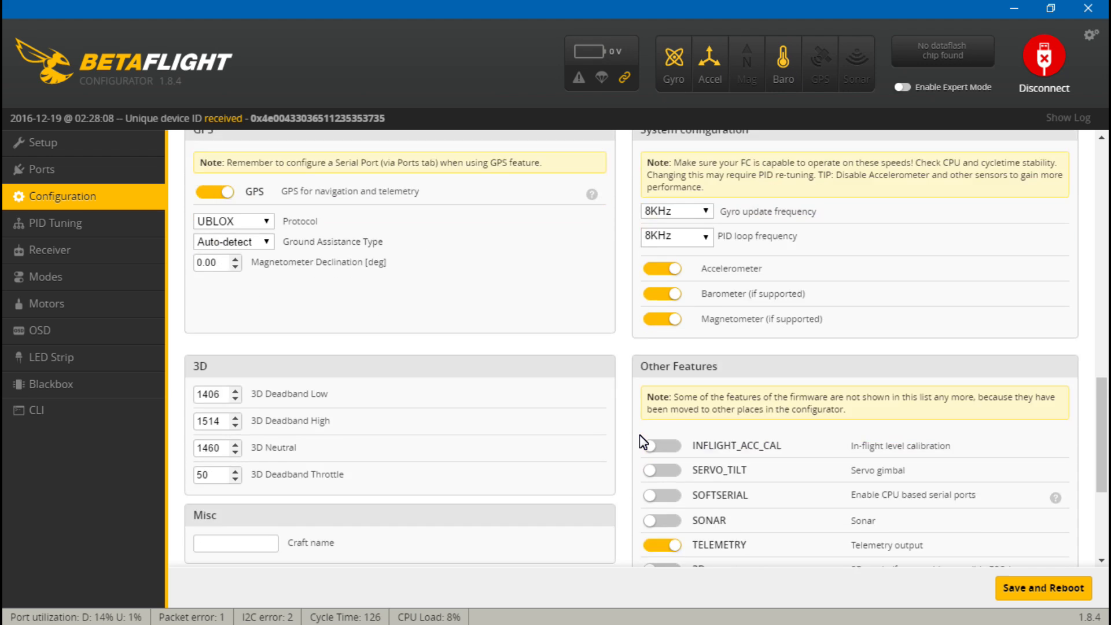
scroll("down", 3)
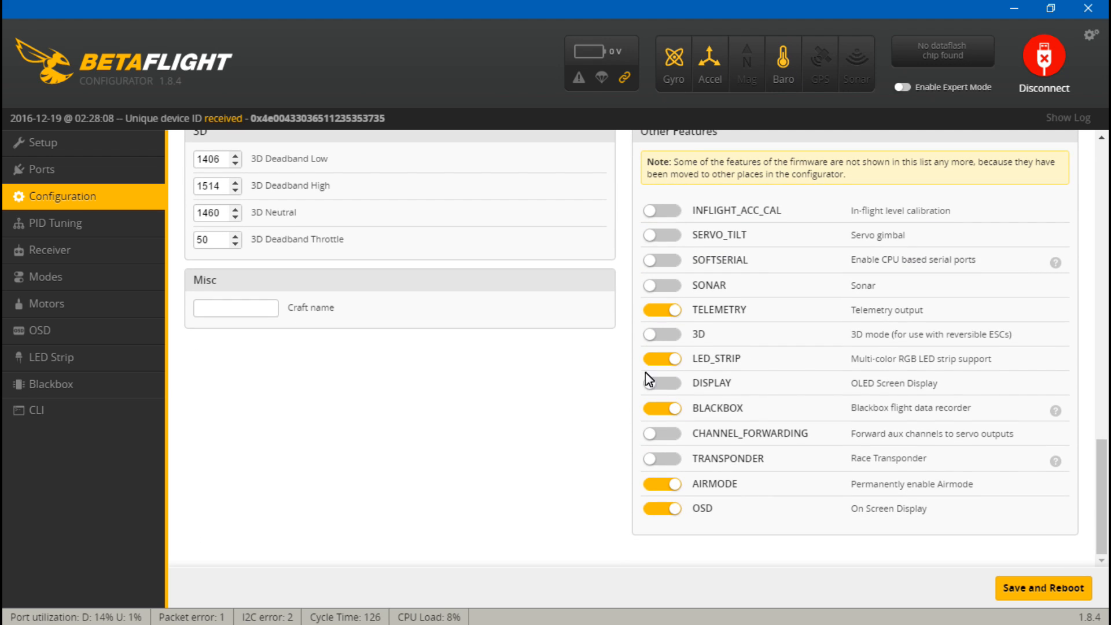
mouse_move(620, 470)
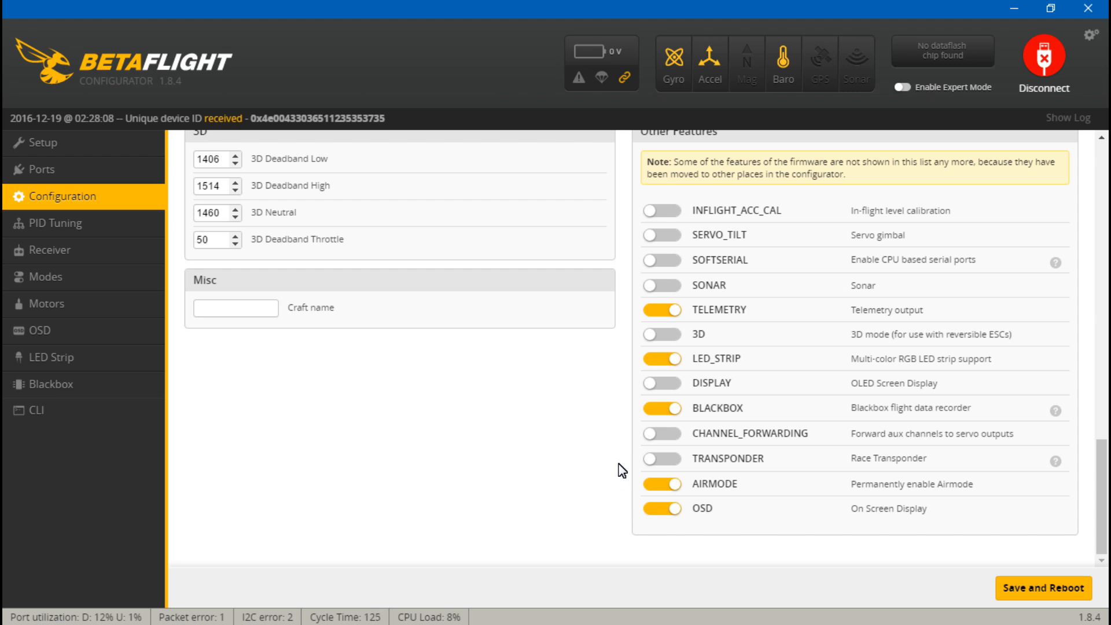
scroll("up", 3)
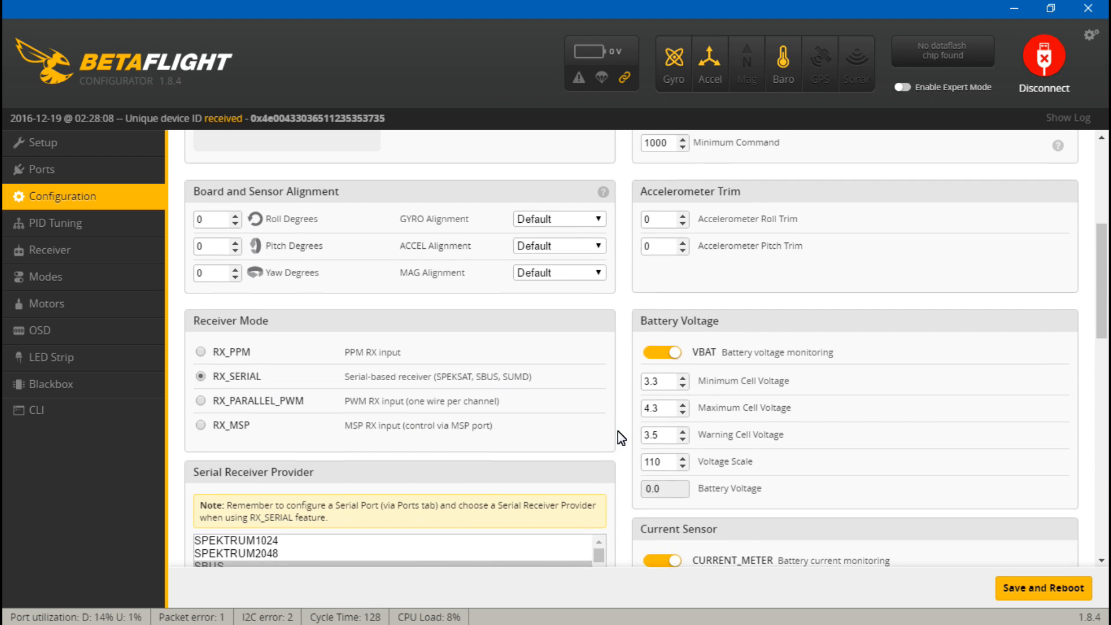
scroll("down", 3)
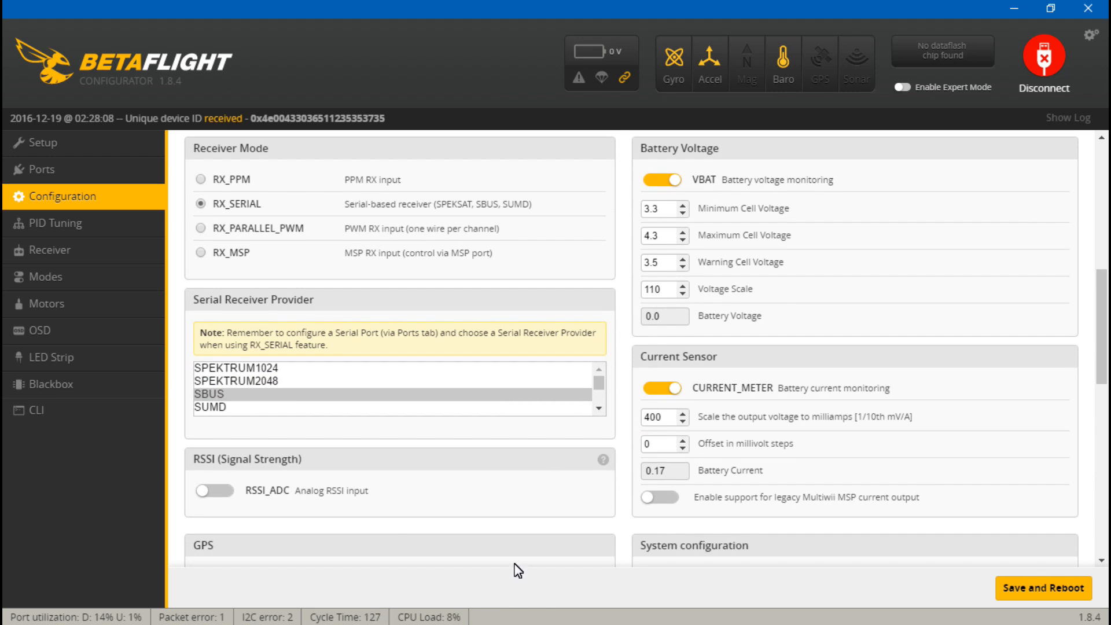